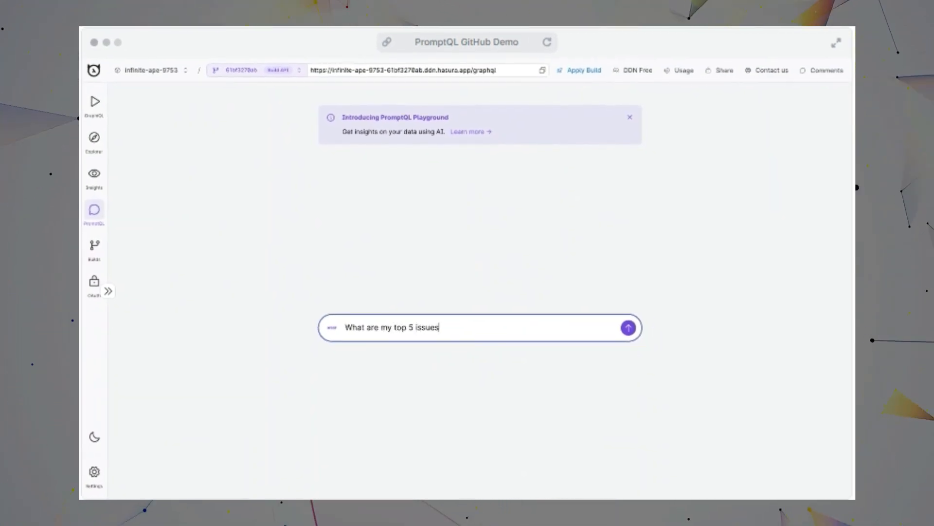
Send the top-5 GitHub issues prompt, then follow up asking 'Can you consider emoji reactions?'.
left_click(628, 328)
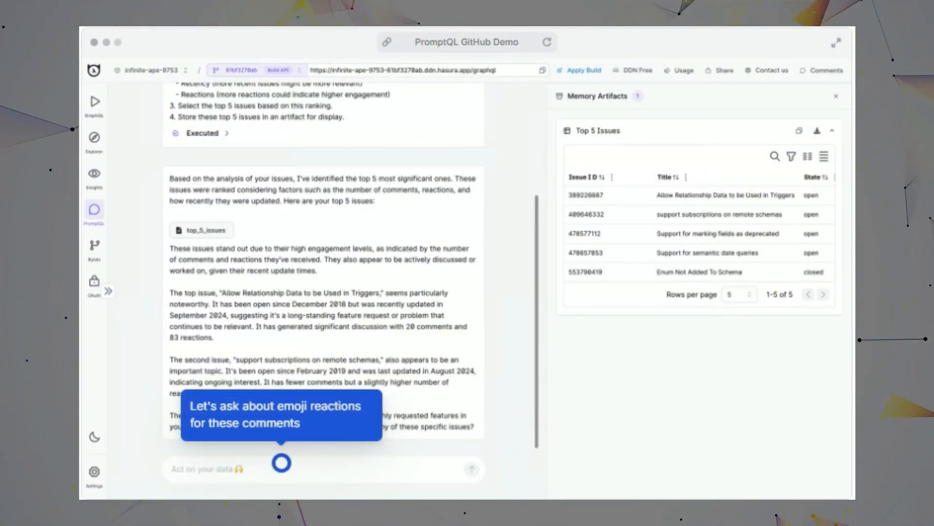
type("Can you consider em")
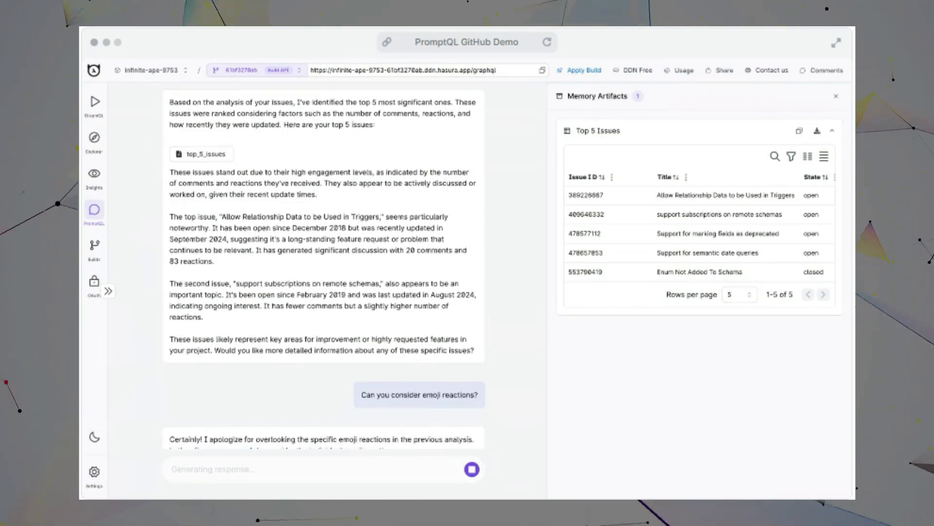
scroll("down", 3)
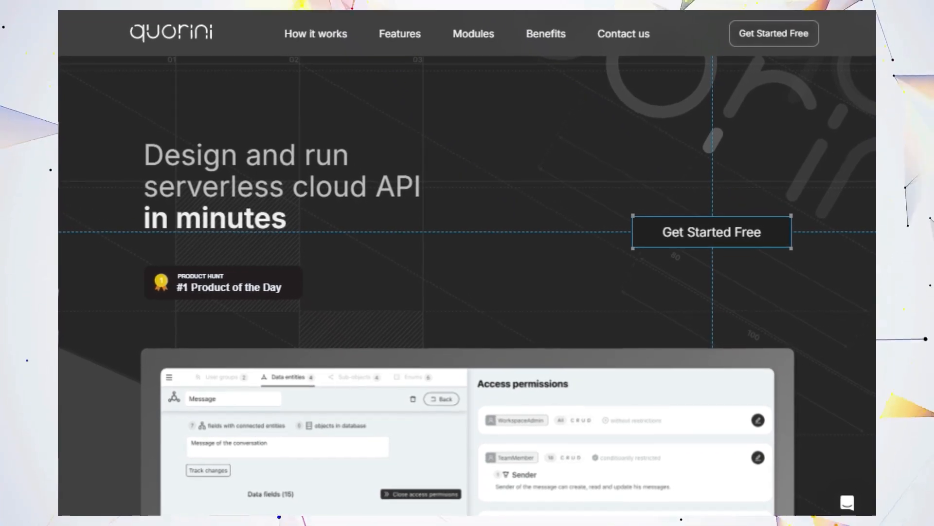
Scroll from Quorini's serverless API hero through How it works, the visual editor and Live API.
scroll("down", 3)
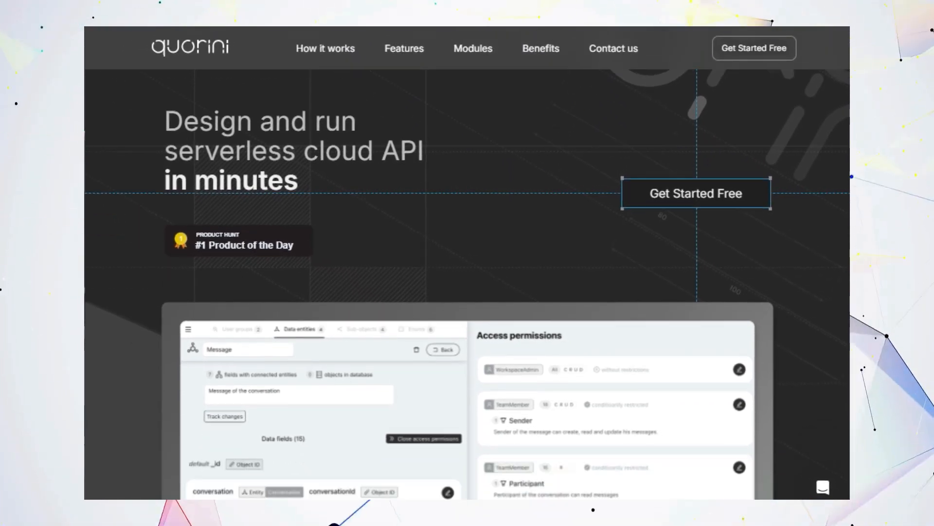
scroll("down", 3)
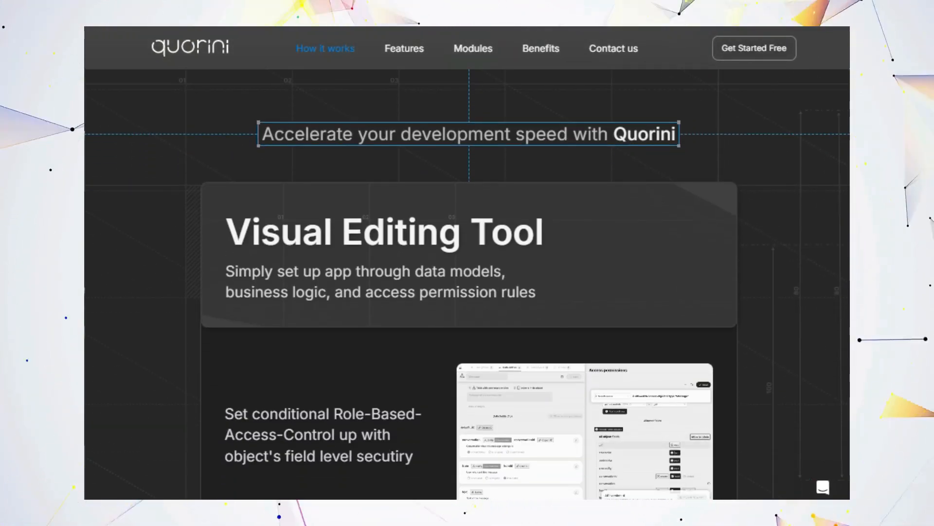
scroll("down", 3)
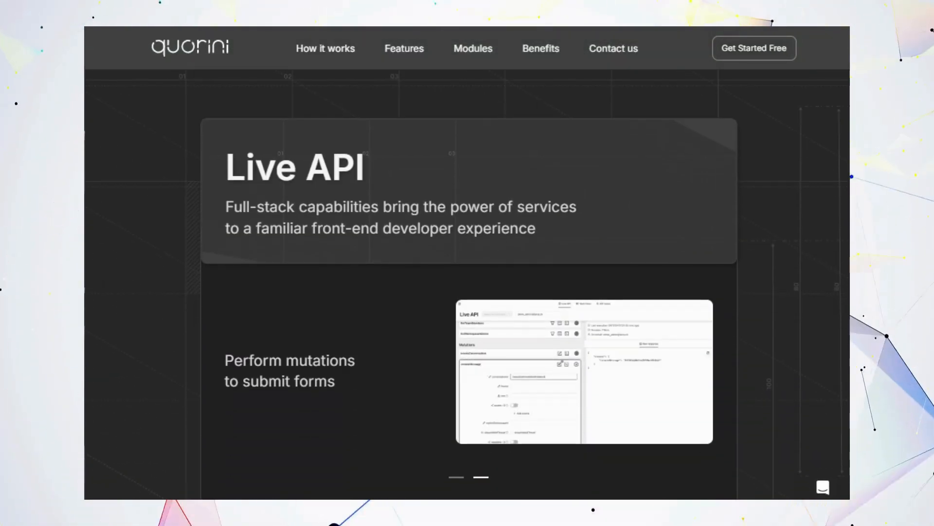
scroll("down", 3)
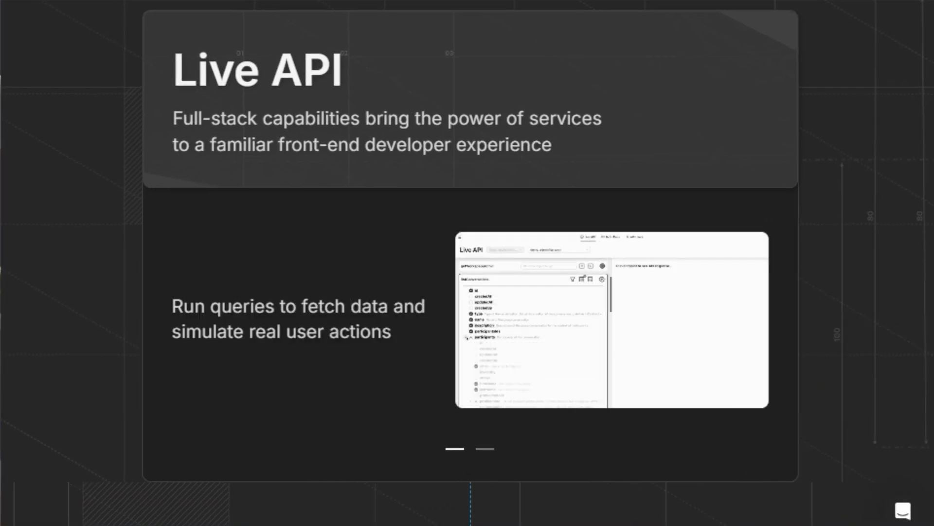
left_click(483, 448)
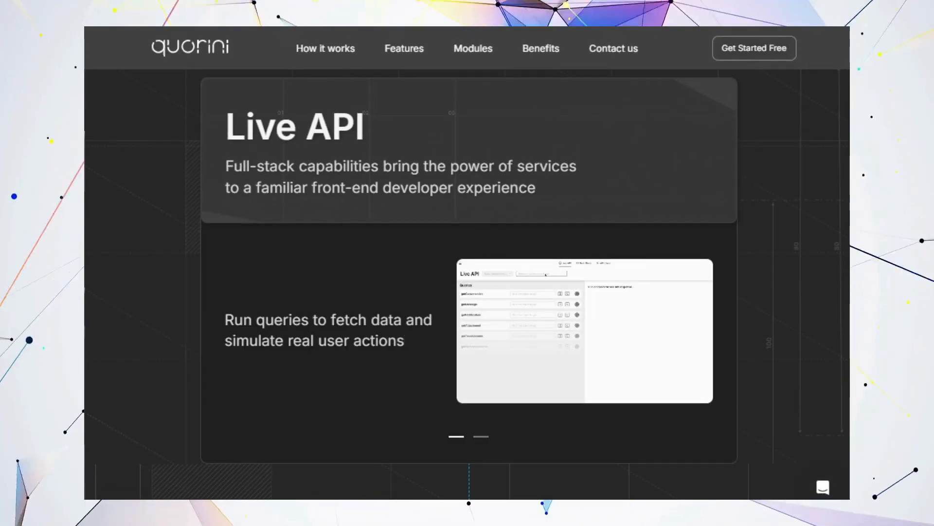
Continue past Quorini's Features and Modules to the Benefits cards, then move on to CopilotKit.
scroll("down", 3)
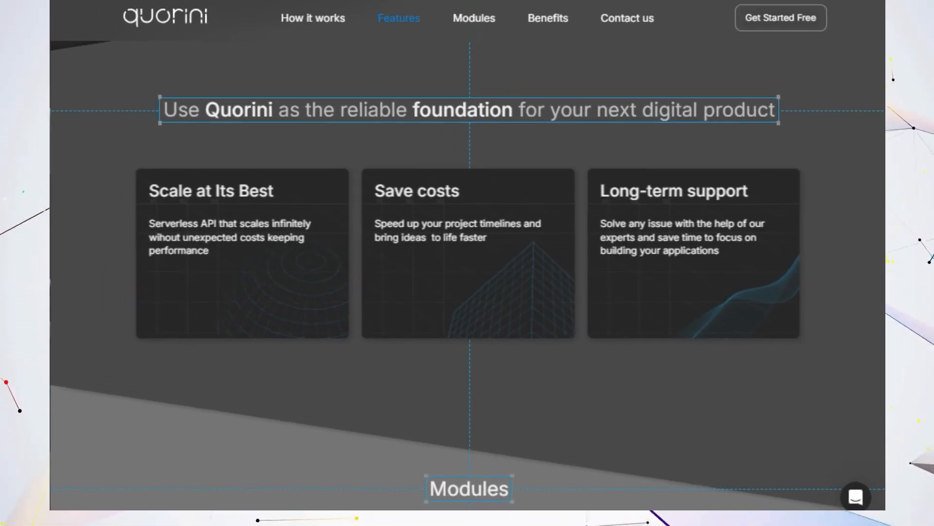
scroll("down", 3)
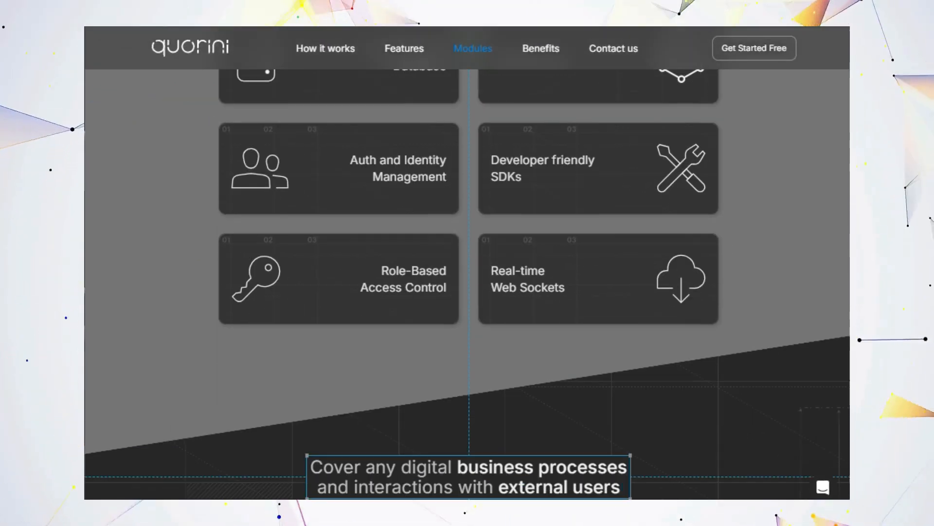
scroll("down", 3)
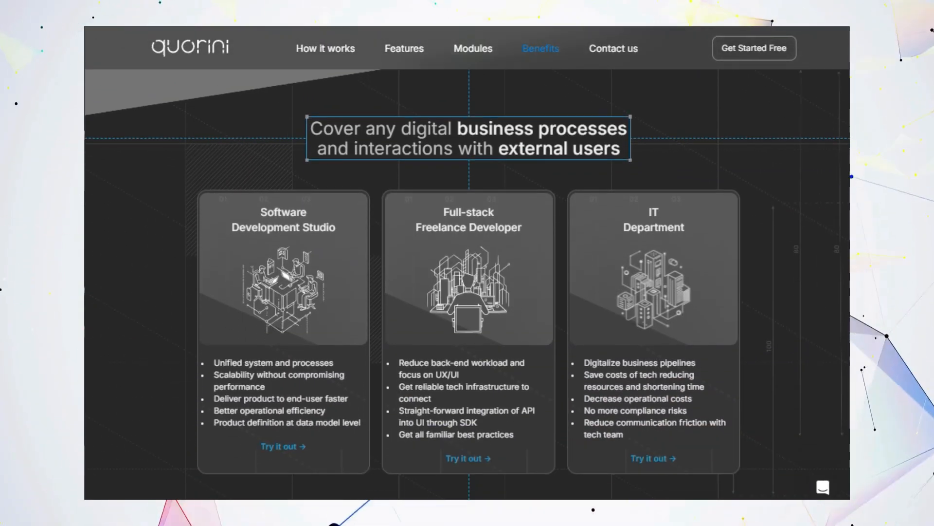
left_click(613, 49)
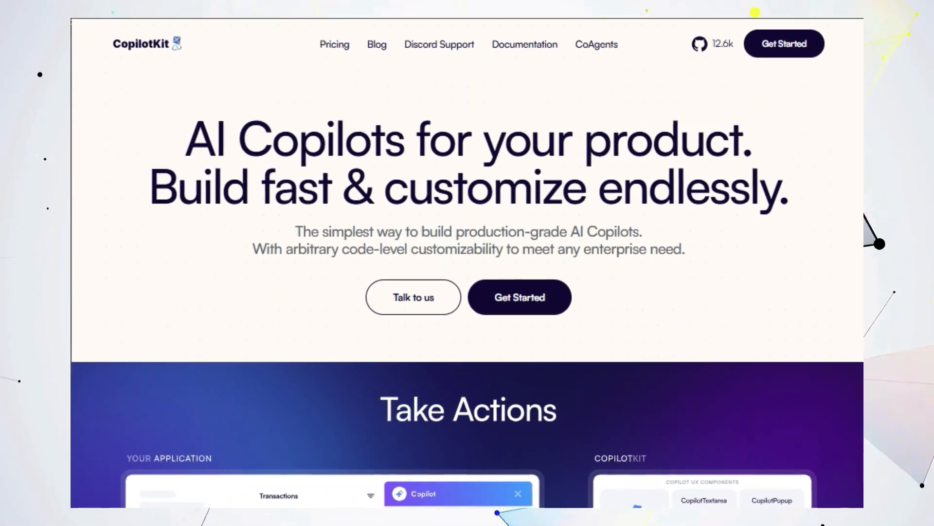
Scroll from CopilotKit's AI Copilots hero through Generative UI, Guardrails and the CoAgents section.
scroll("down", 3)
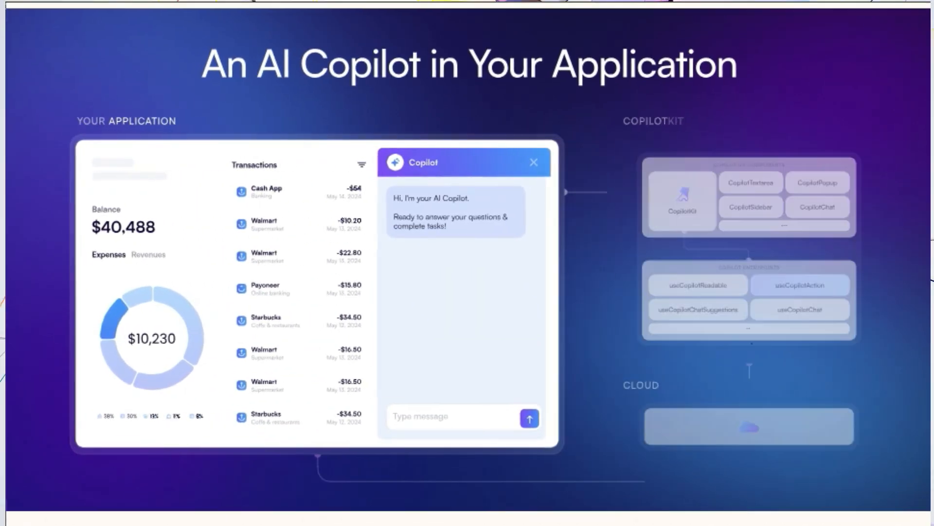
scroll("down", 3)
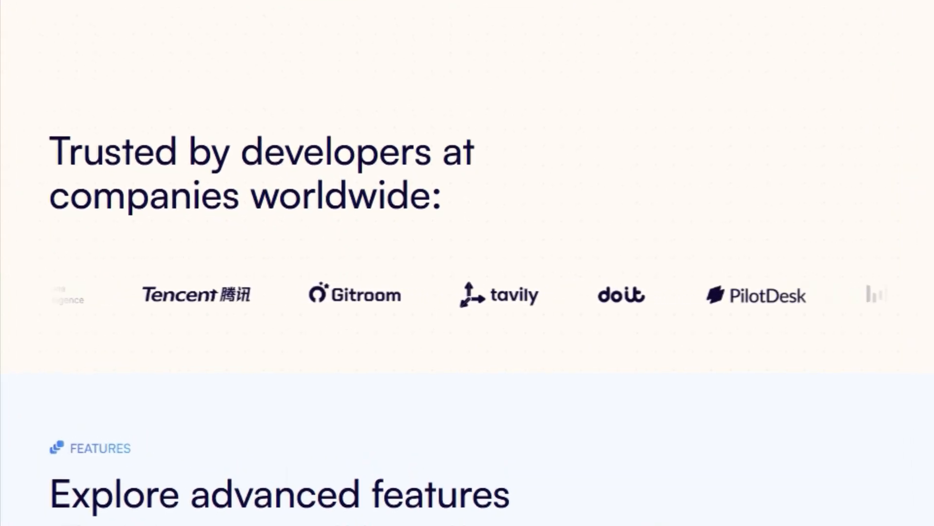
scroll("down", 3)
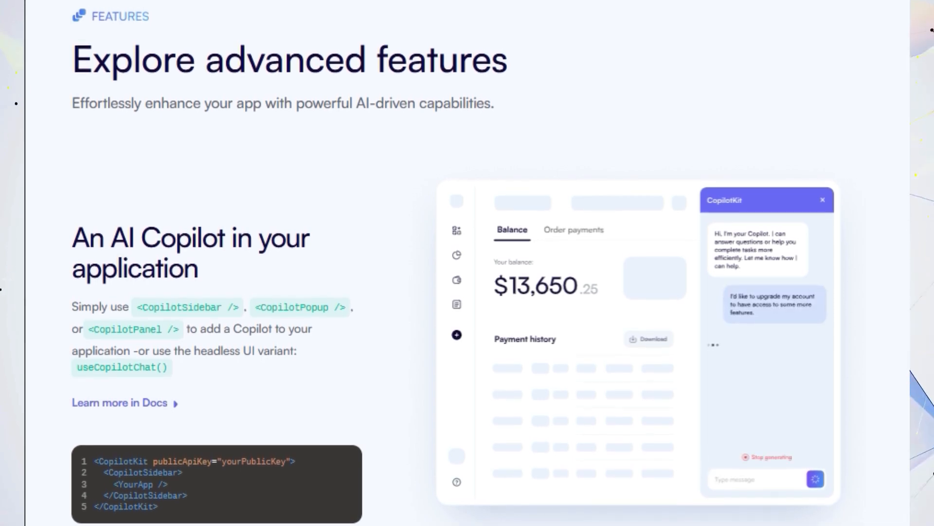
scroll("down", 3)
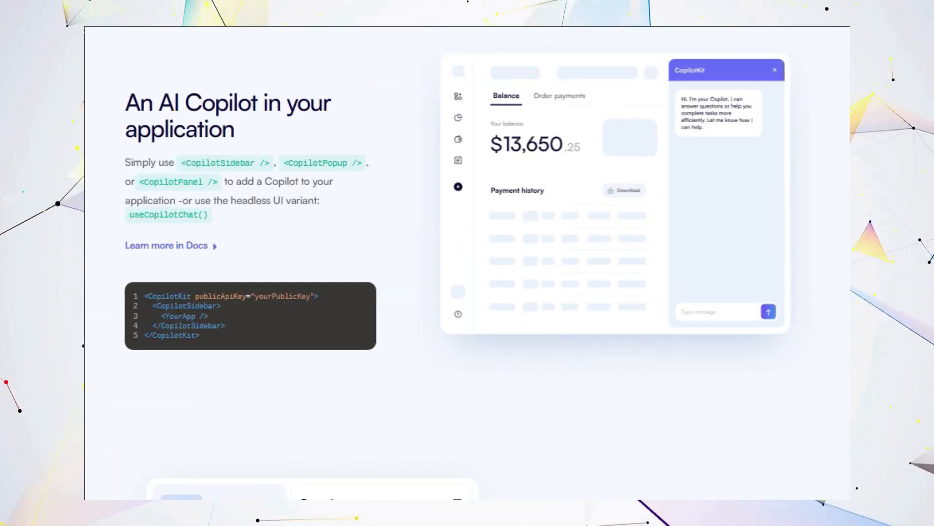
scroll("down", 3)
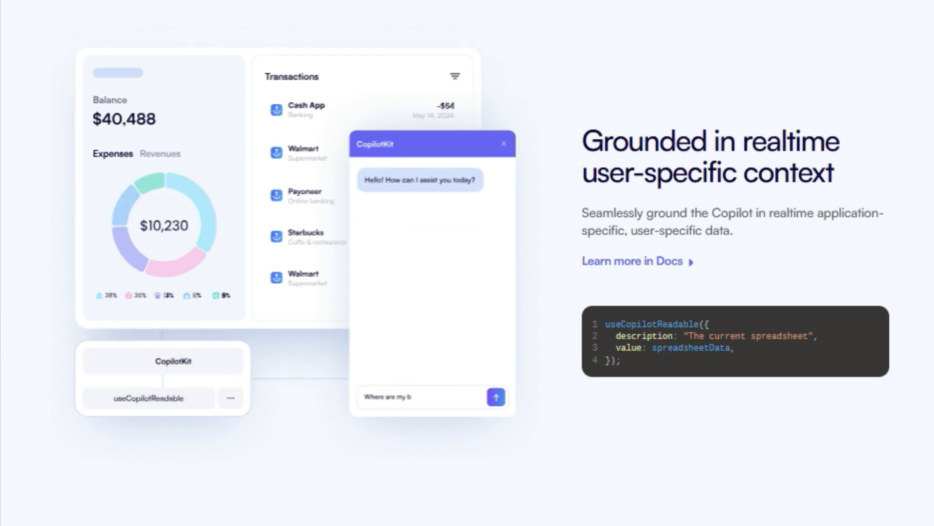
scroll("down", 3)
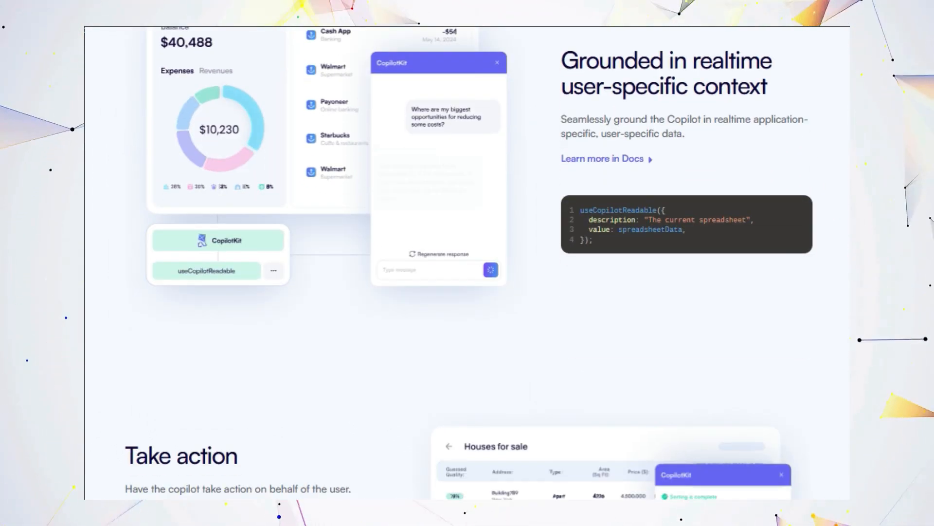
scroll("down", 3)
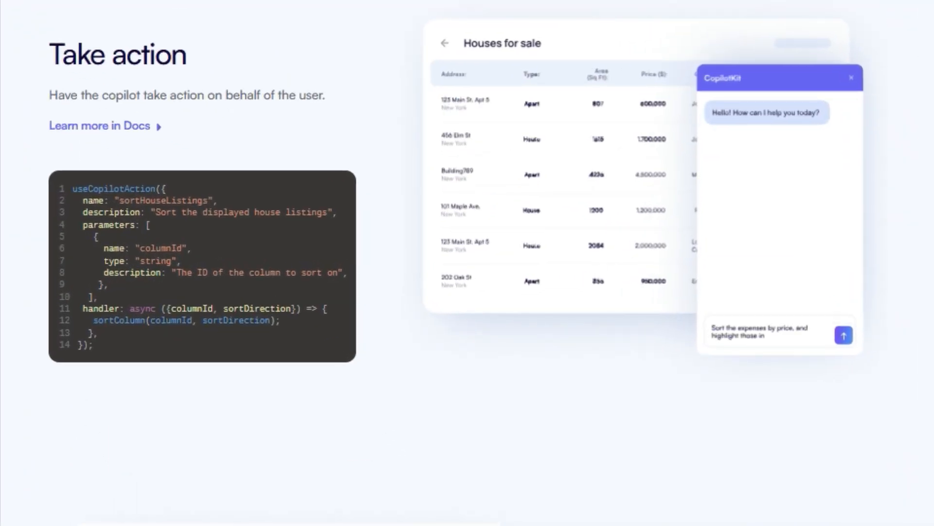
left_click(841, 334)
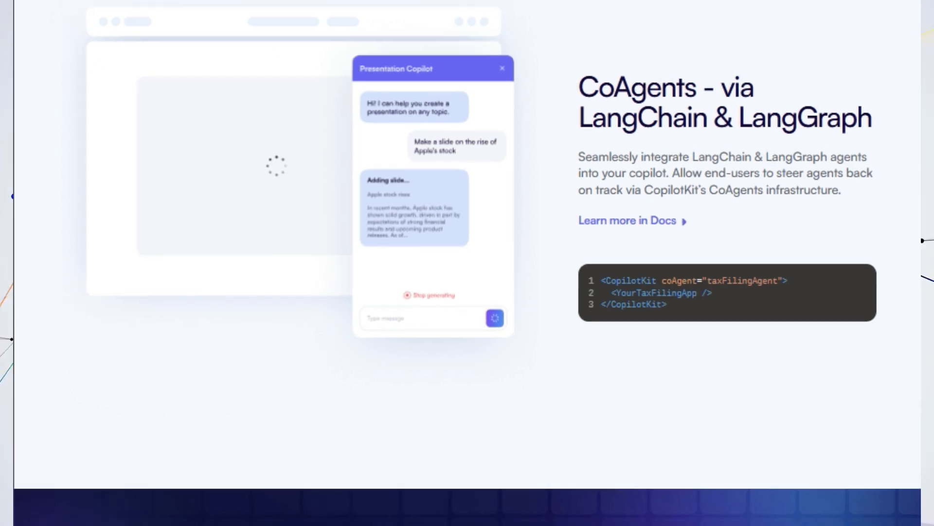
Continue past More Features and CopilotTextarea down to the 'Experience CopilotKit in action' quickstart video.
scroll("down", 3)
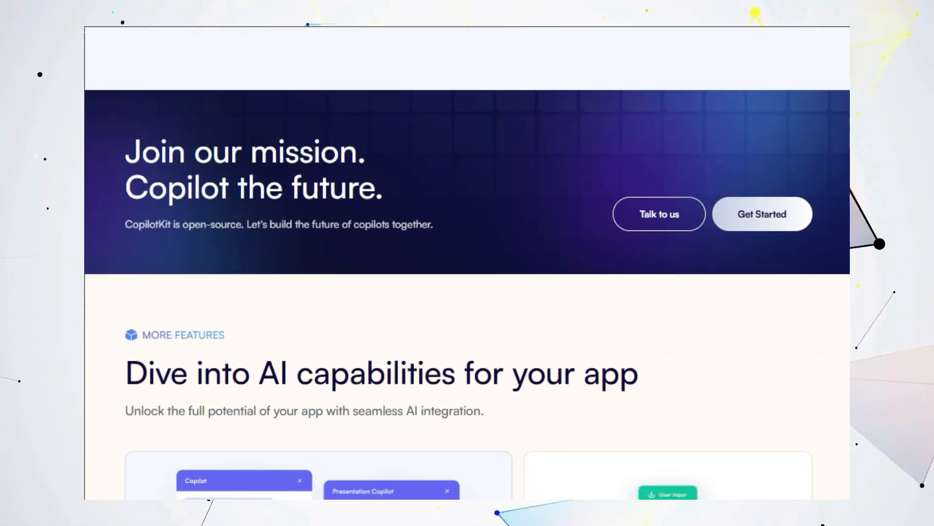
scroll("down", 3)
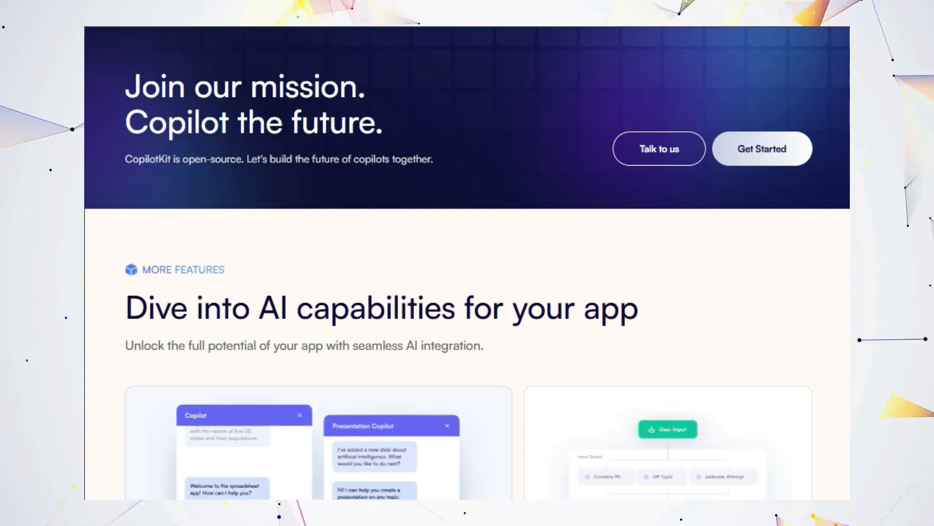
scroll("down", 3)
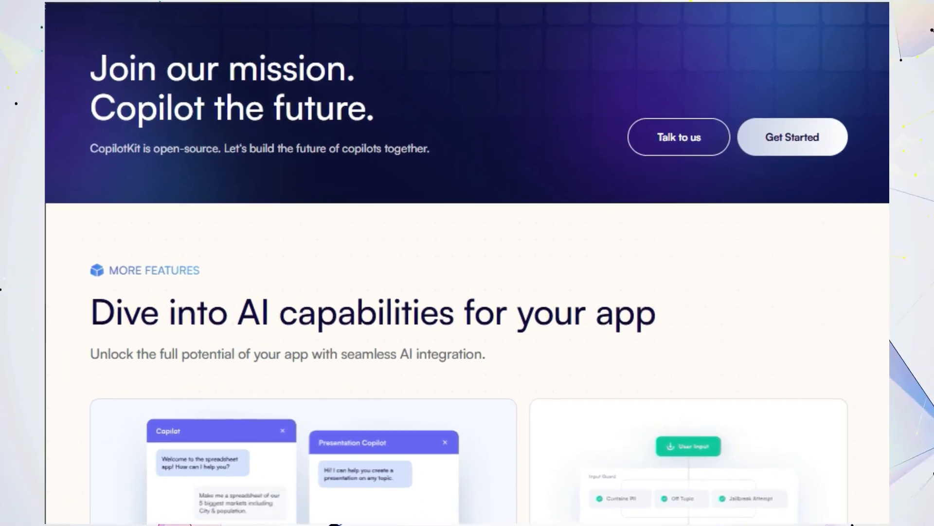
scroll("down", 3)
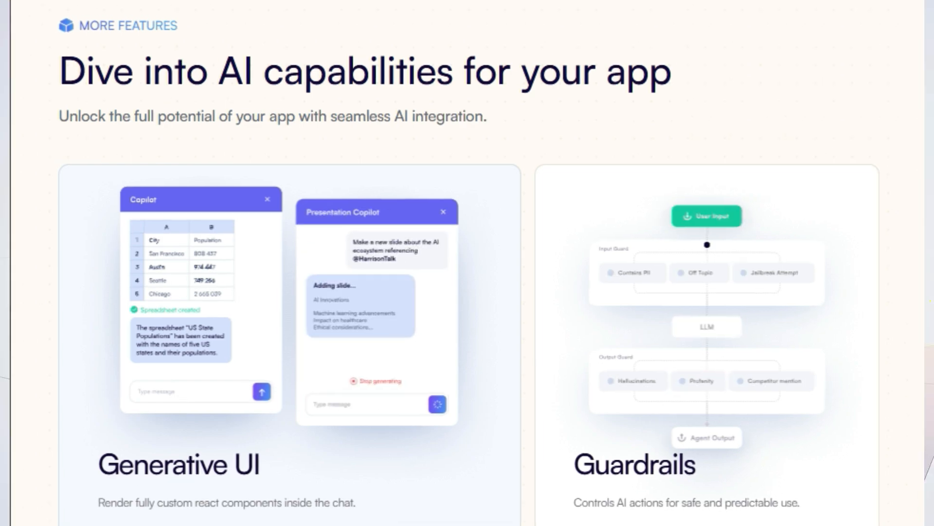
scroll("down", 3)
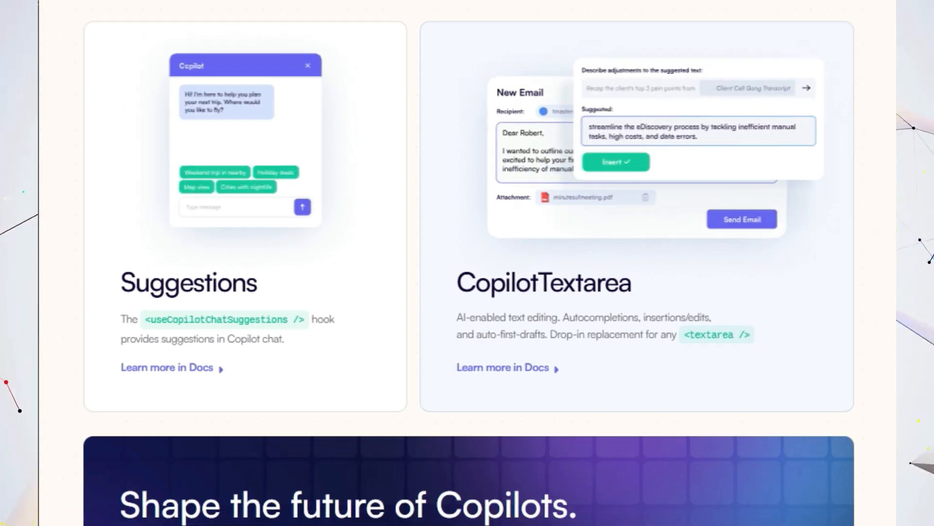
scroll("down", 3)
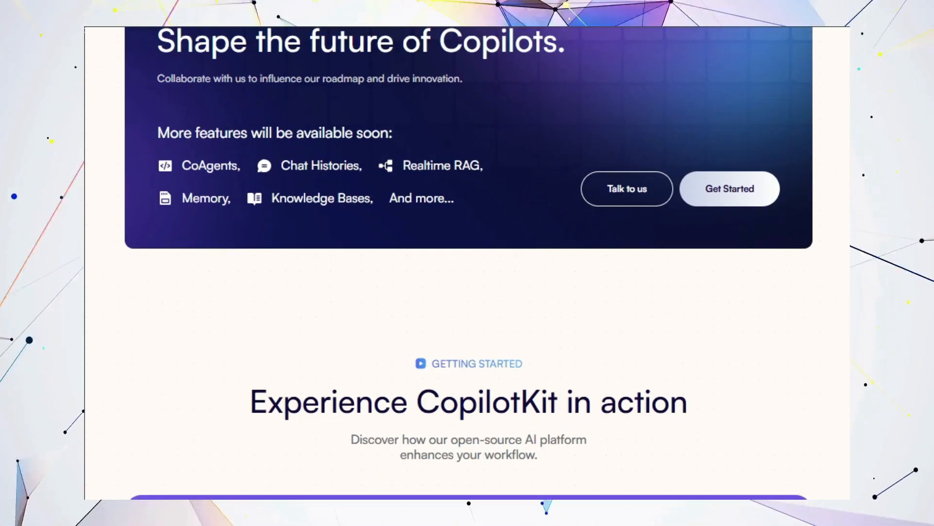
scroll("down", 3)
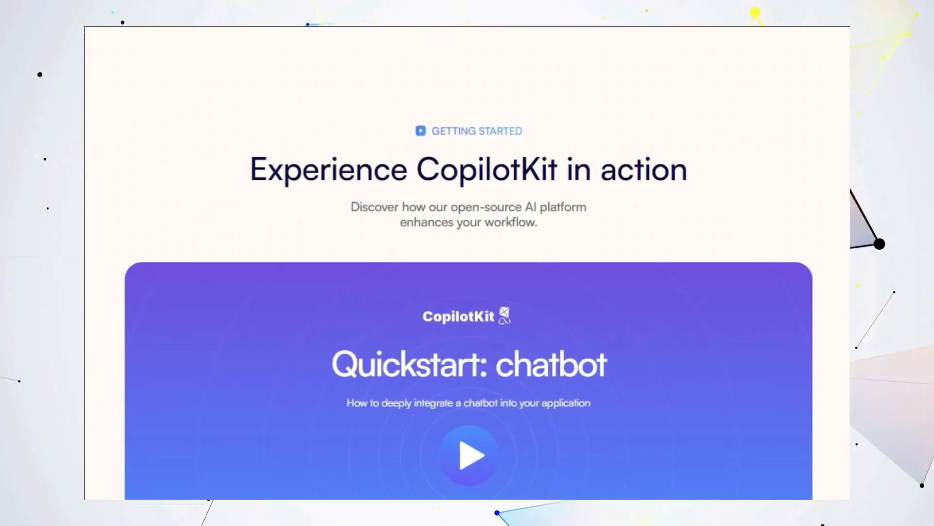
scroll("down", 3)
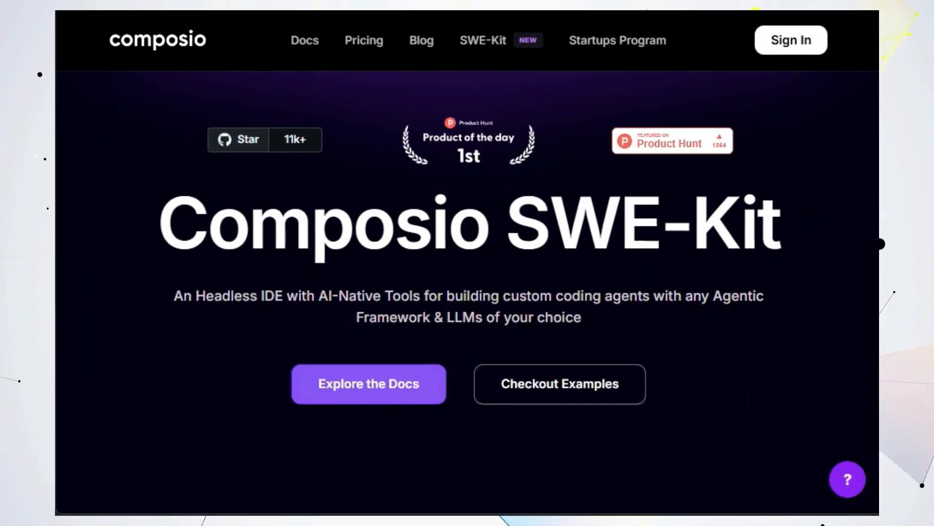
Scroll through SWE-Kit's coding-agent use cases and SWE-bench benchmark results.
scroll("up", 3)
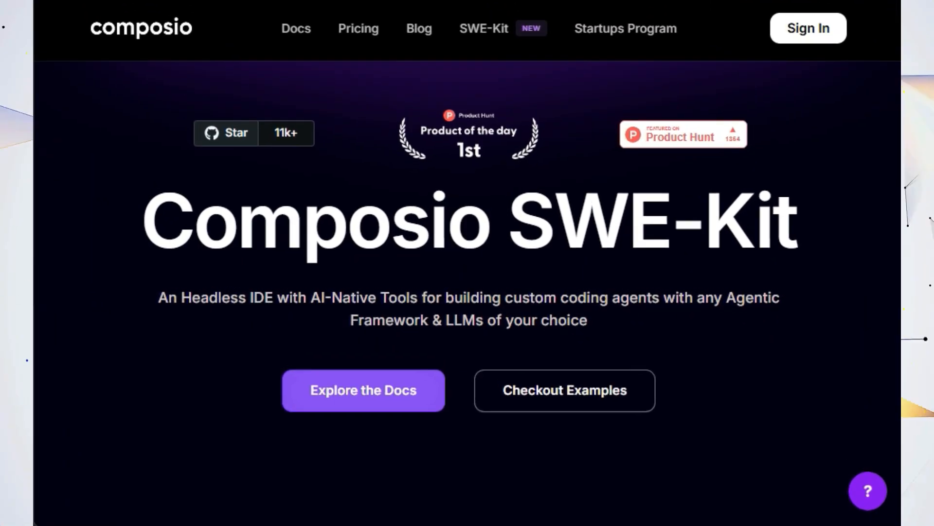
scroll("up", 3)
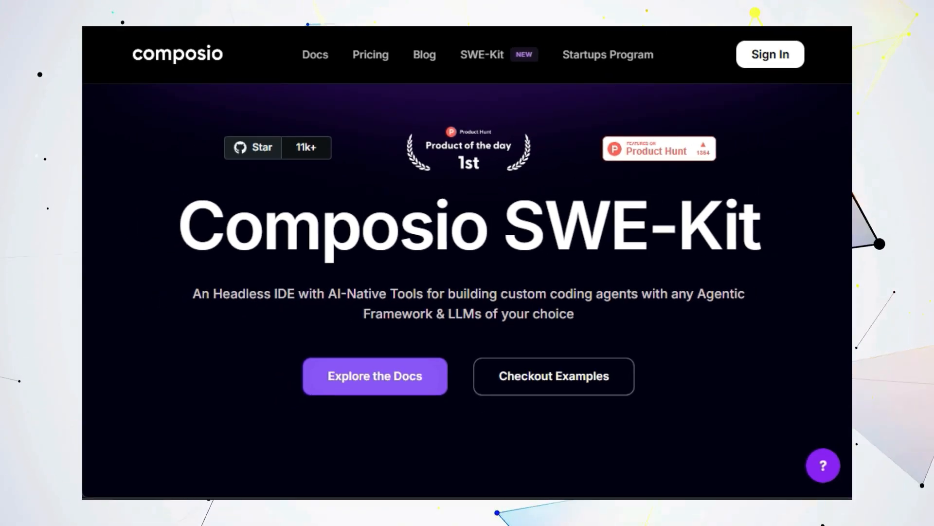
scroll("down", 3)
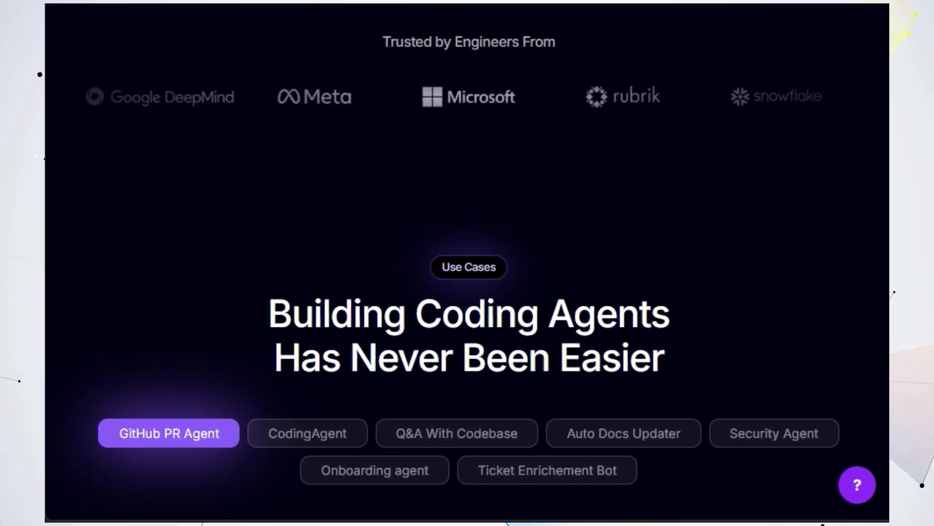
scroll("down", 3)
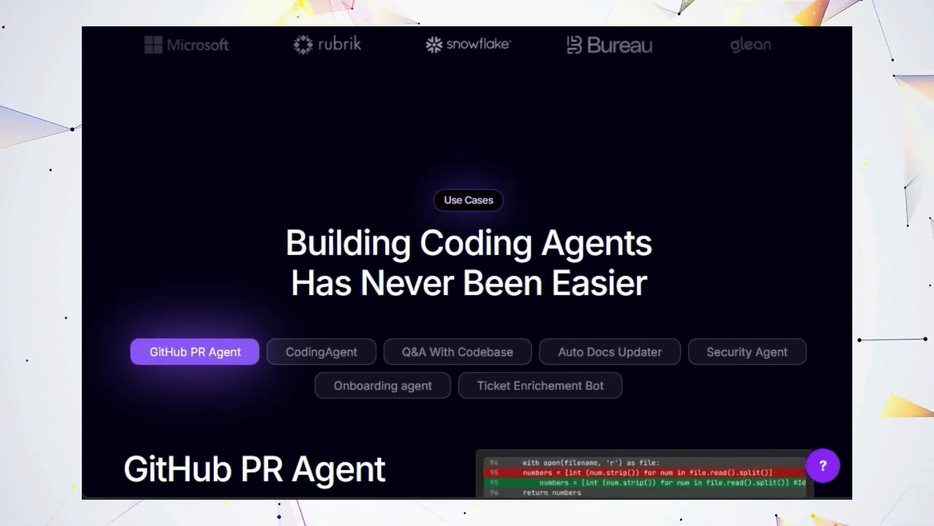
scroll("down", 3)
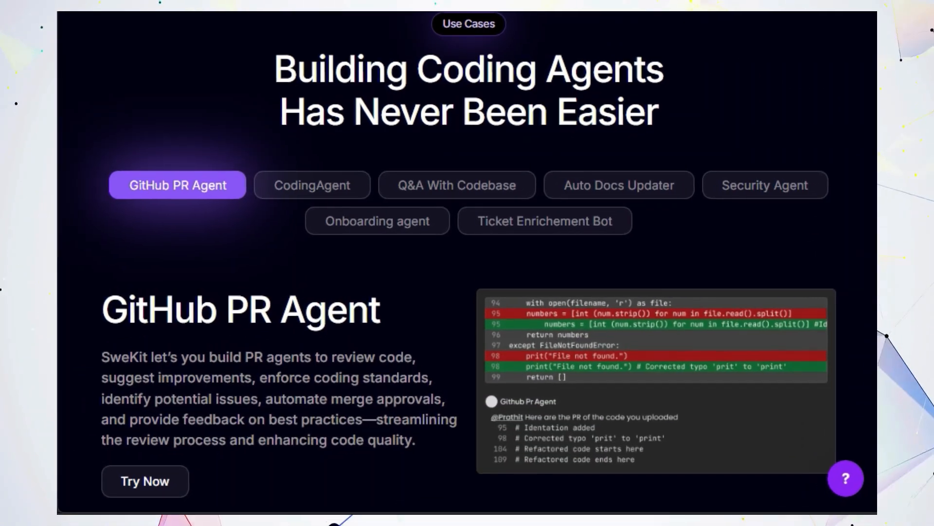
scroll("down", 3)
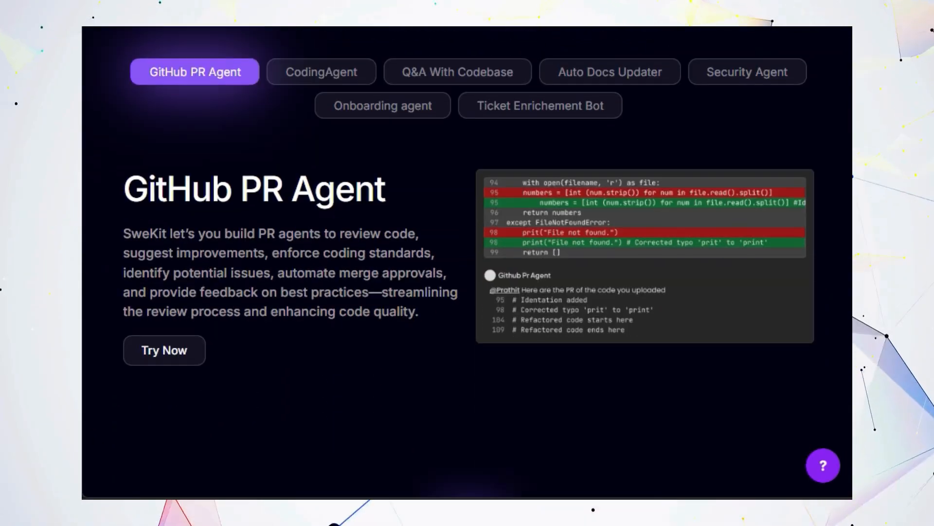
scroll("down", 3)
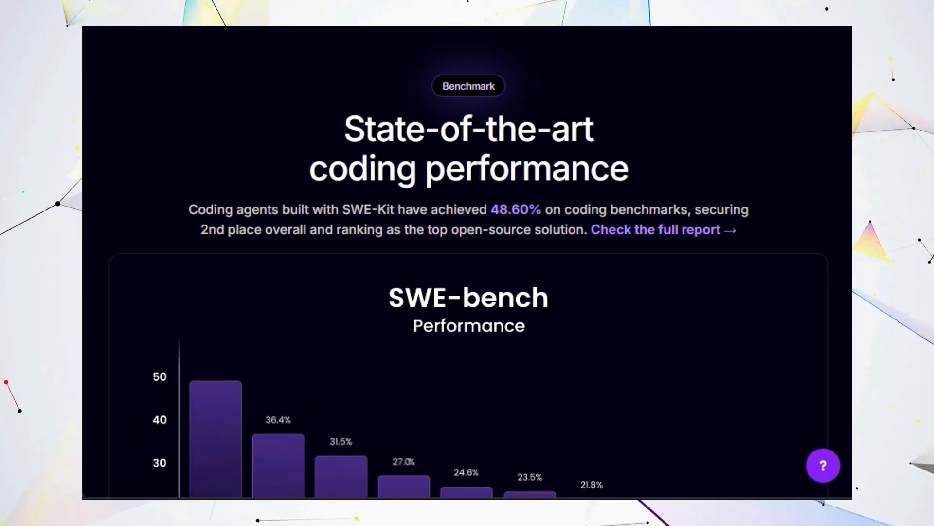
Continue past SWE-Kit's capabilities and integrations to the FAQ, then move on to CrustData.
scroll("down", 3)
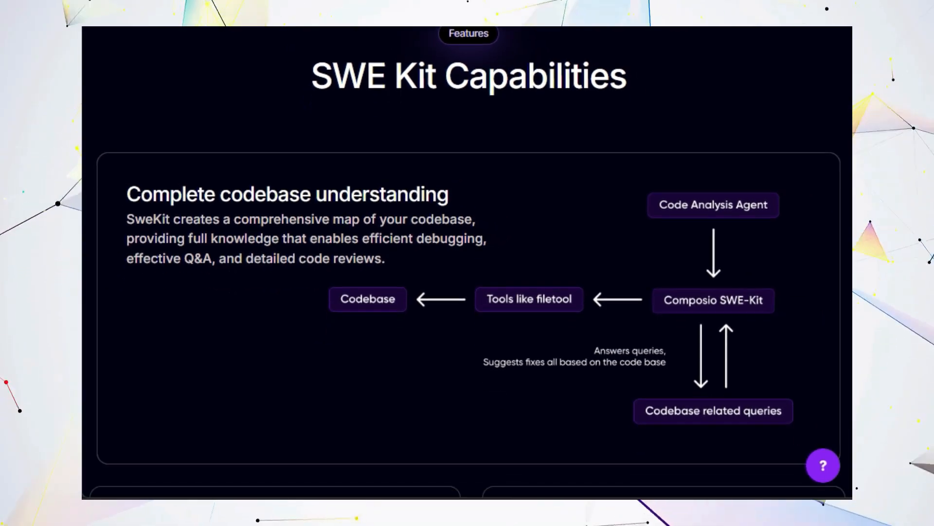
scroll("down", 3)
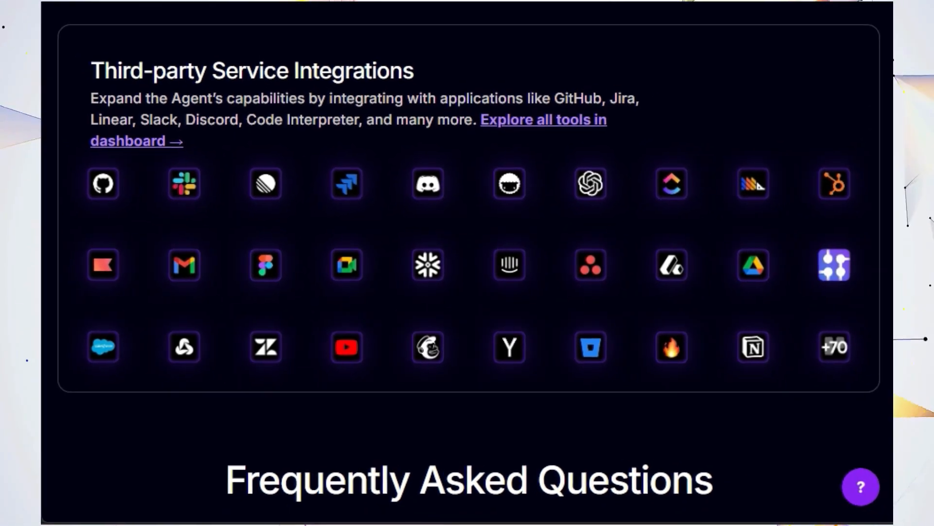
scroll("down", 3)
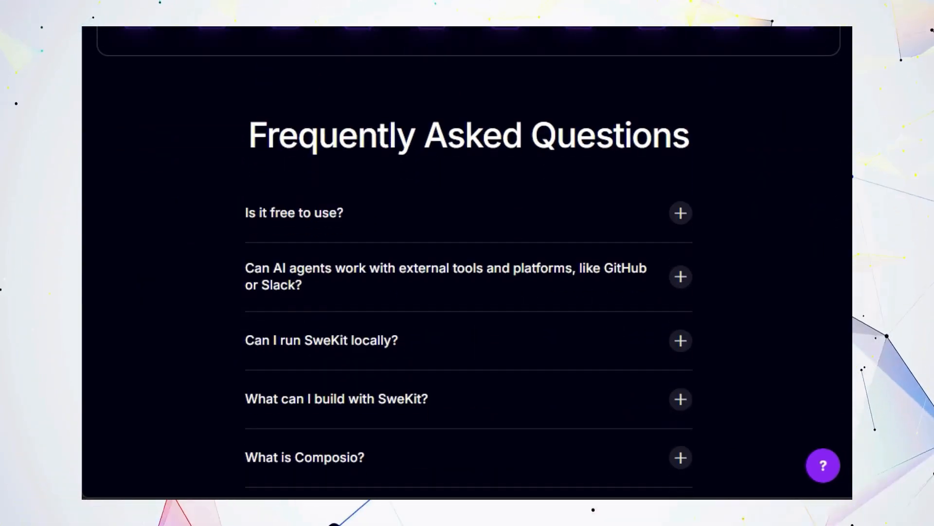
scroll("up", 3)
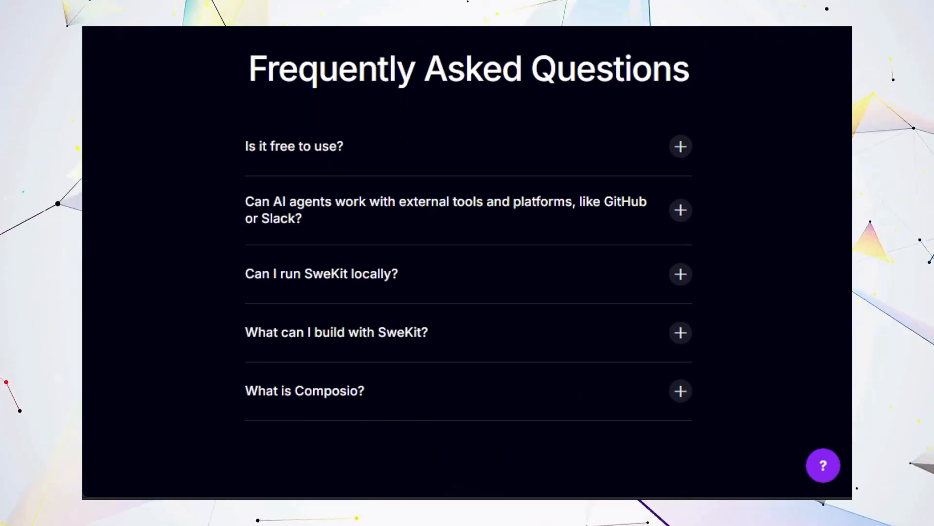
scroll("down", 3)
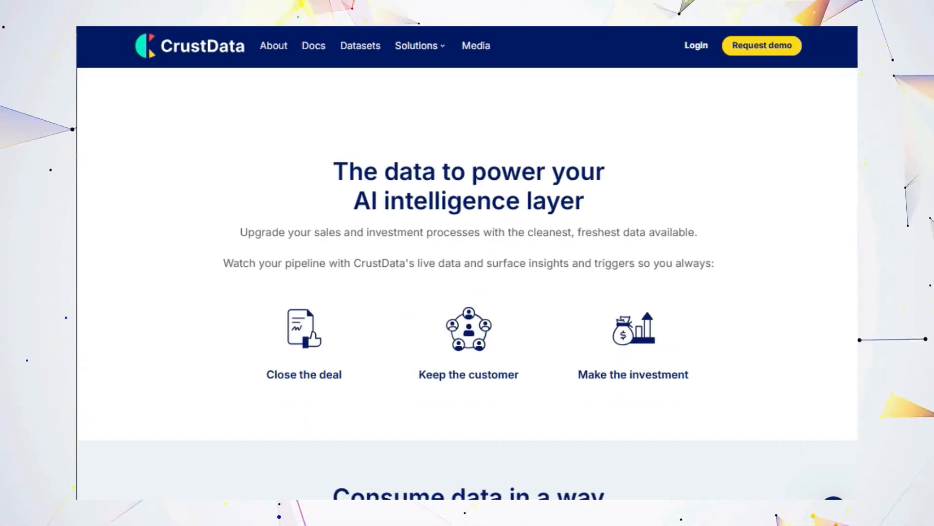
Scroll through CrustData's API examples, real-time people data and dataset sections.
scroll("down", 3)
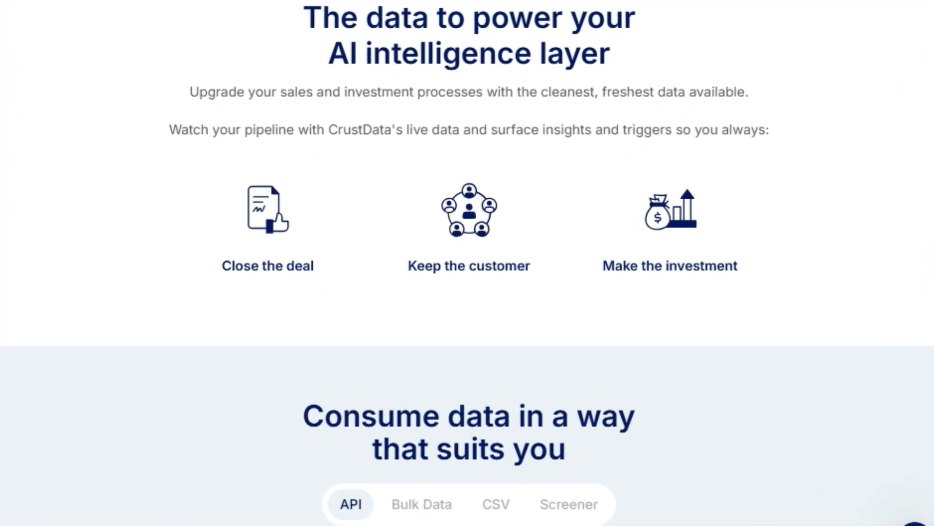
scroll("up", 3)
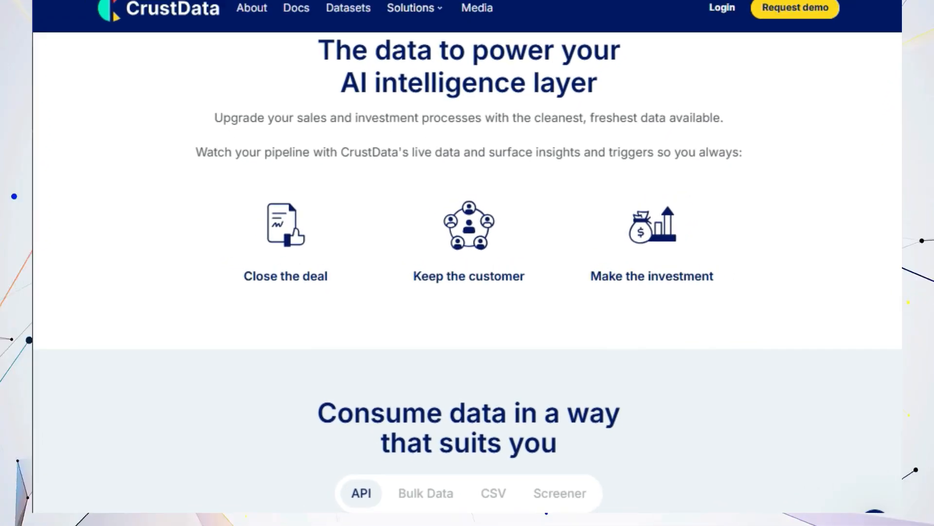
scroll("down", 3)
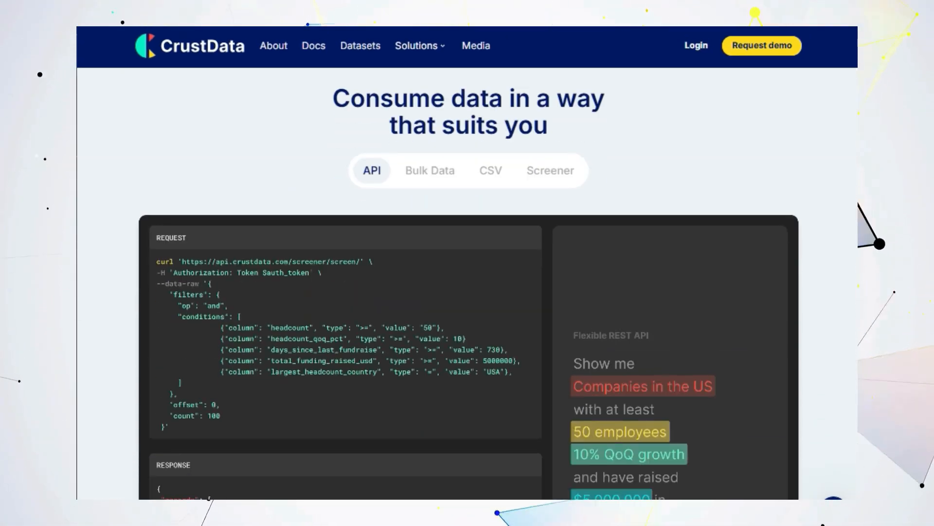
scroll("down", 3)
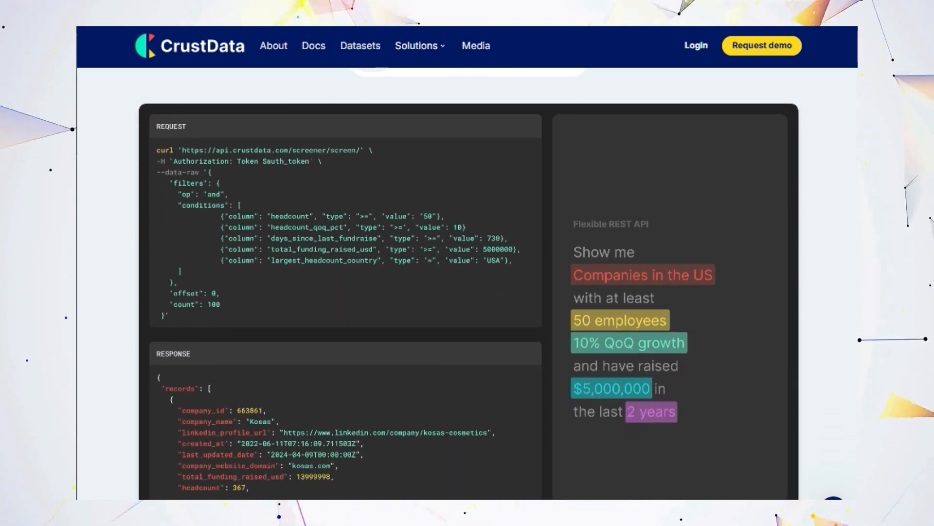
scroll("up", 3)
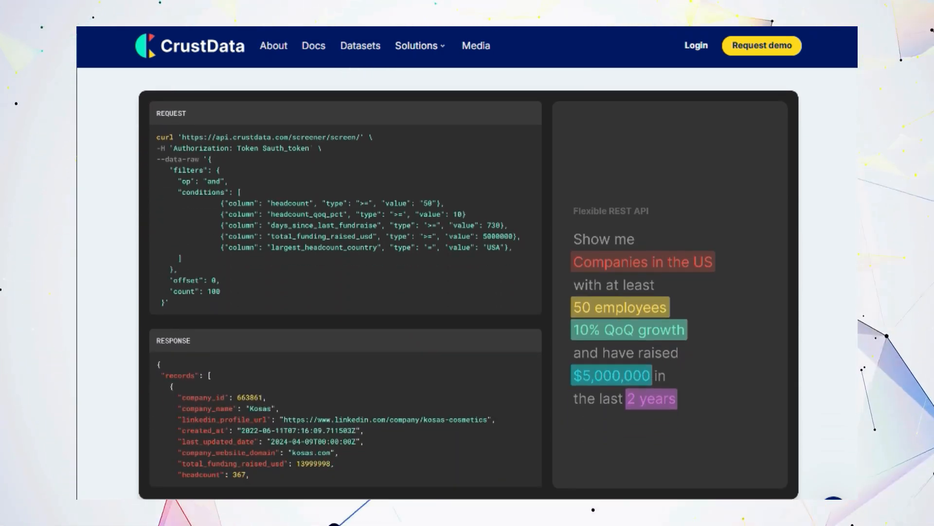
scroll("down", 3)
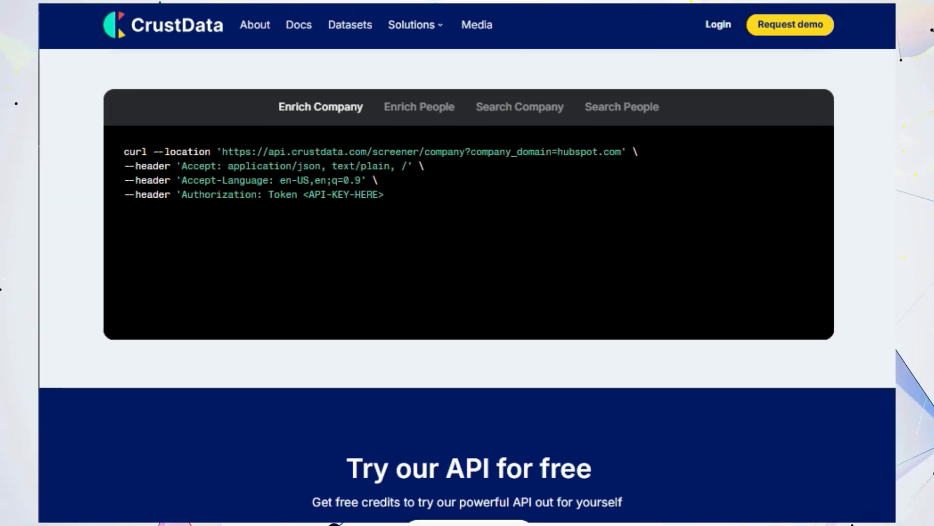
scroll("down", 3)
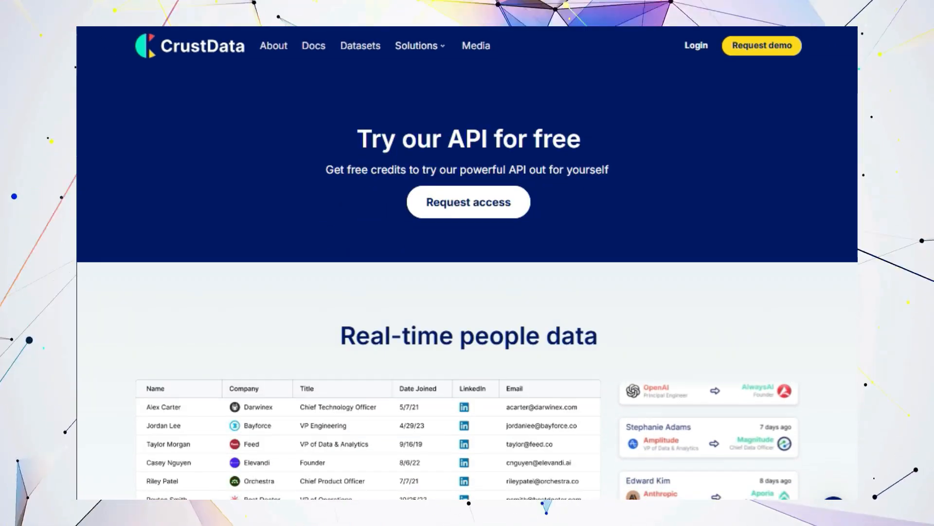
scroll("down", 3)
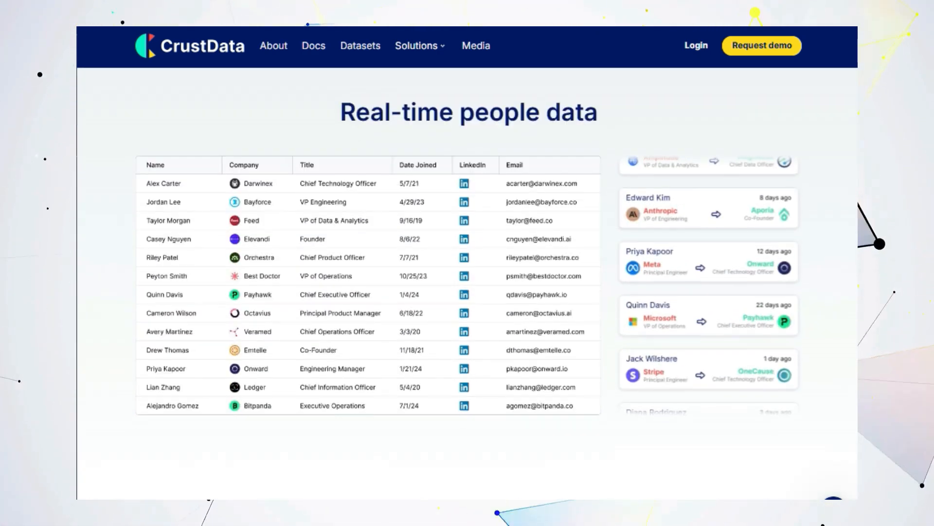
scroll("down", 3)
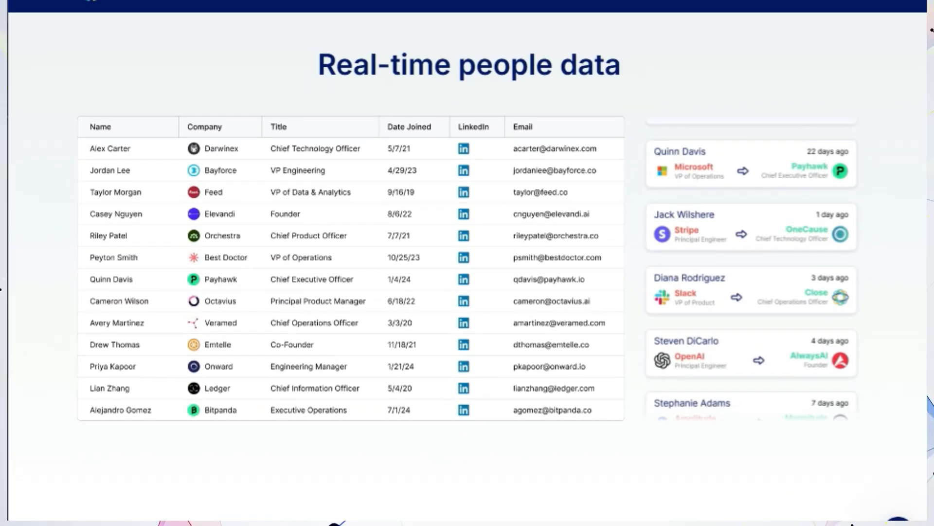
Continue past web traffic, hosted APIs and the data science co-pilot, then move on to Crisp.
scroll("down", 3)
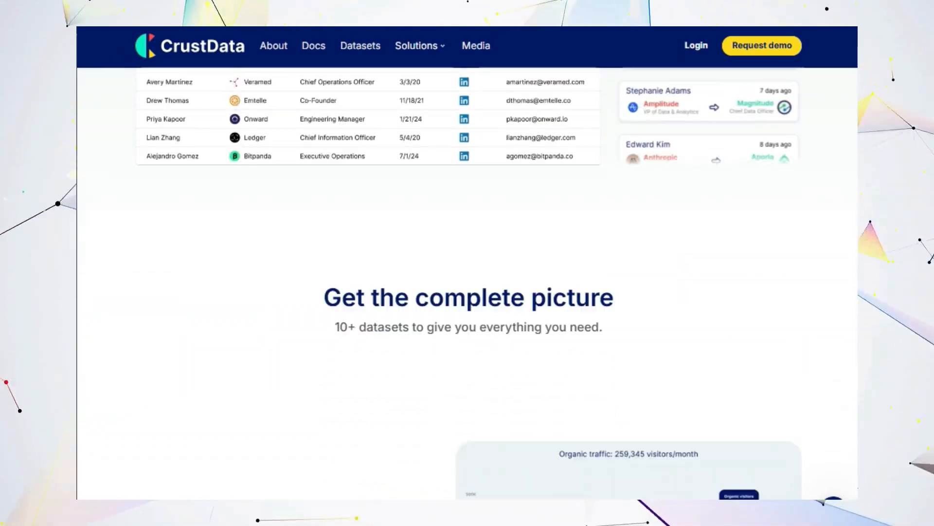
scroll("down", 3)
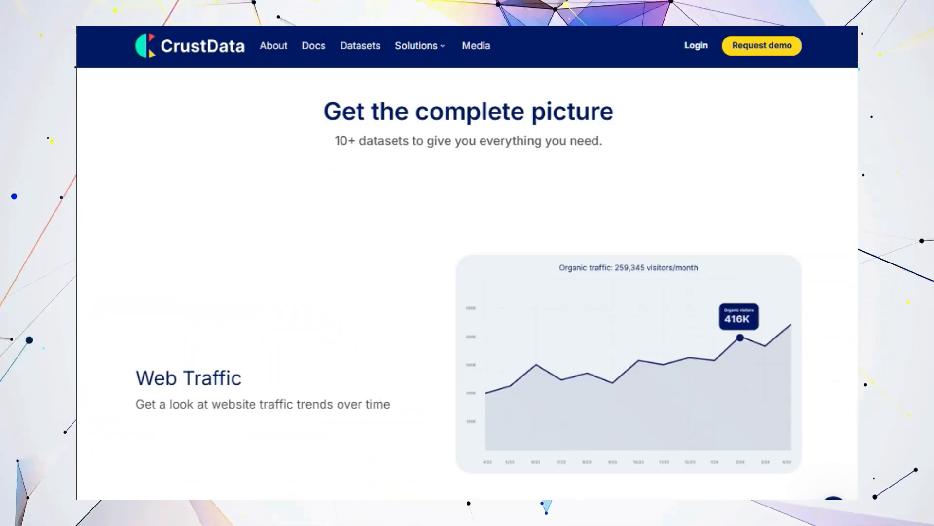
scroll("down", 3)
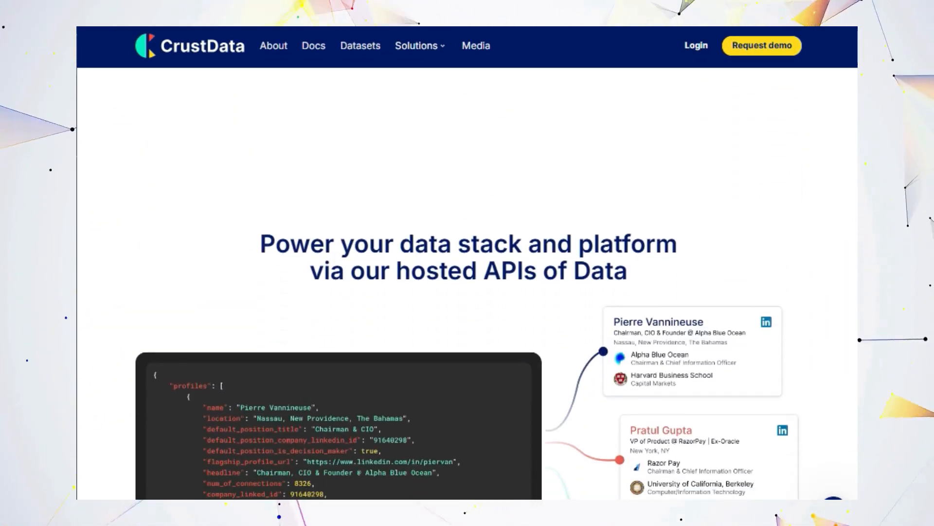
scroll("down", 3)
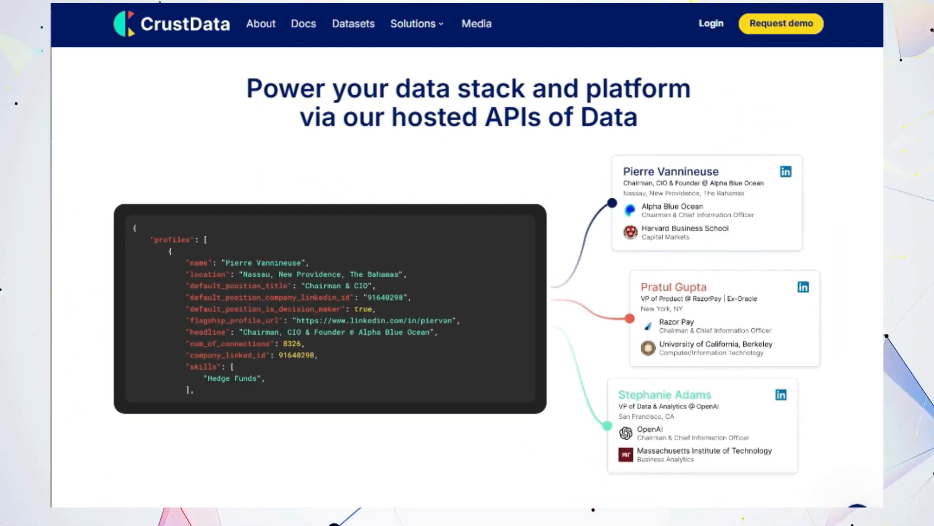
scroll("up", 3)
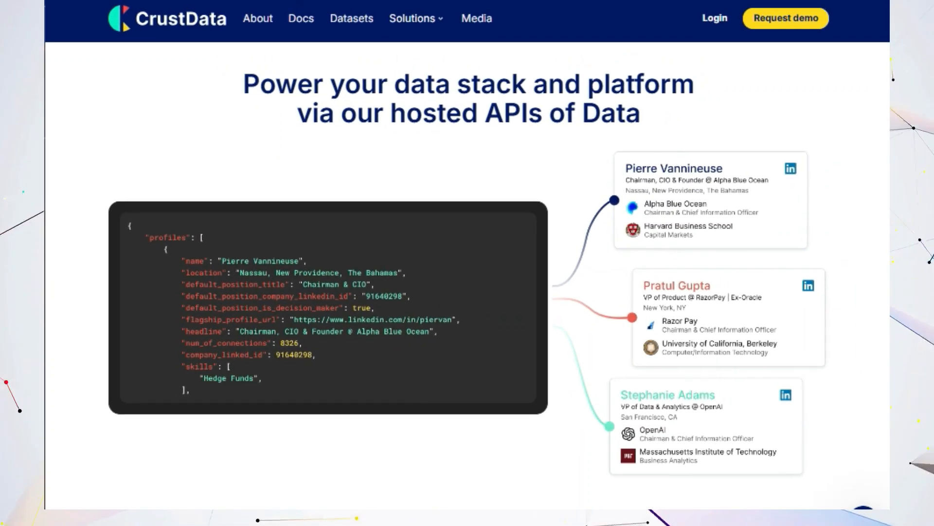
scroll("down", 3)
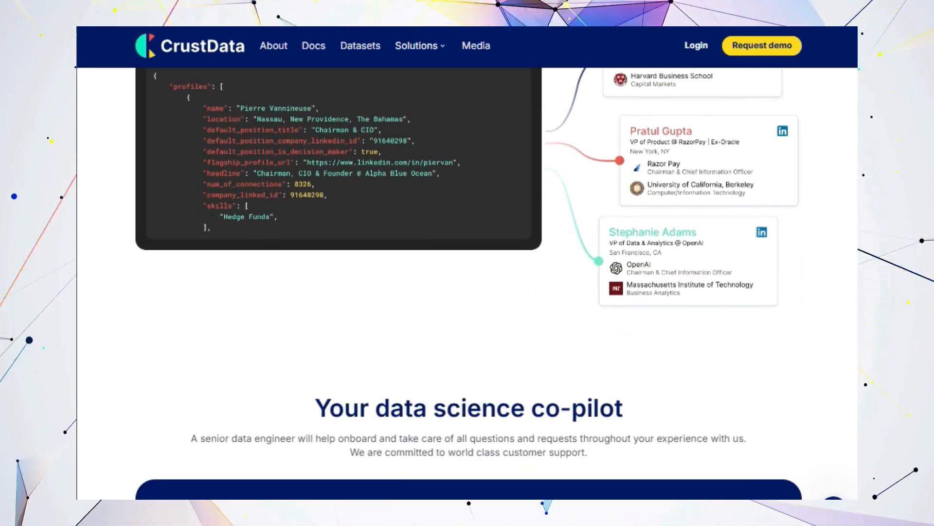
scroll("down", 3)
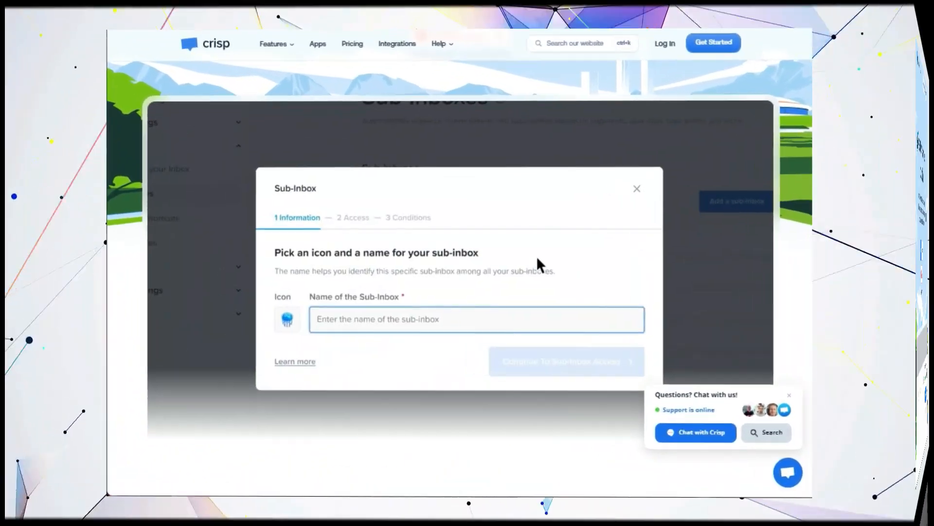
Click through Crisp's AI voice transcription and sub-inbox access feature views.
left_click(637, 188)
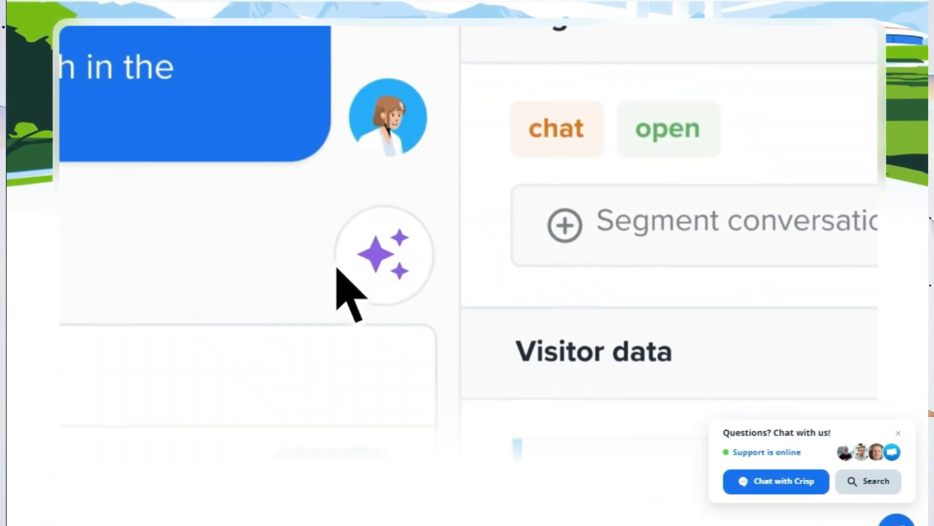
left_click(384, 255)
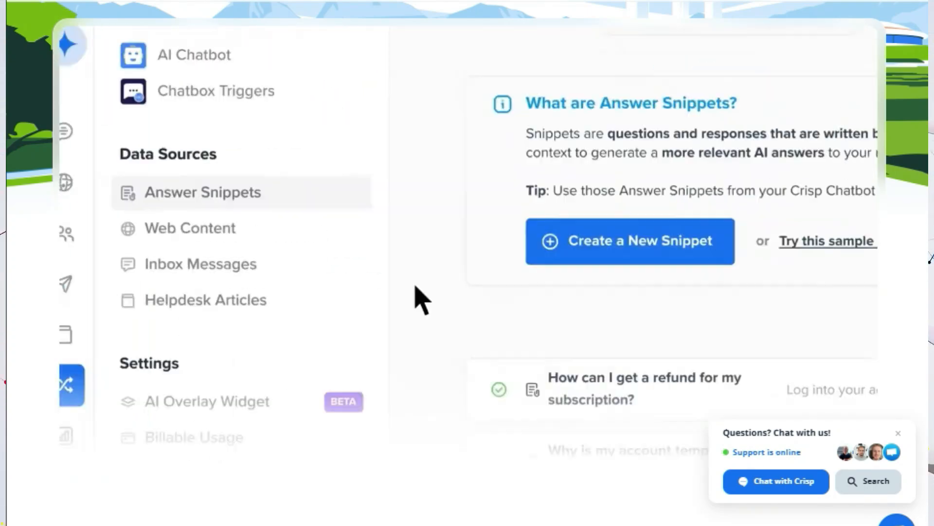
left_click(205, 299)
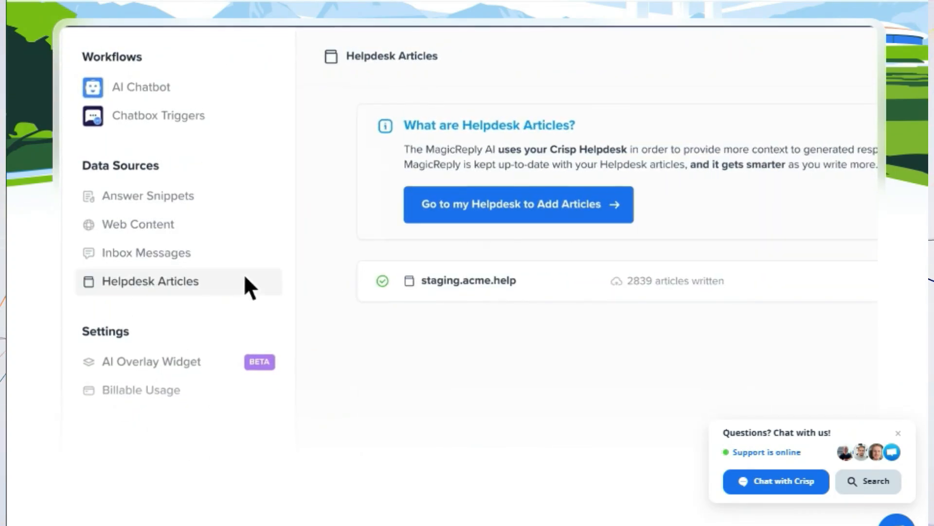
left_click(867, 480)
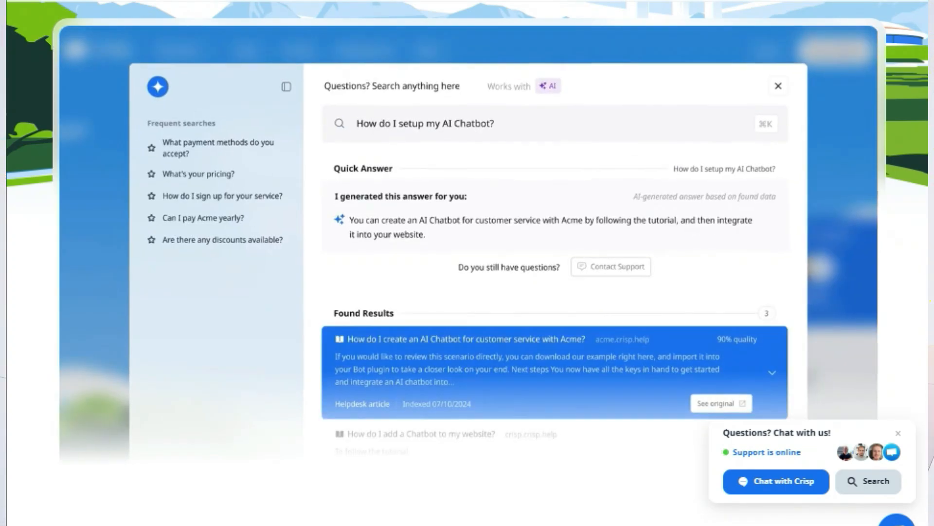
left_click(827, 158)
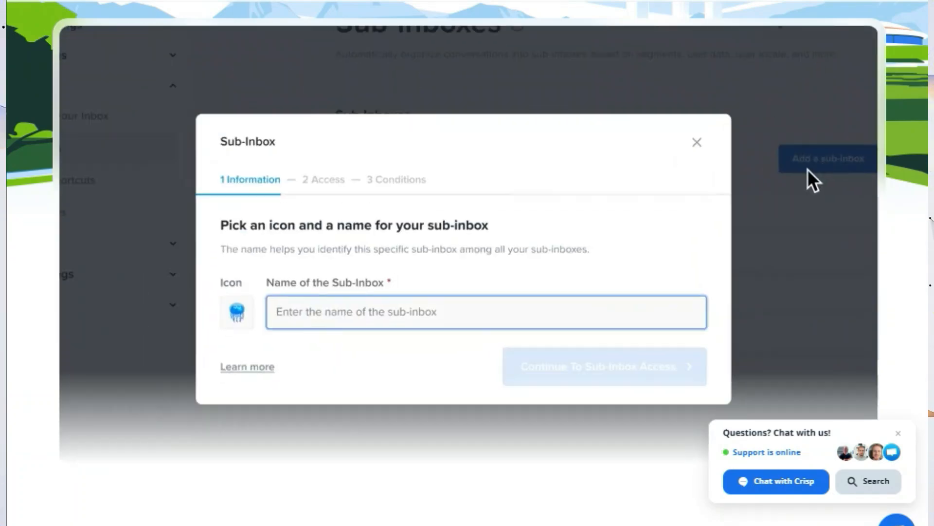
left_click(697, 142)
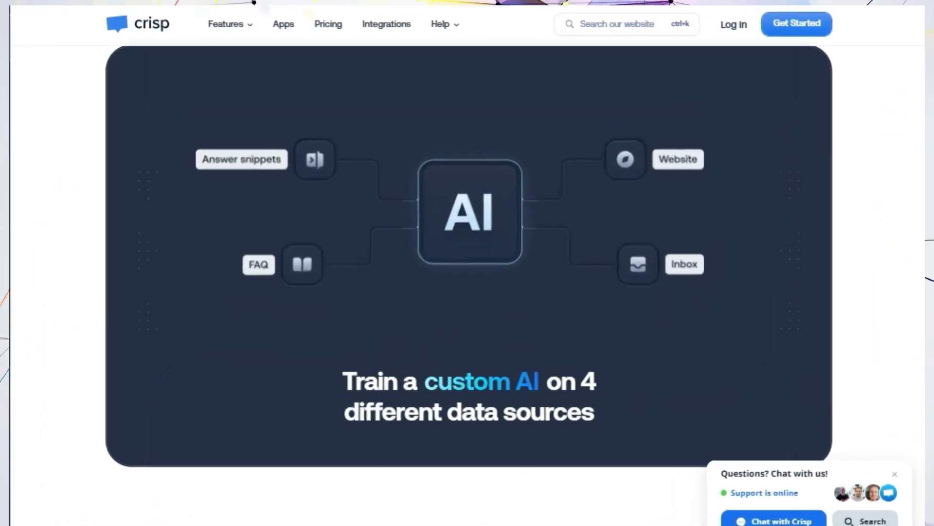
scroll("down", 3)
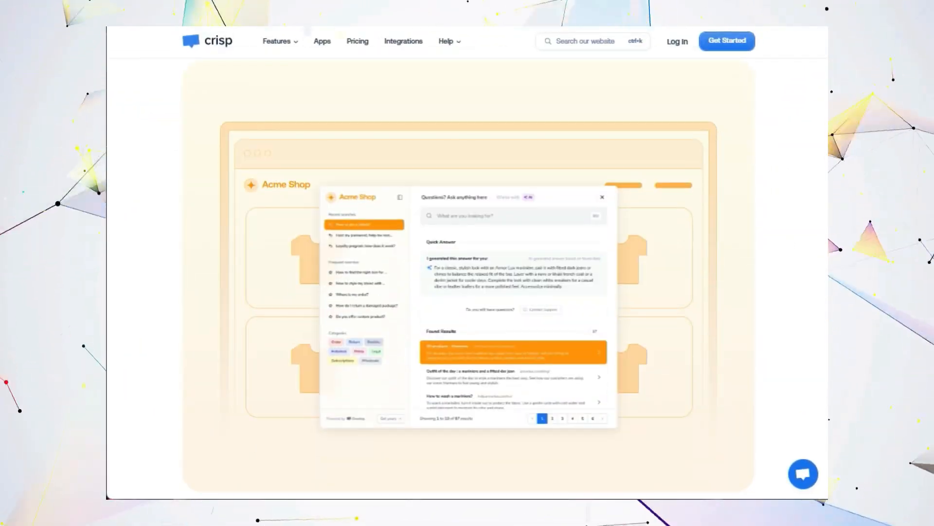
scroll("down", 3)
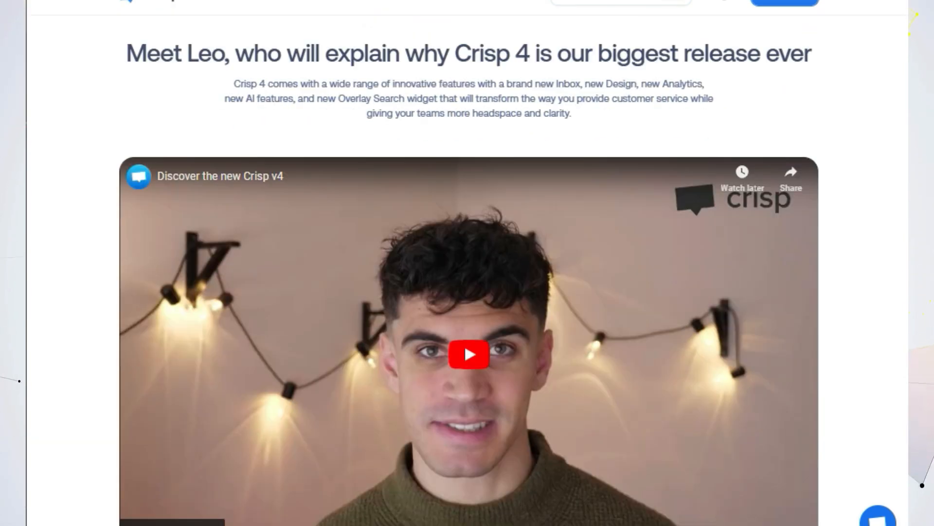
scroll("down", 3)
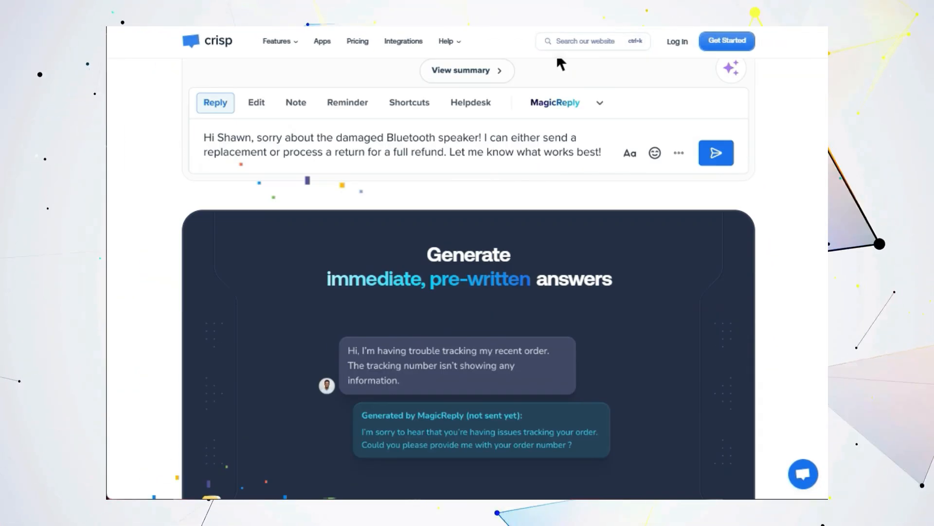
scroll("down", 3)
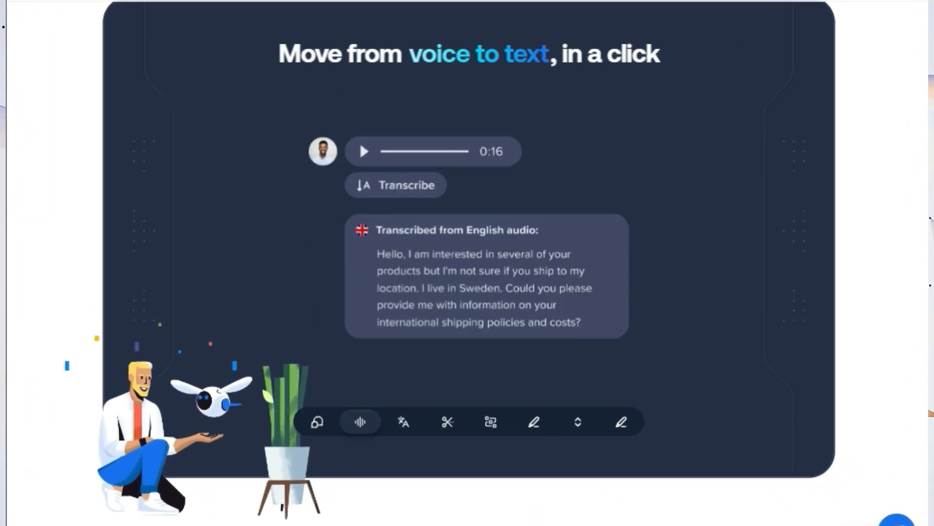
left_click(490, 421)
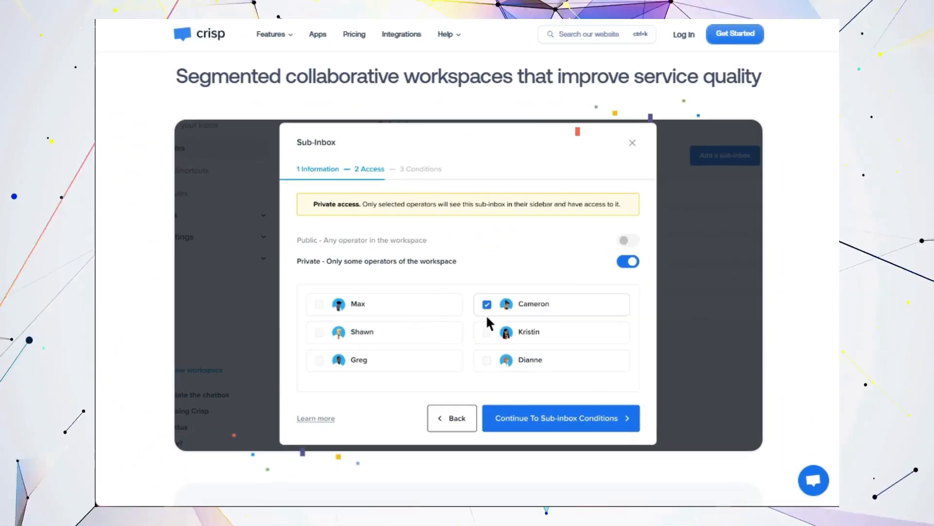
left_click(558, 418)
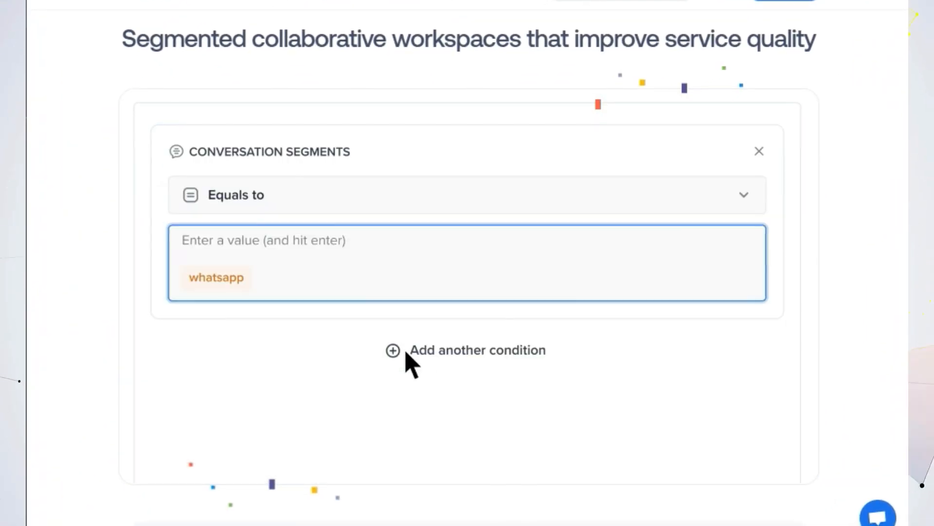
left_click(758, 151)
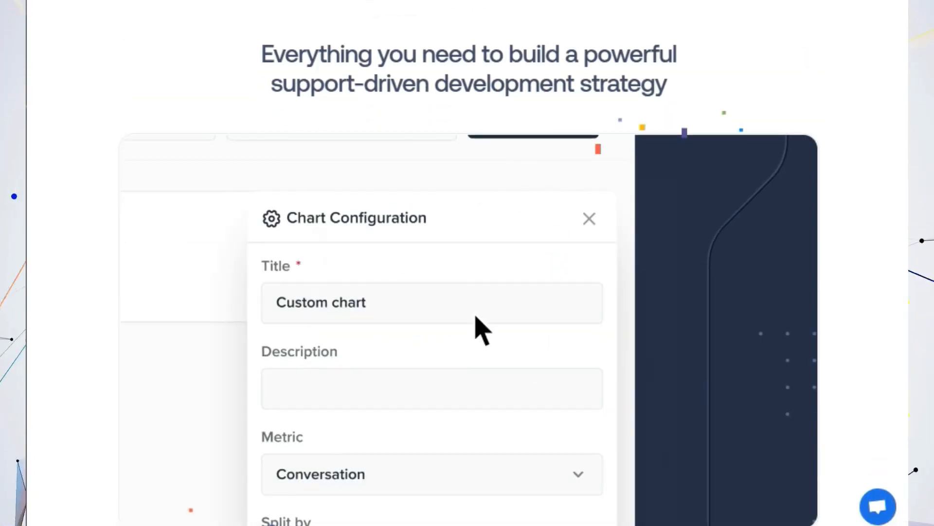
left_click(590, 219)
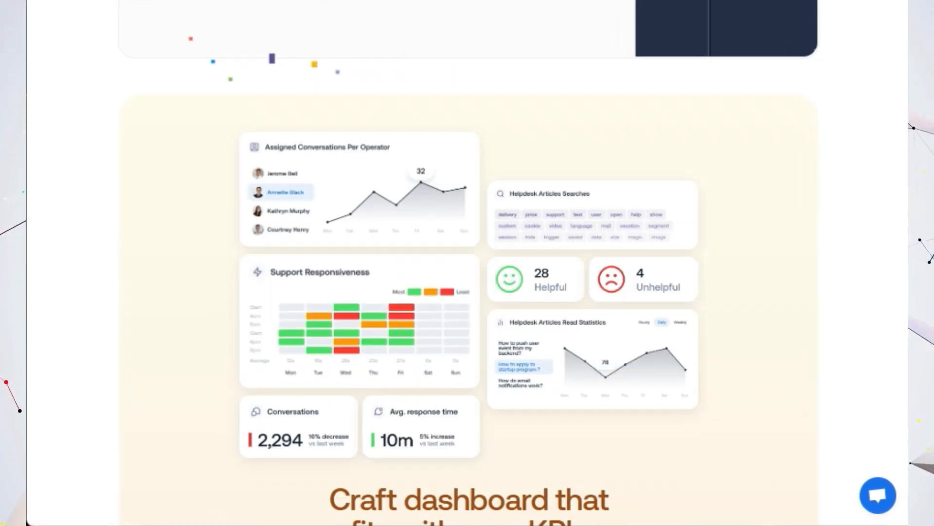
Scroll past Crisp's KPI dashboard section, then move on to the Melies homepage.
scroll("down", 3)
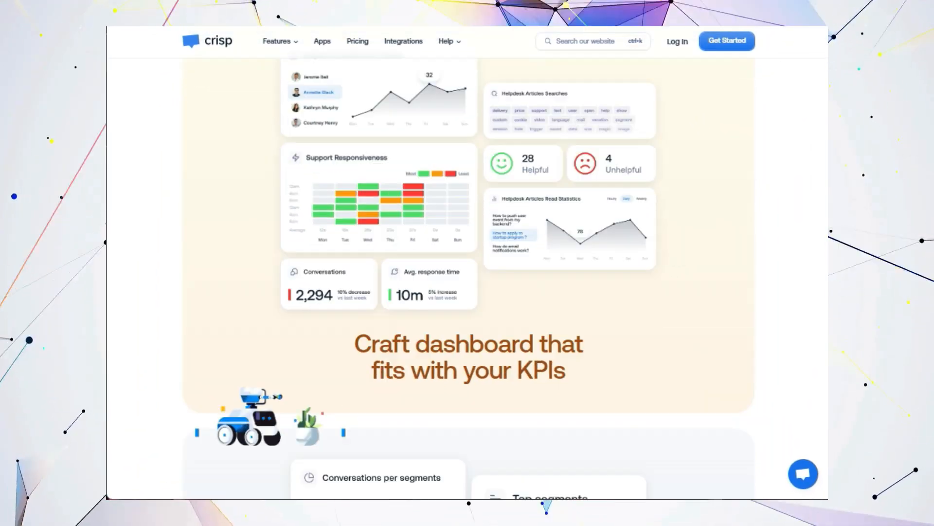
scroll("down", 3)
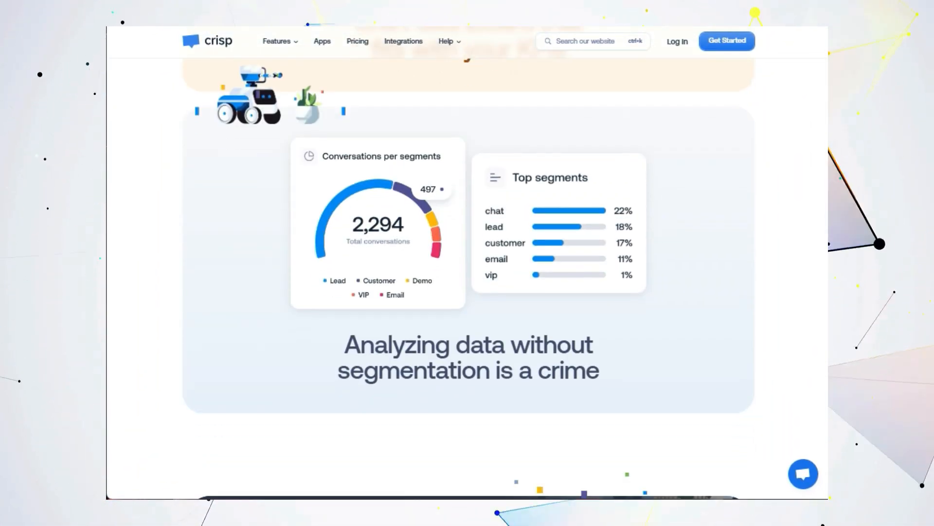
scroll("down", 3)
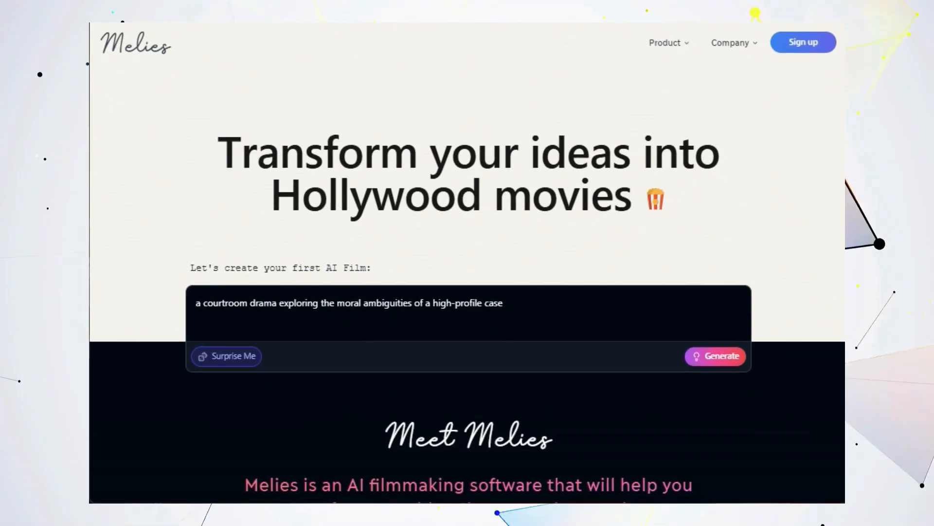
Scroll from Melies' film-idea prompt down to the example stories section.
scroll("down", 3)
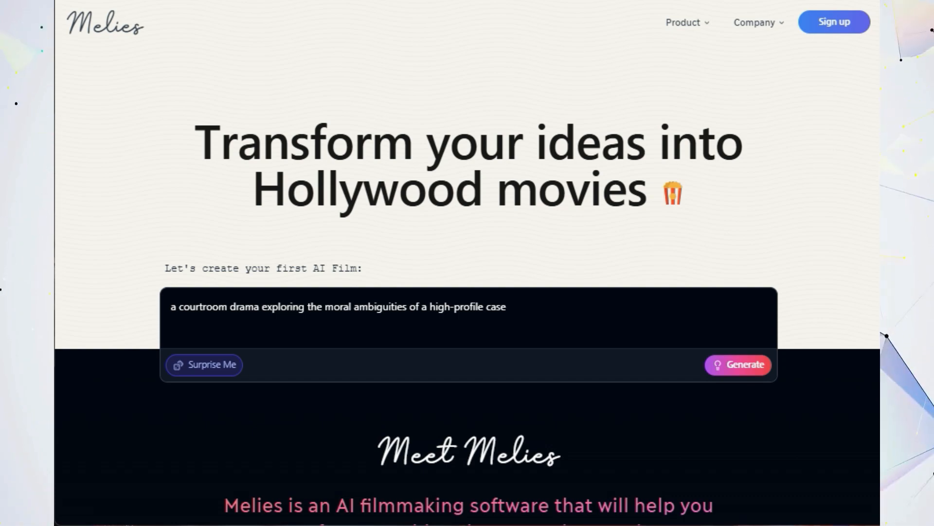
scroll("down", 3)
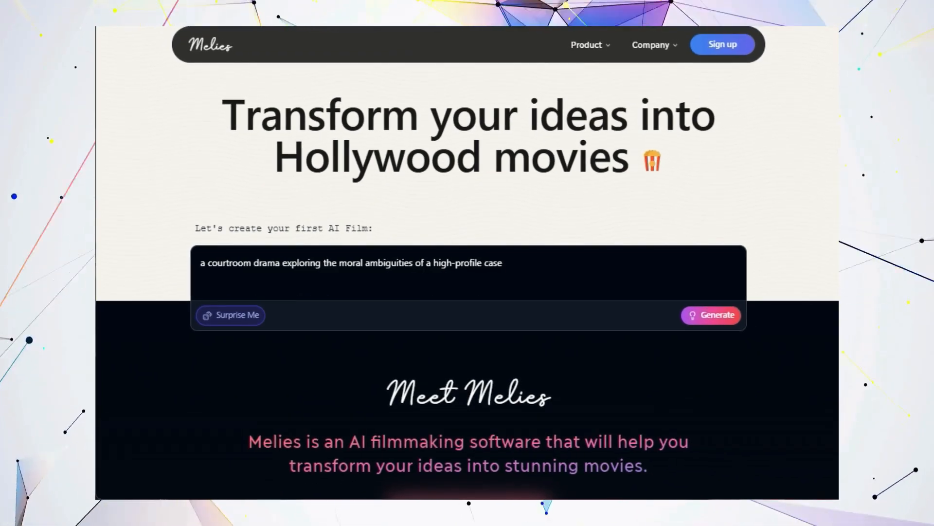
scroll("down", 3)
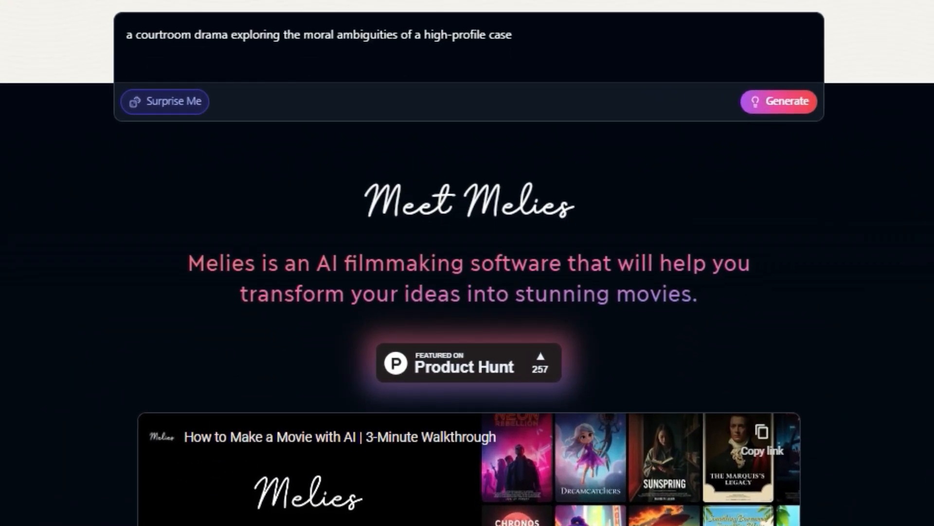
scroll("down", 3)
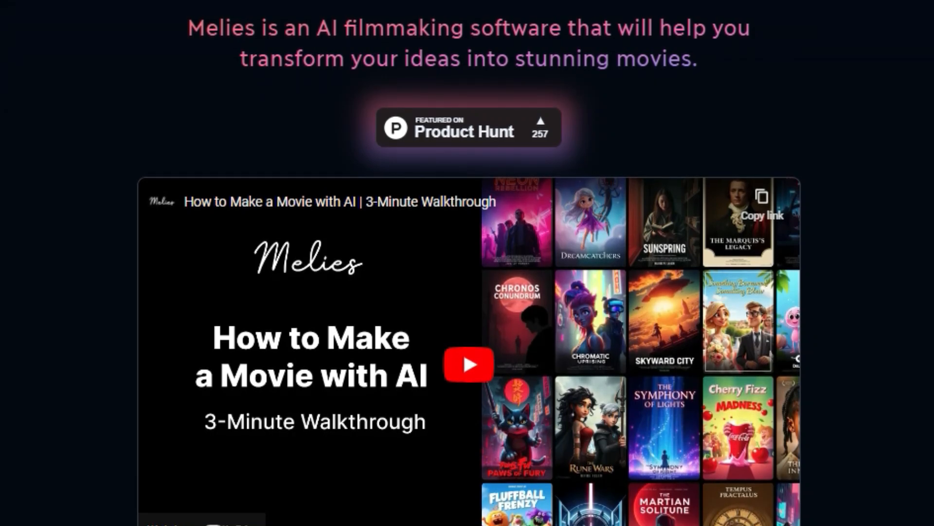
scroll("down", 3)
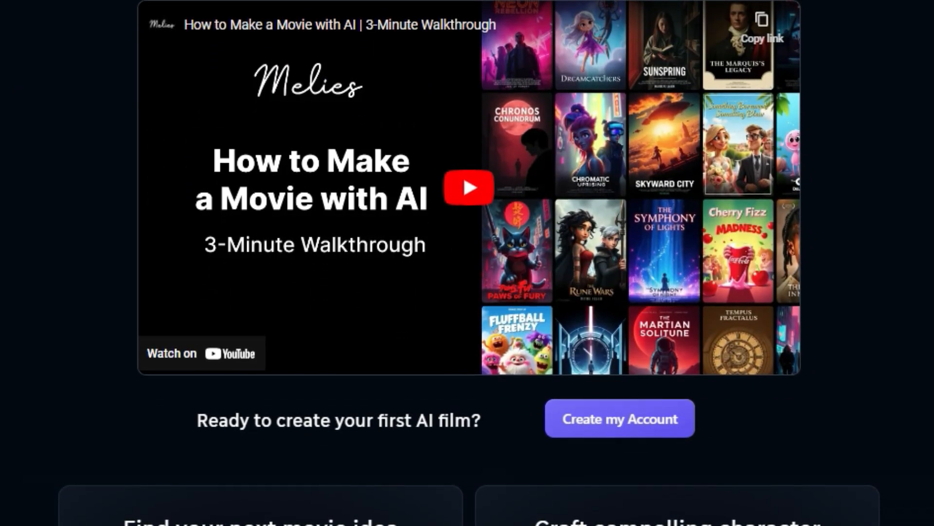
scroll("down", 3)
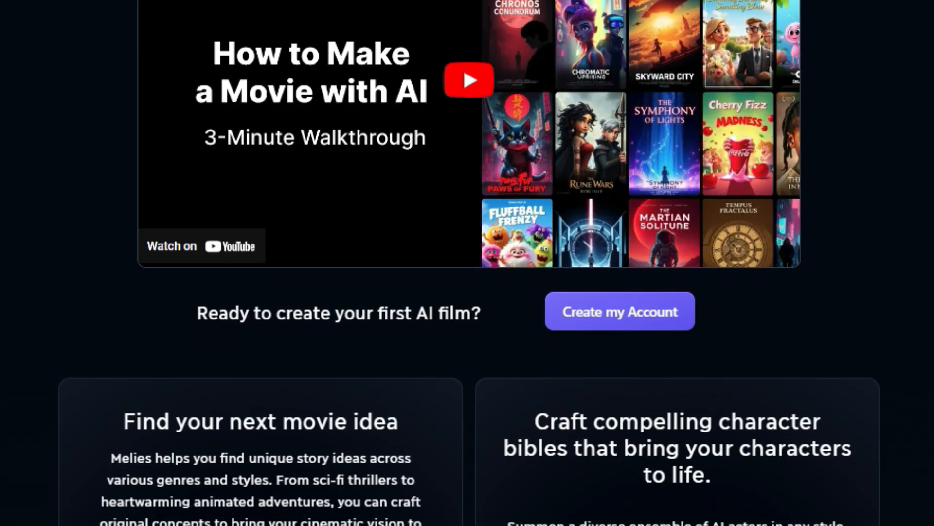
scroll("down", 3)
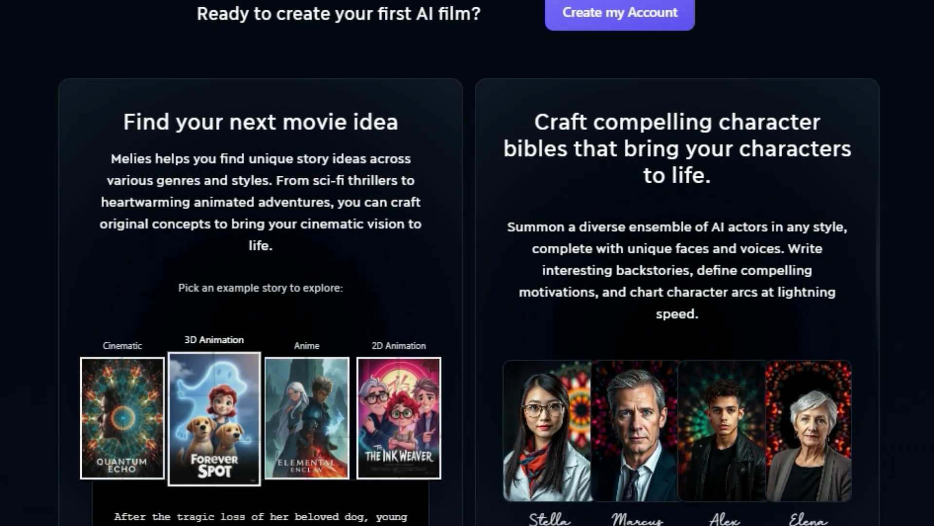
scroll("down", 3)
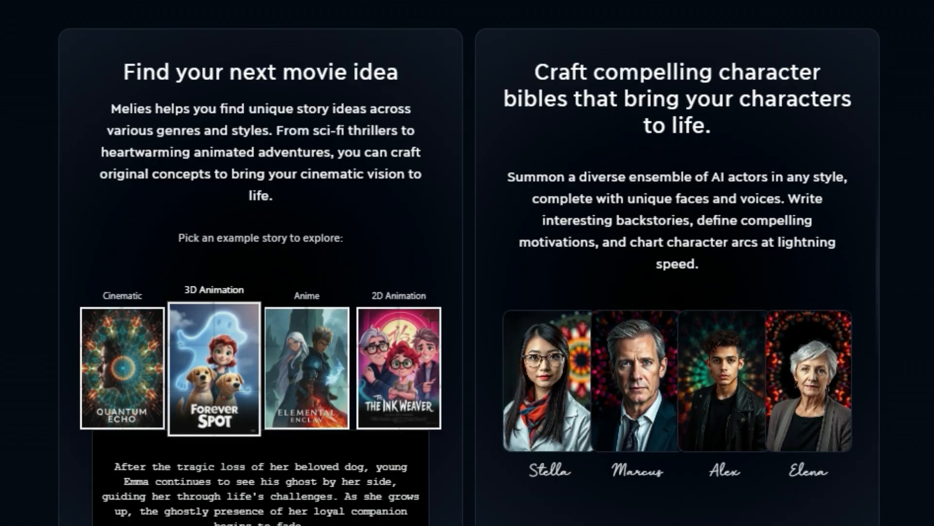
scroll("down", 3)
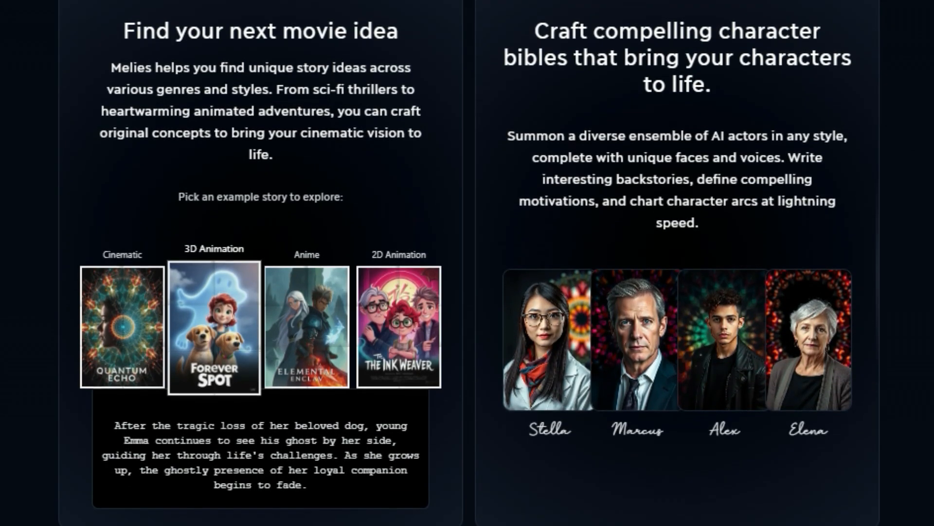
Preview the Anime example story, then step the carousel to the characters gallery and animation editor screenshots.
left_click(122, 327)
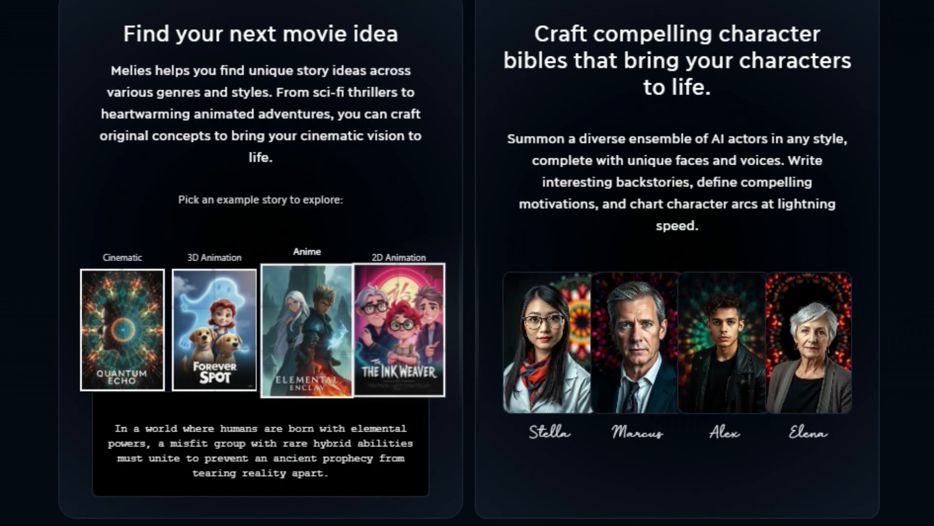
left_click(307, 332)
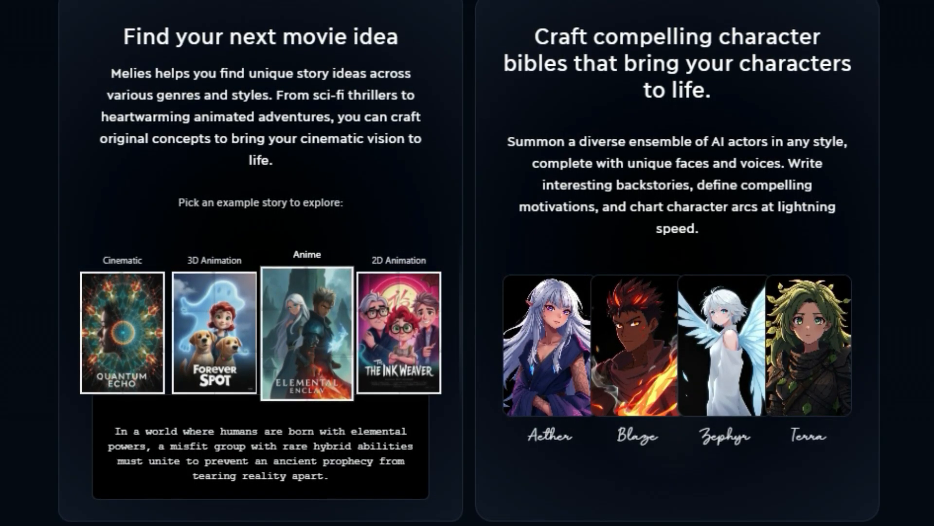
scroll("down", 3)
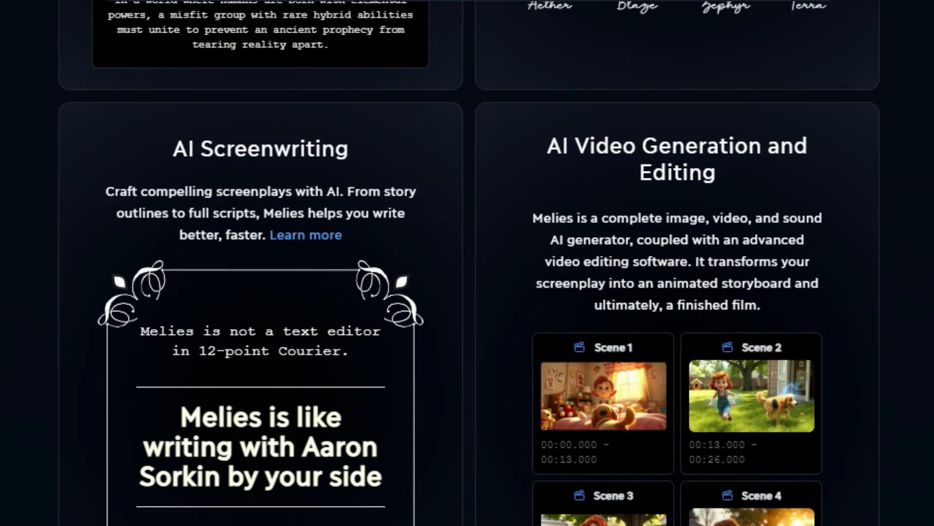
scroll("down", 3)
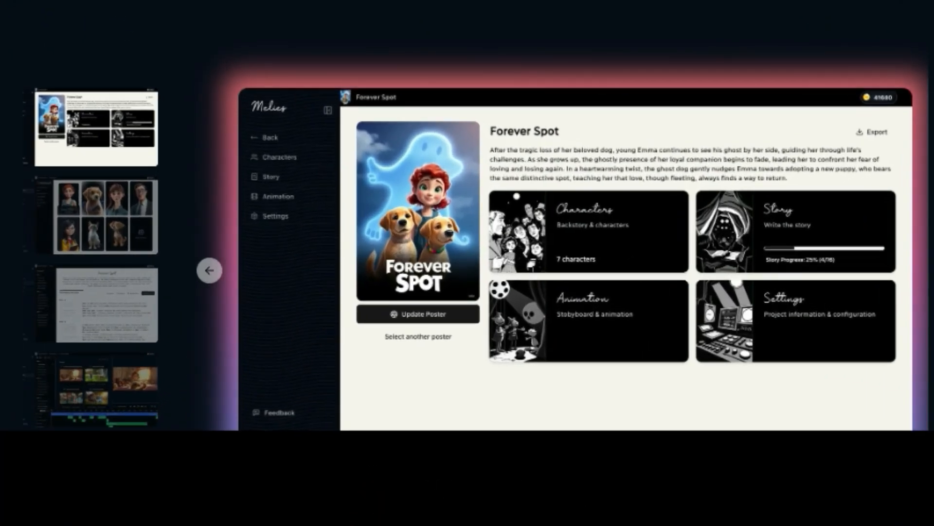
left_click(279, 156)
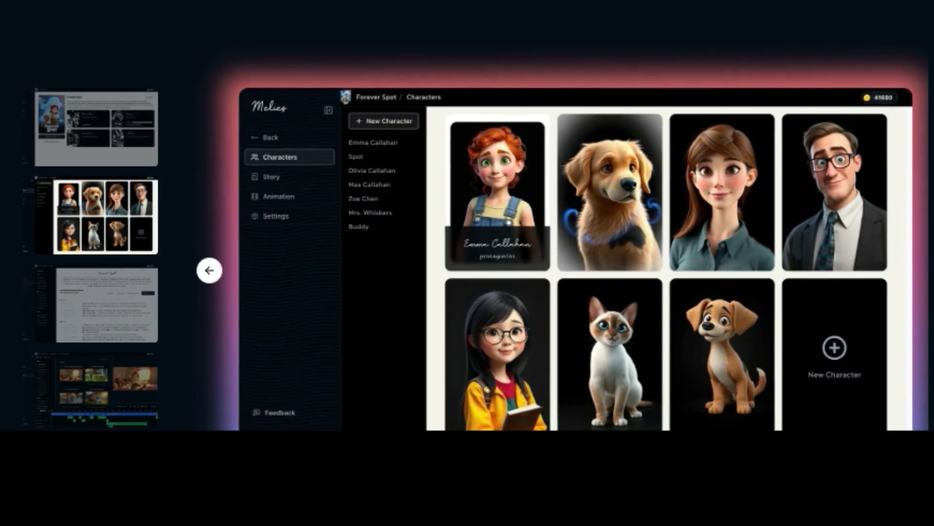
left_click(271, 176)
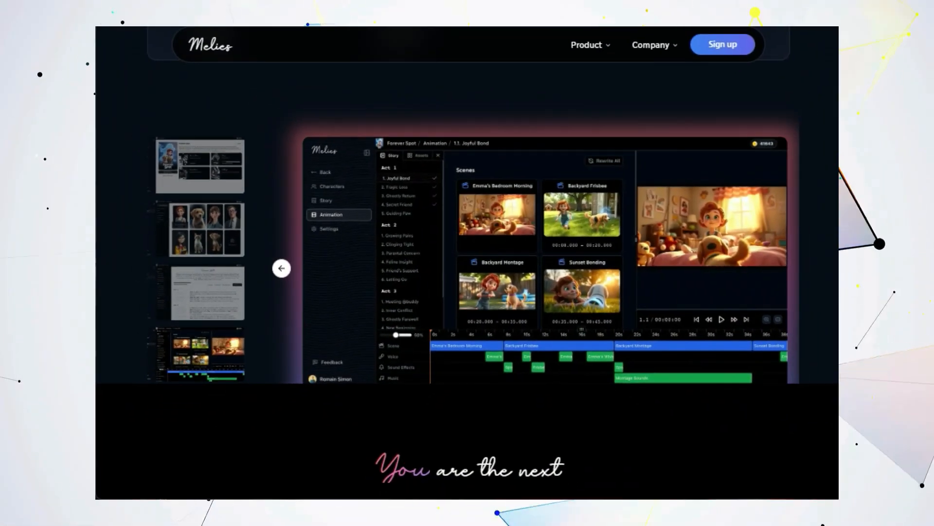
Continue past the James Cameron pitch and AI tool integrations to the Get Access to Beta section.
scroll("down", 3)
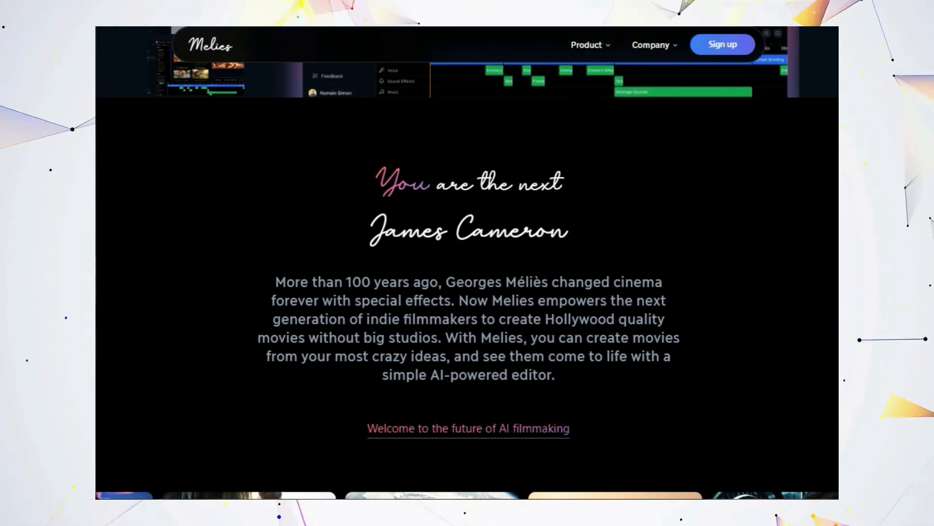
scroll("down", 3)
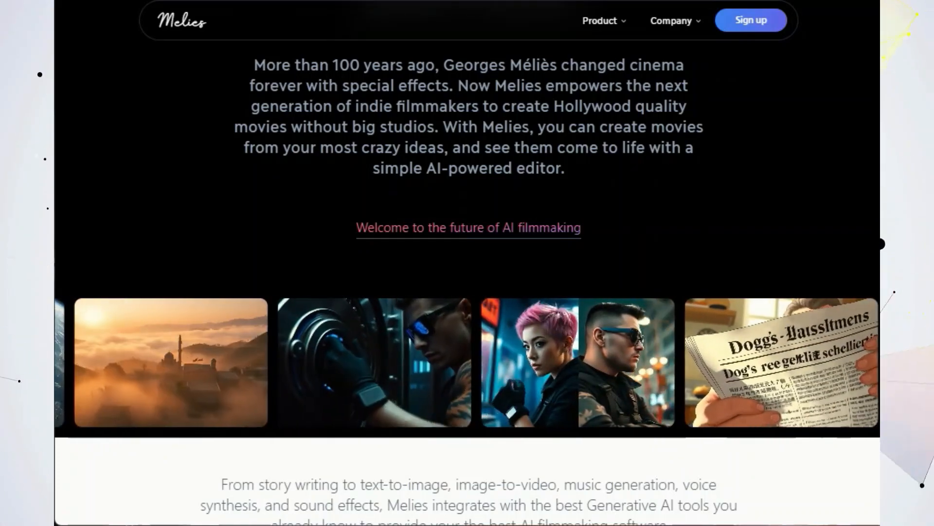
scroll("down", 3)
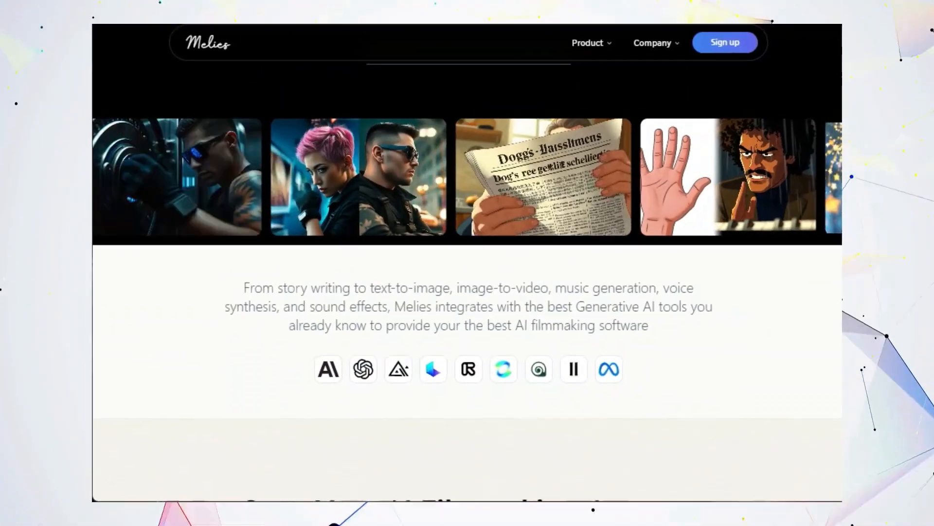
scroll("down", 3)
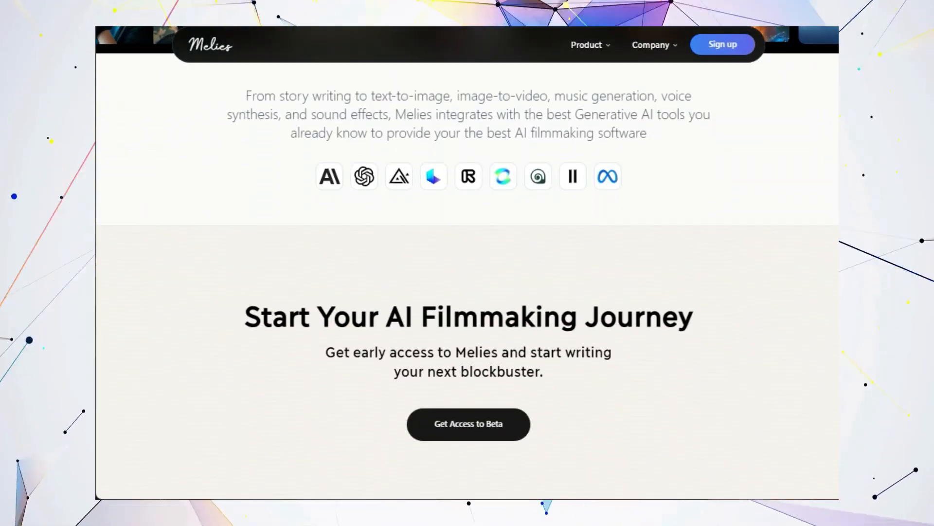
scroll("down", 3)
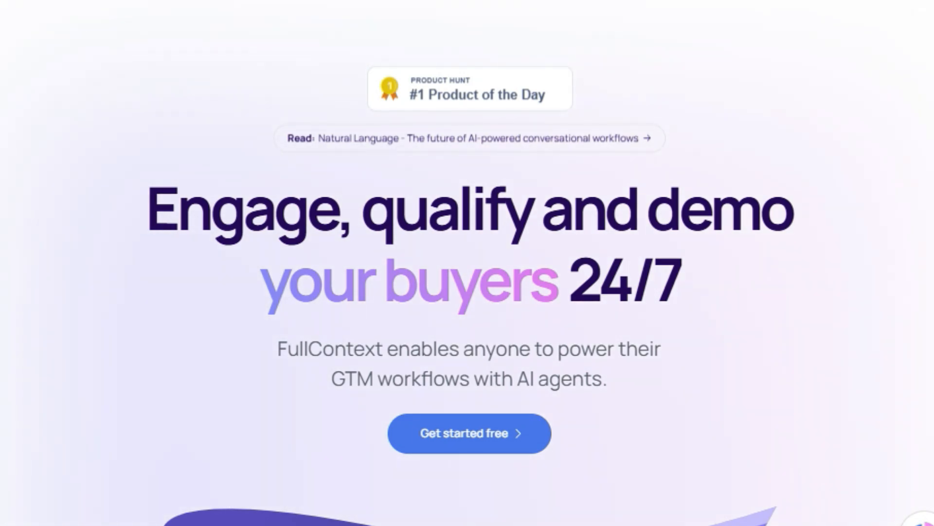
Scroll FullContext's hero, product tours, chatbots and benefits down to 'Get started in minutes'.
scroll("up", 3)
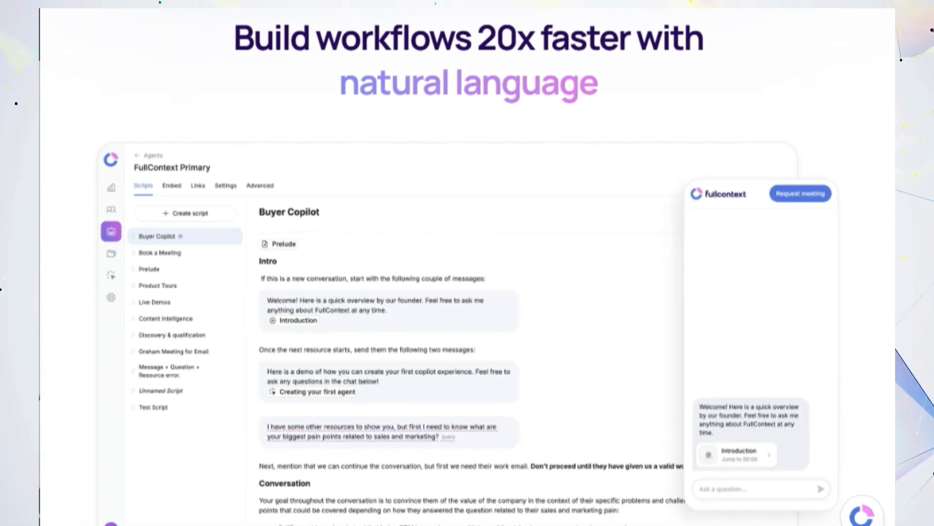
scroll("down", 3)
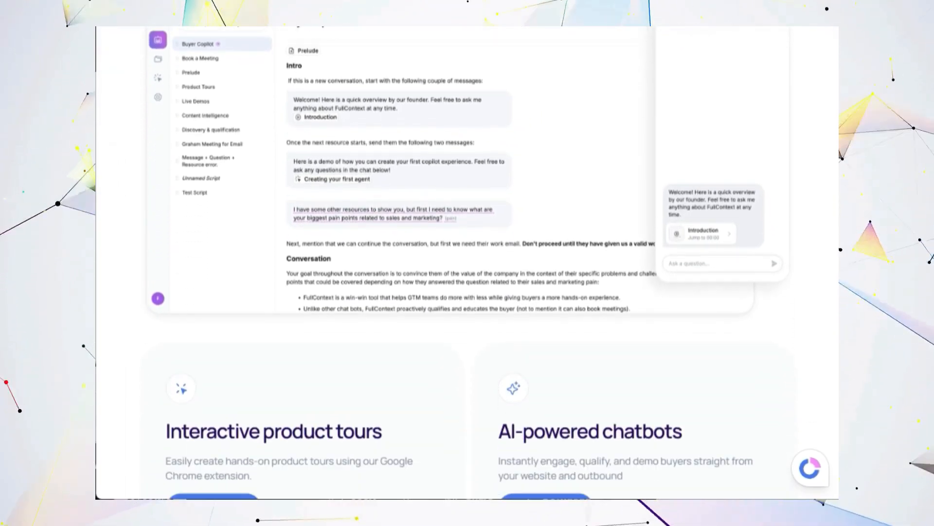
scroll("down", 3)
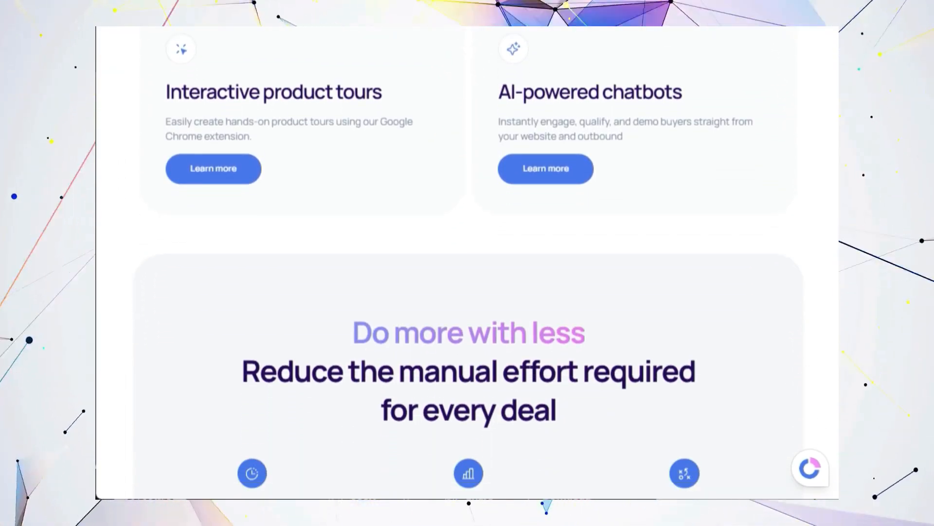
scroll("down", 3)
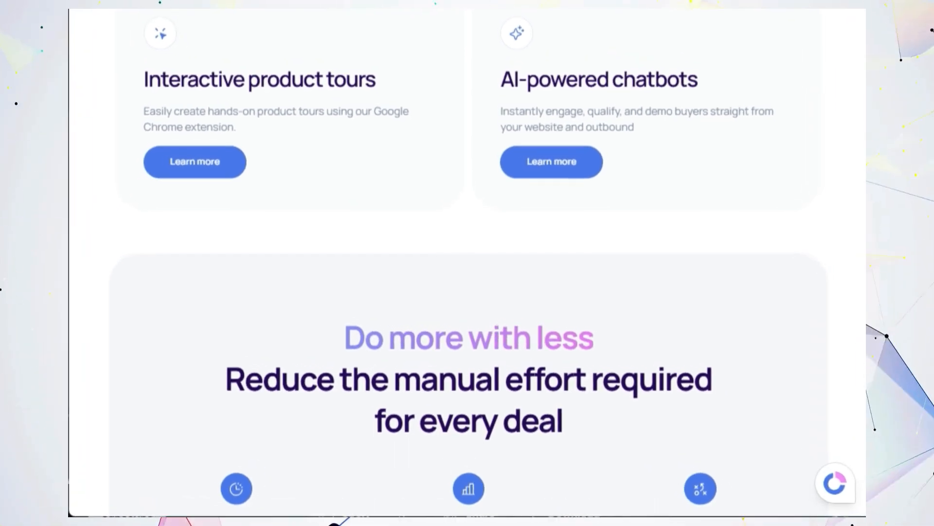
scroll("up", 3)
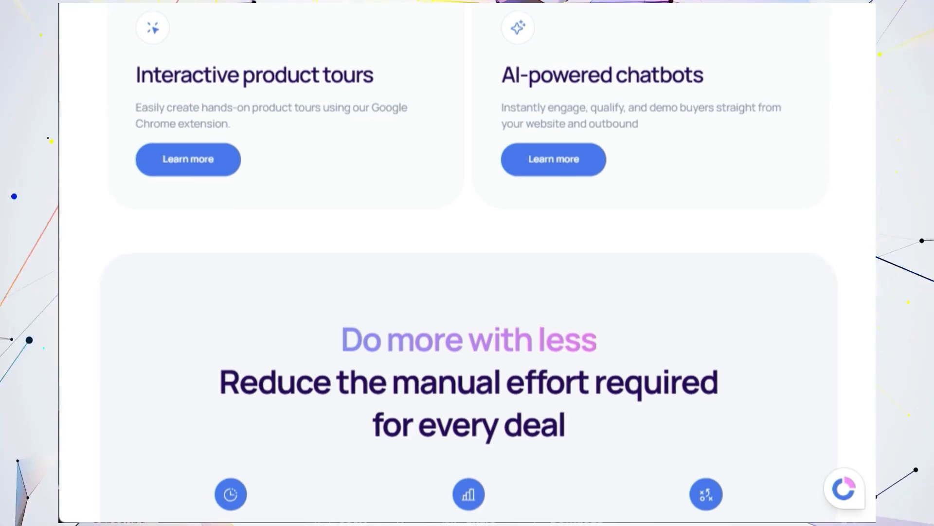
scroll("down", 3)
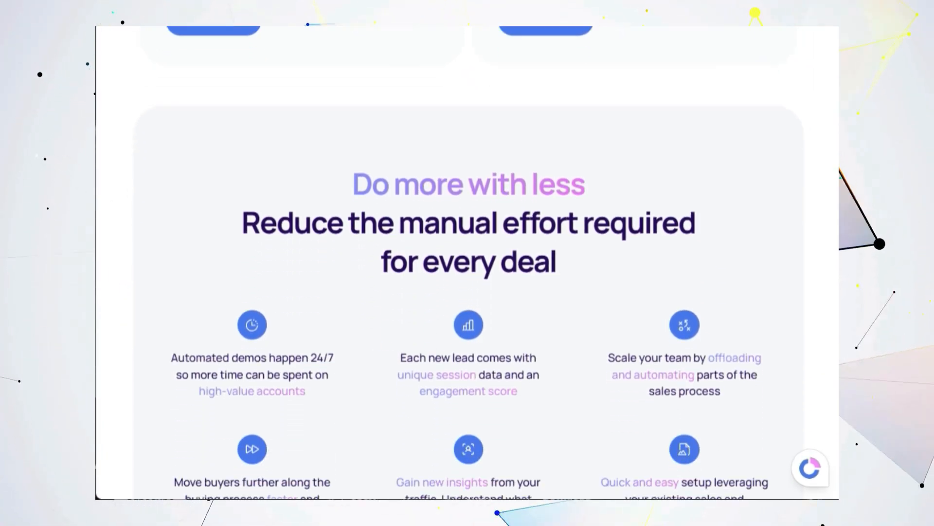
scroll("down", 3)
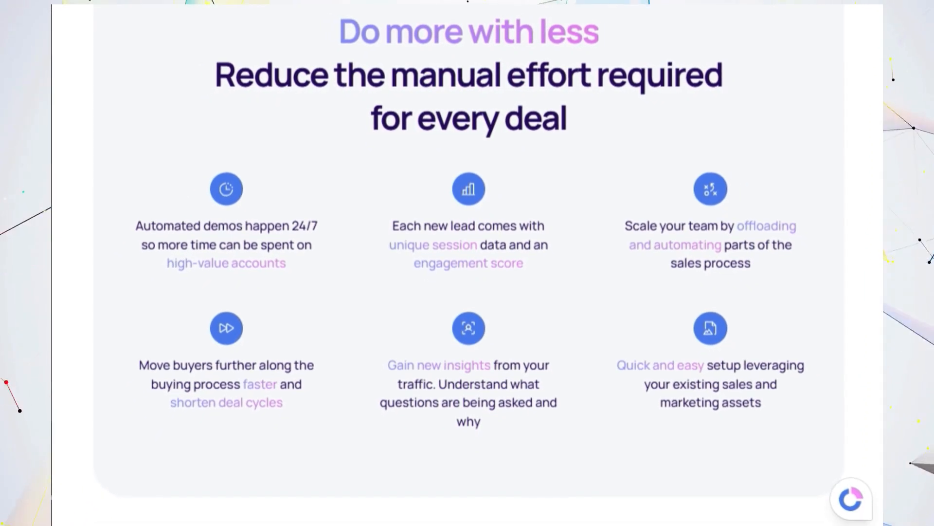
scroll("down", 3)
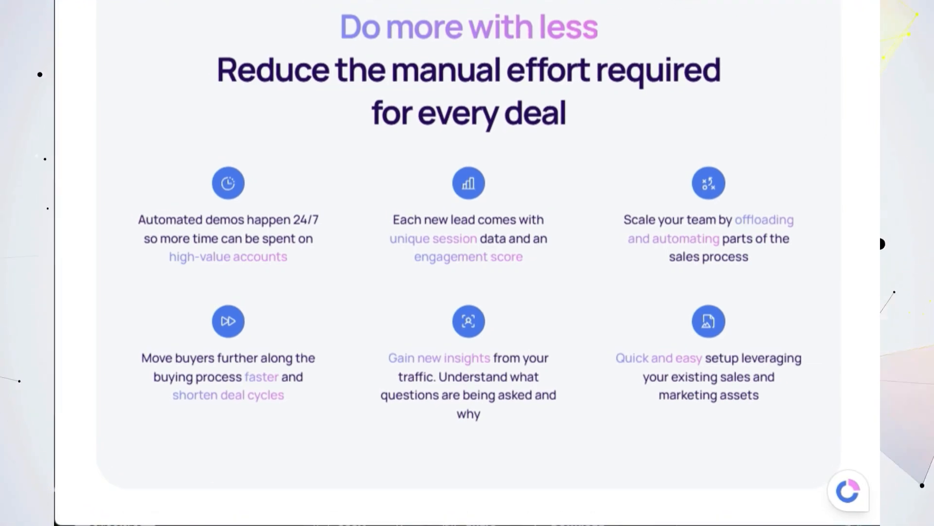
scroll("down", 3)
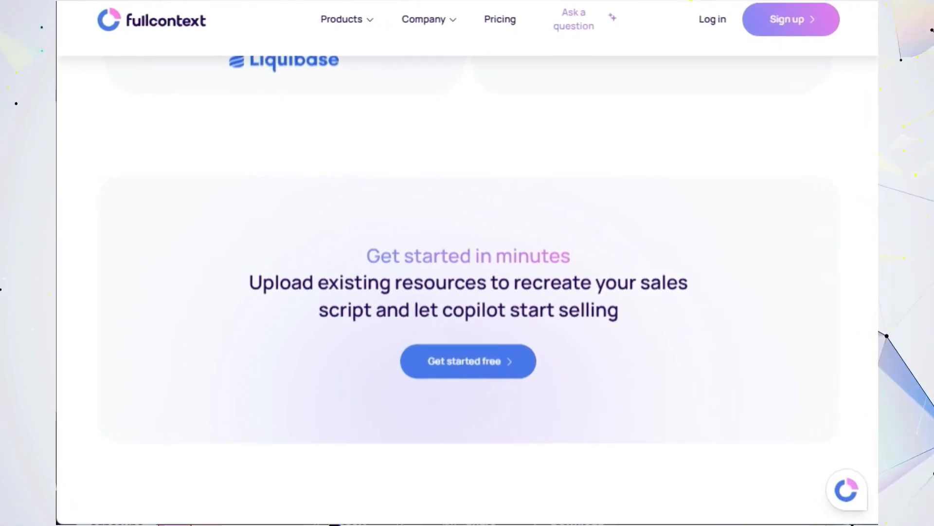
scroll("up", 3)
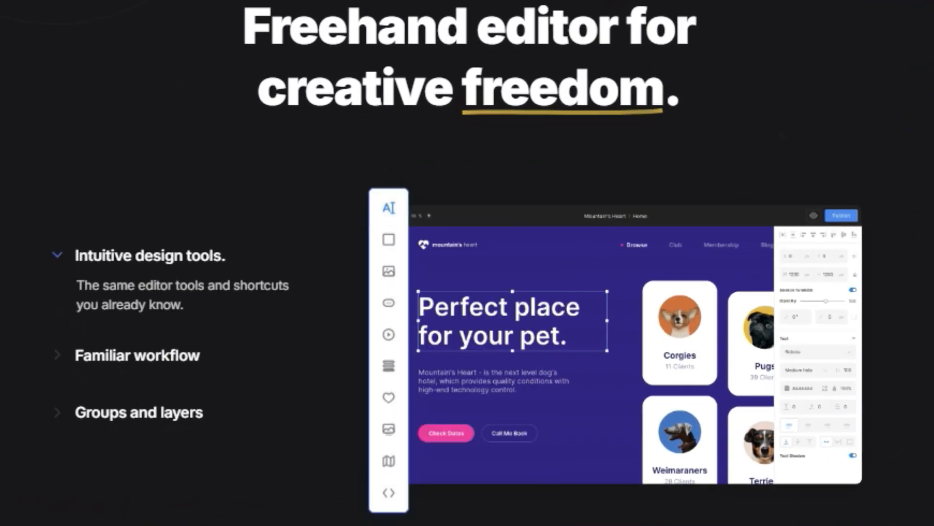
Expand 'Familiar workflow' and 'Groups and layers', then scroll through Siter.io's collaboration and Figma plugin sections.
left_click(138, 312)
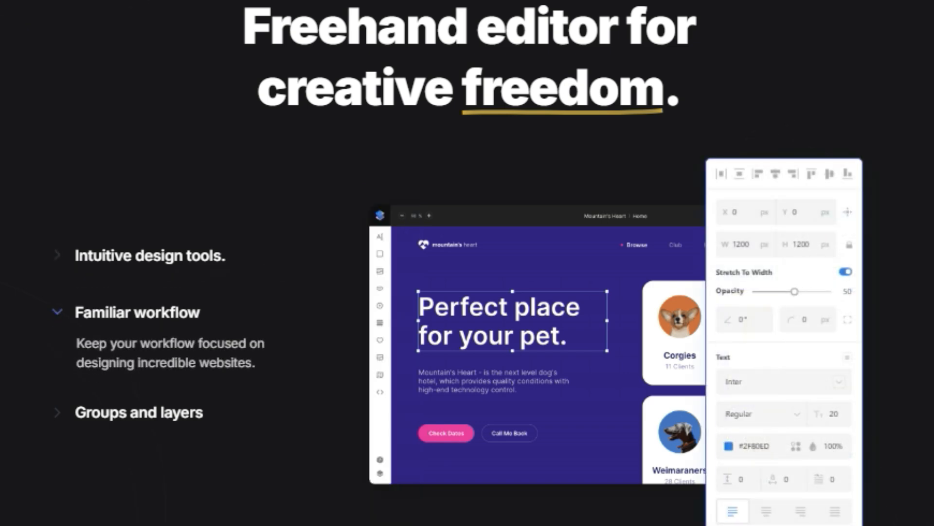
left_click(139, 412)
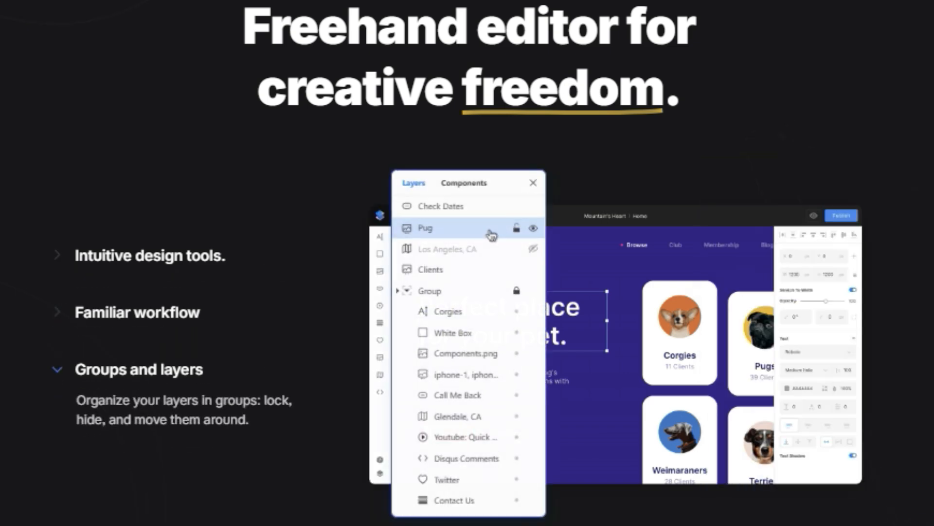
scroll("down", 3)
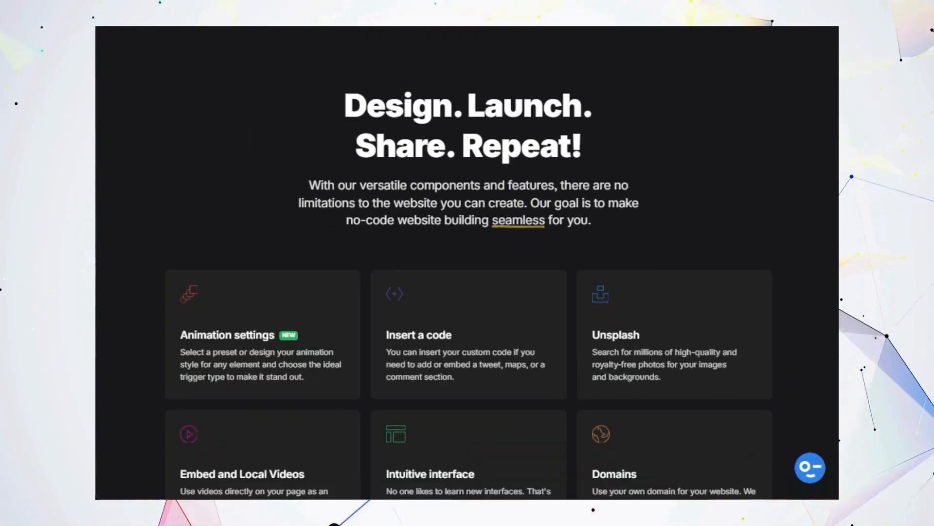
scroll("down", 3)
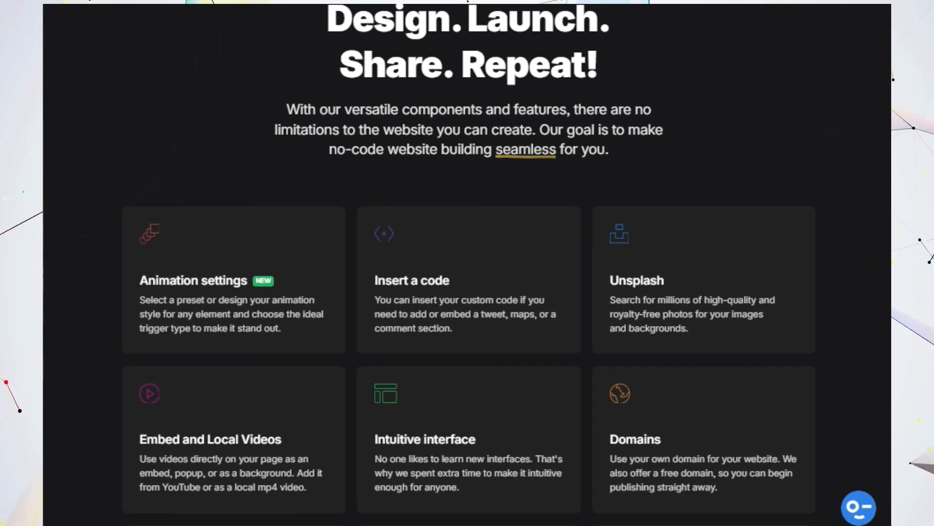
scroll("down", 3)
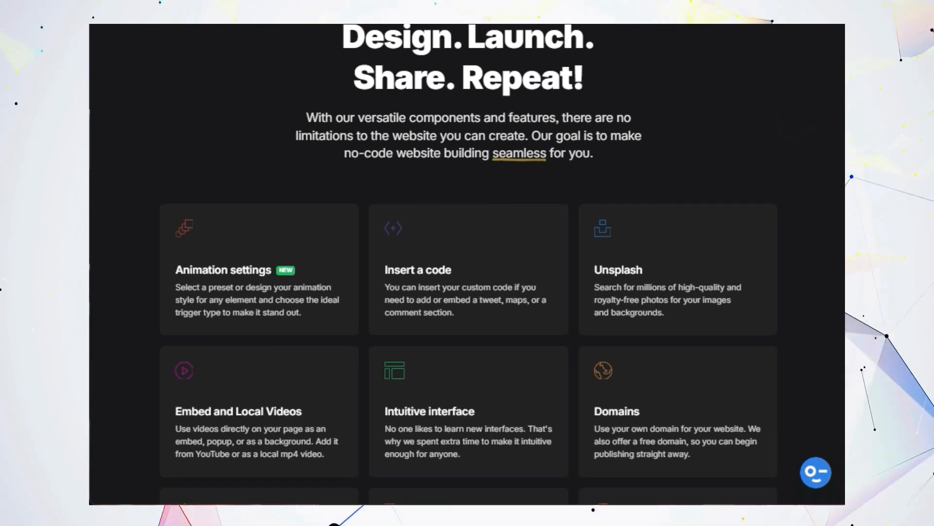
scroll("down", 3)
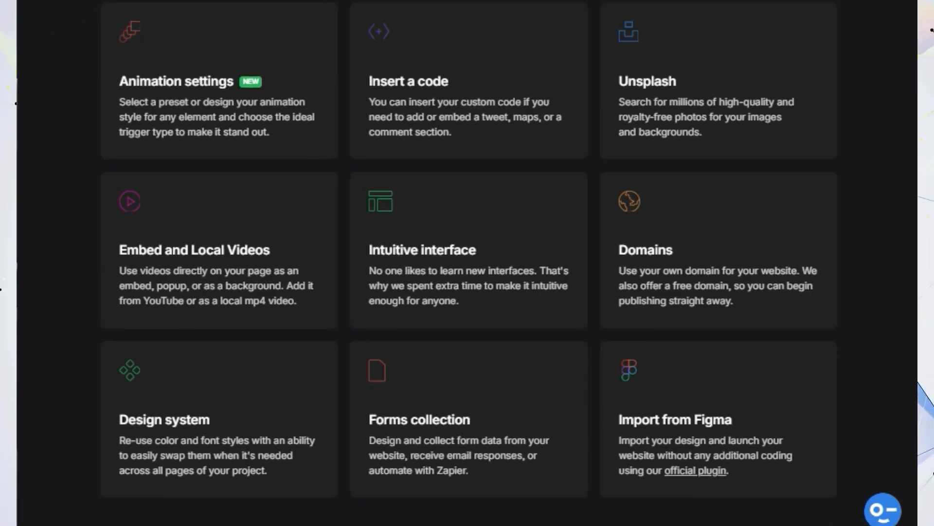
Continue past the user reviews to the 'This is just the beginning…' roadmap section.
scroll("down", 3)
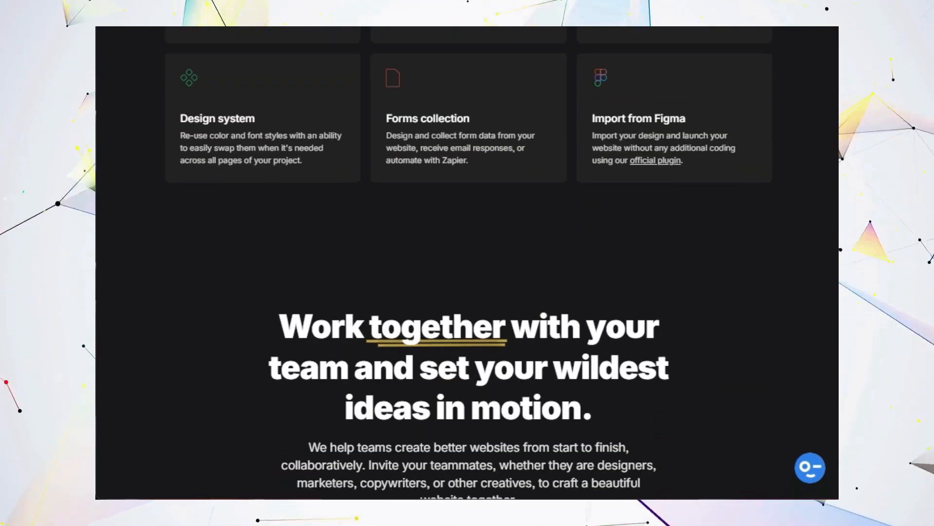
scroll("down", 3)
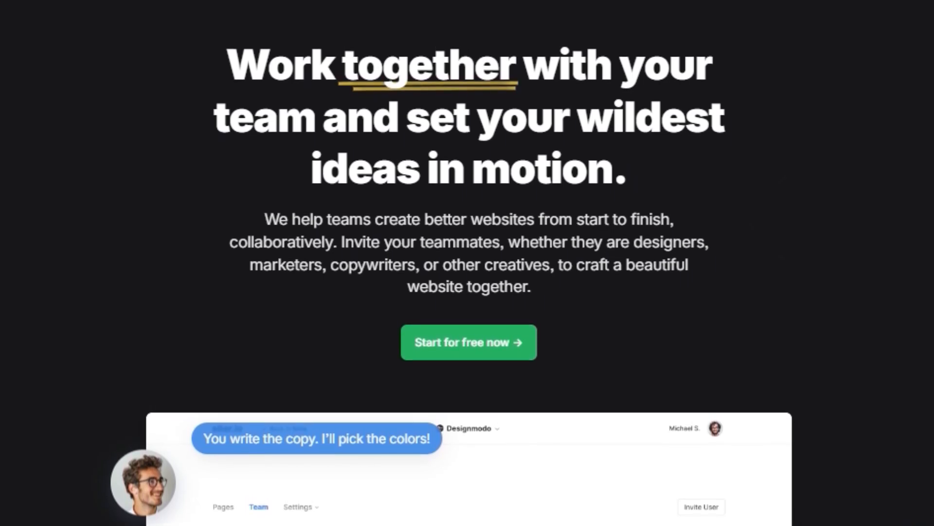
scroll("down", 3)
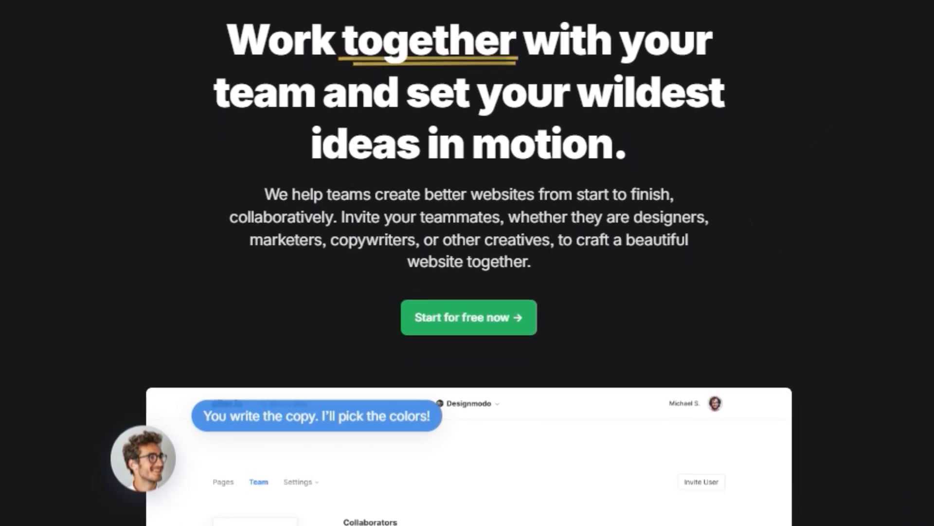
scroll("down", 3)
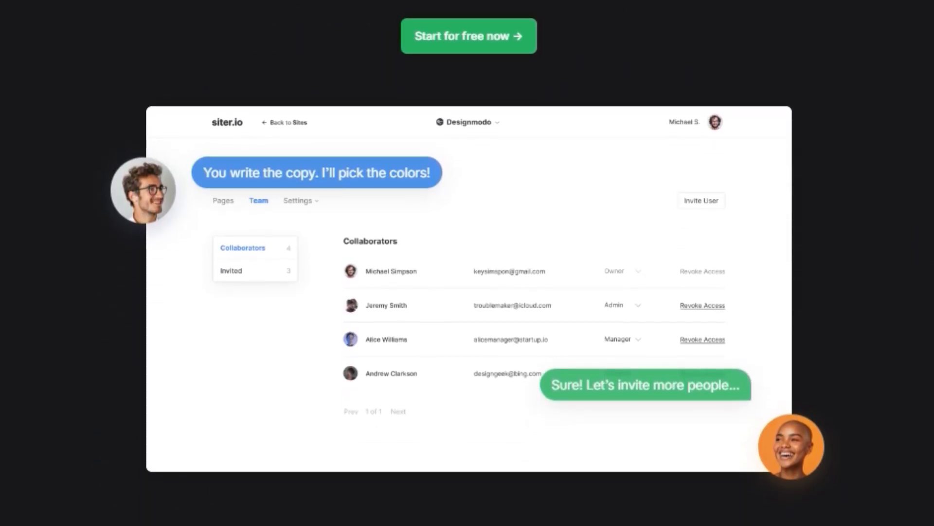
scroll("down", 3)
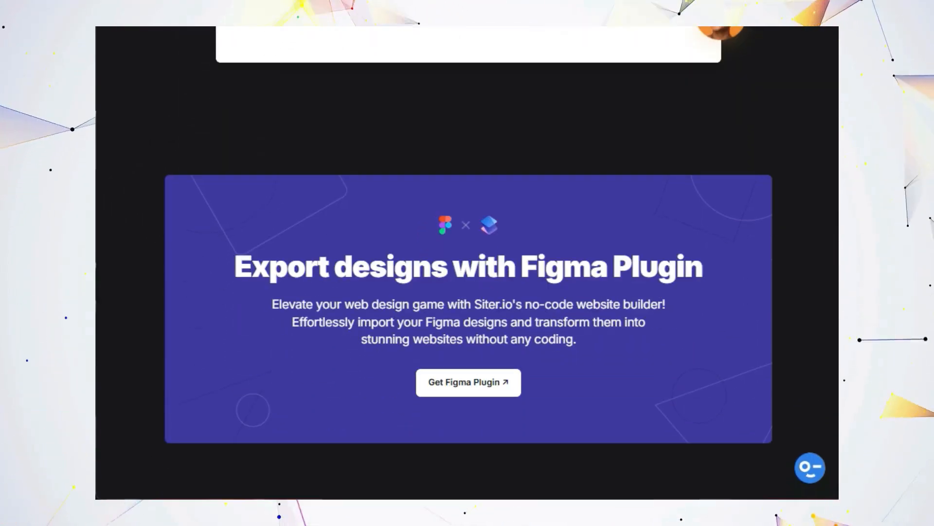
scroll("up", 3)
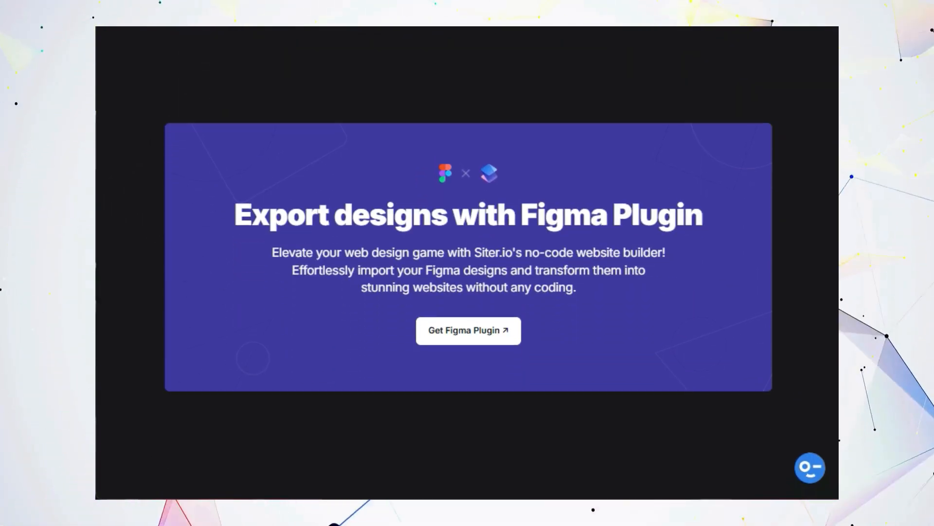
scroll("down", 3)
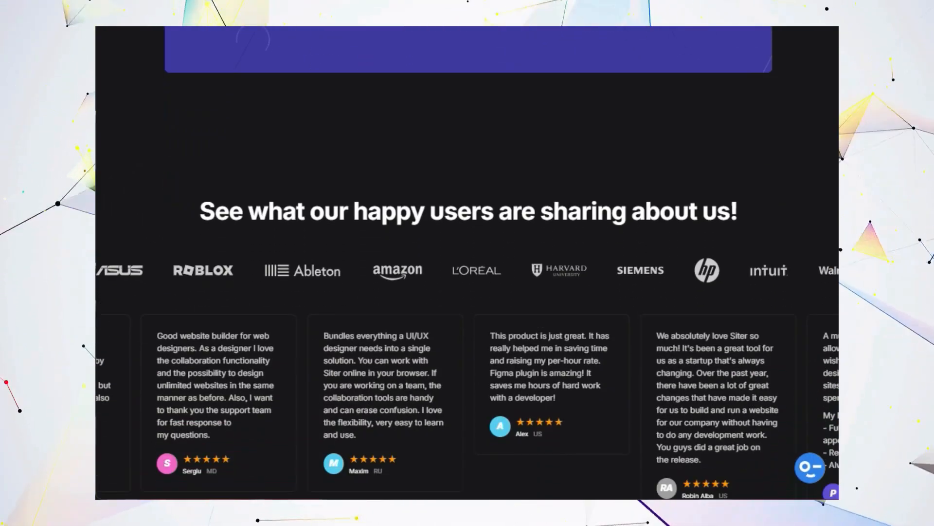
scroll("down", 3)
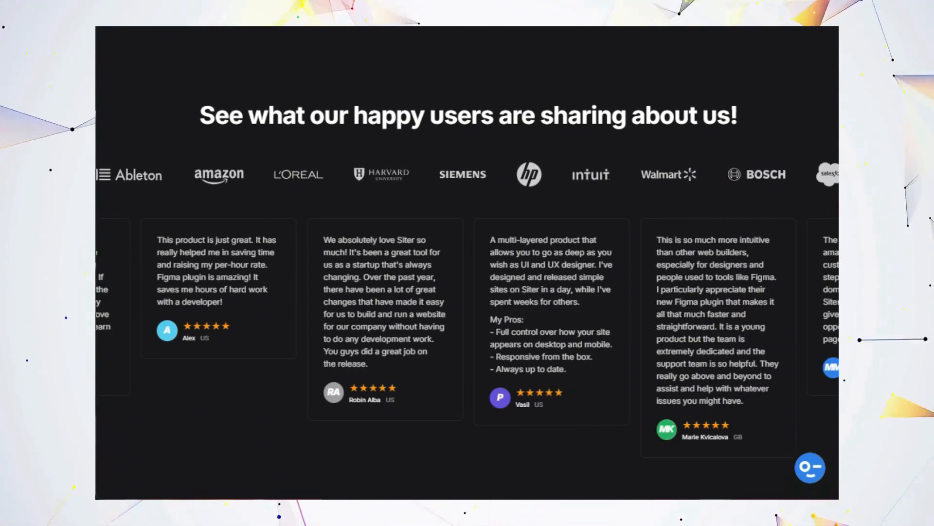
scroll("down", 3)
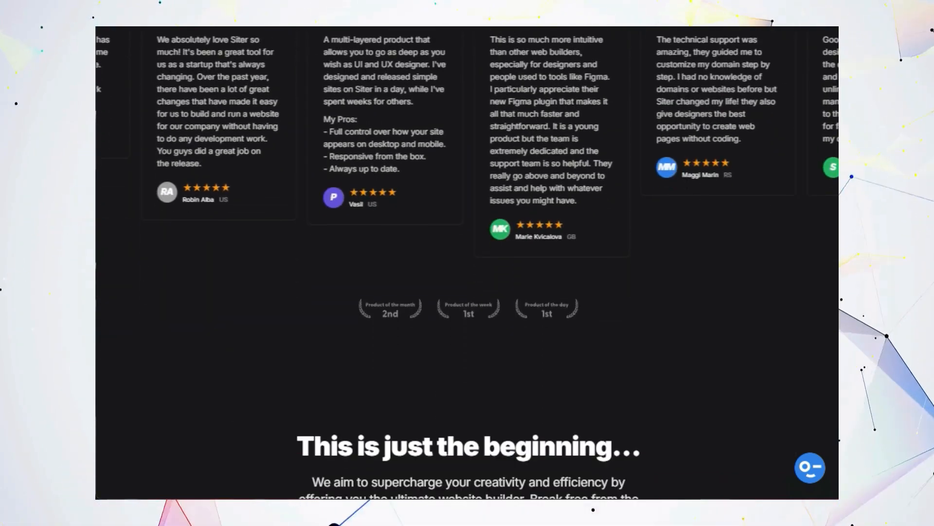
scroll("down", 3)
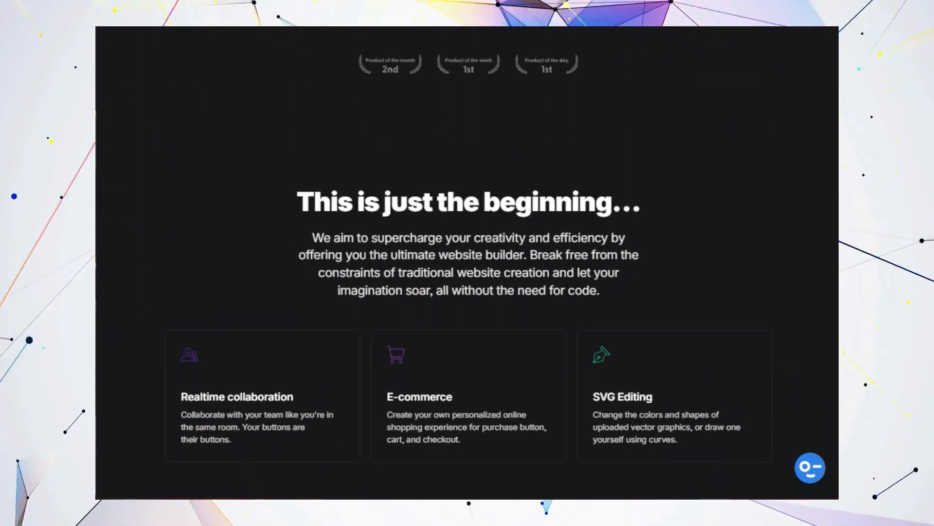
scroll("down", 3)
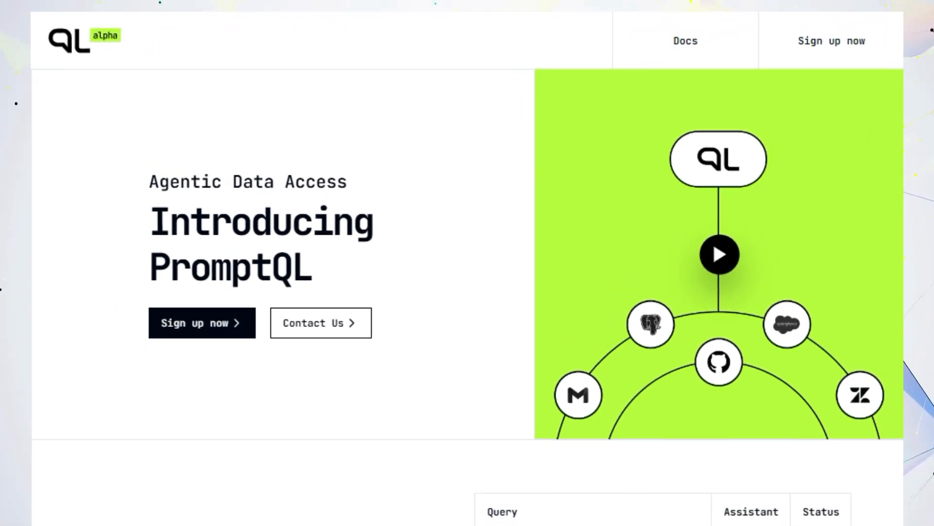
Scroll past PromptQL's failed-queries table and agentic retrieval explainer to the playing GitHub demo embed.
scroll("down", 3)
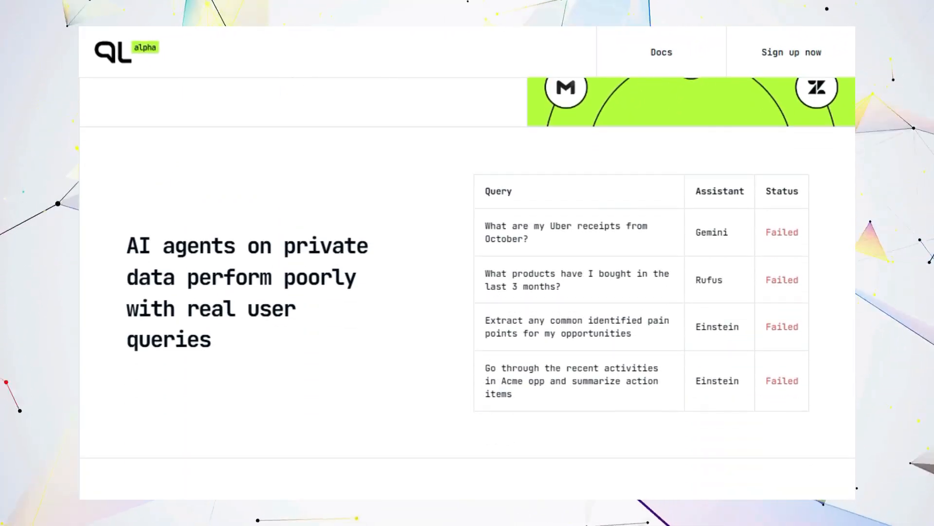
scroll("down", 3)
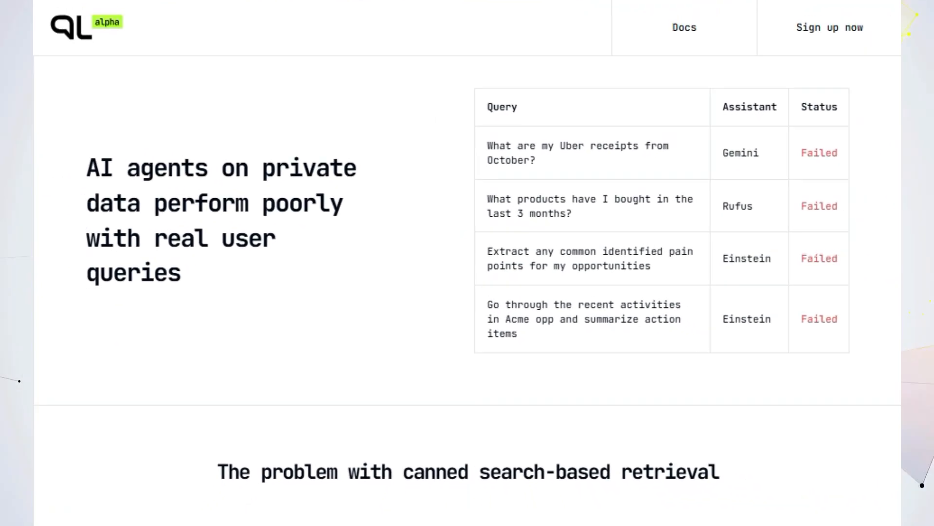
scroll("down", 3)
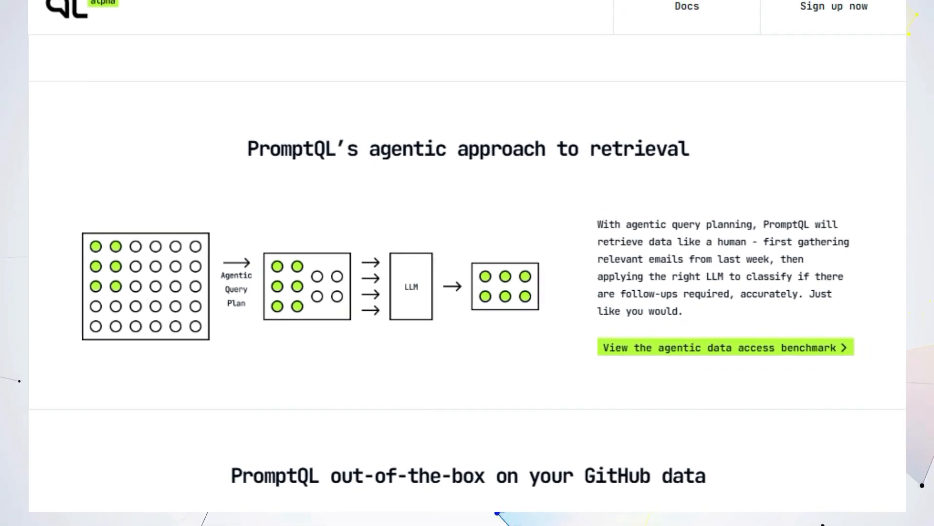
scroll("down", 3)
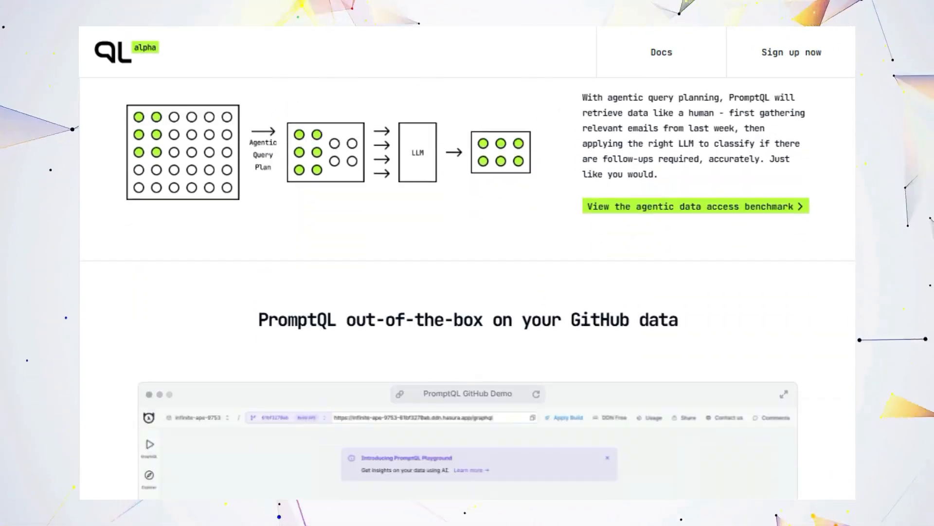
scroll("down", 3)
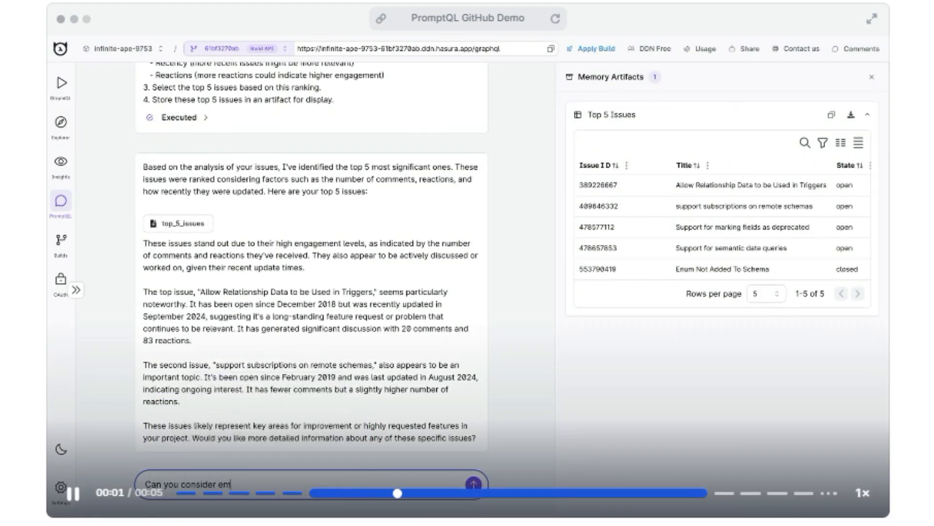
Let the PromptQL demo chat play through the third issue's comment summary and classification.
left_click(473, 484)
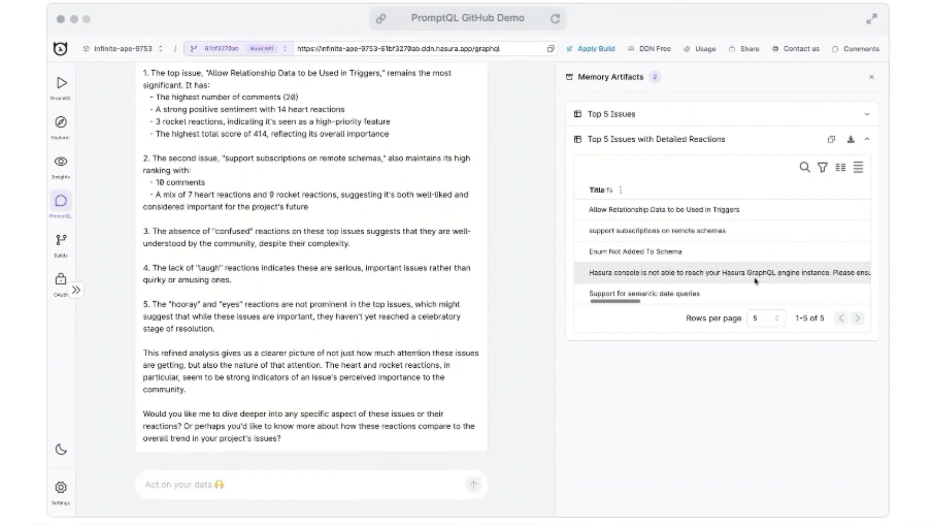
type("For the third issue")
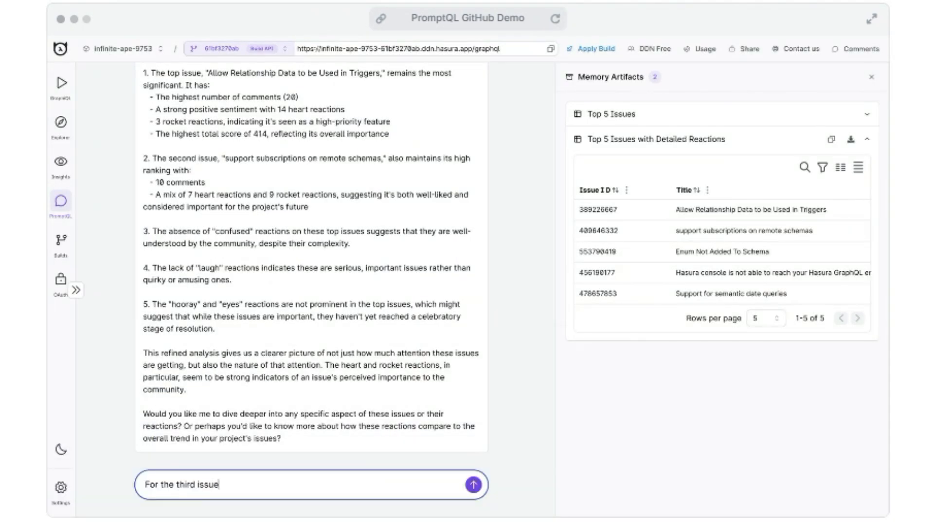
left_click(473, 483)
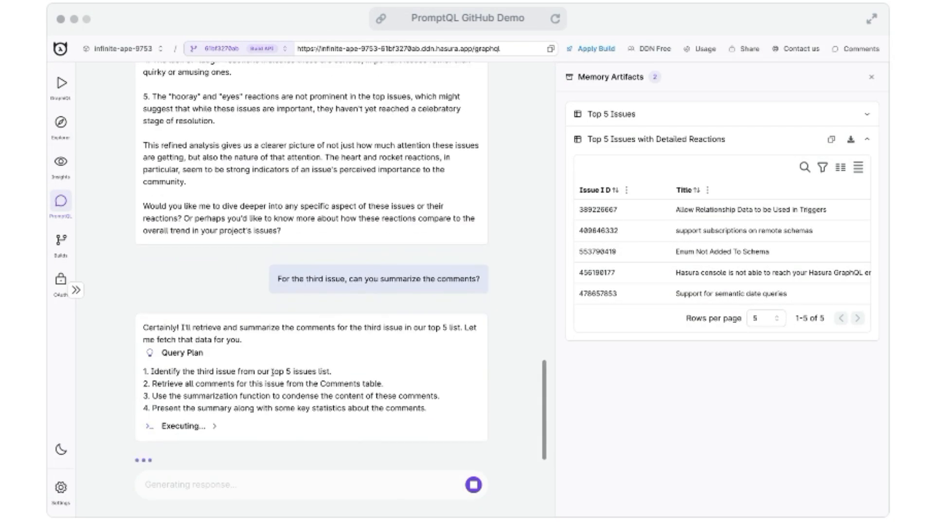
left_click(872, 76)
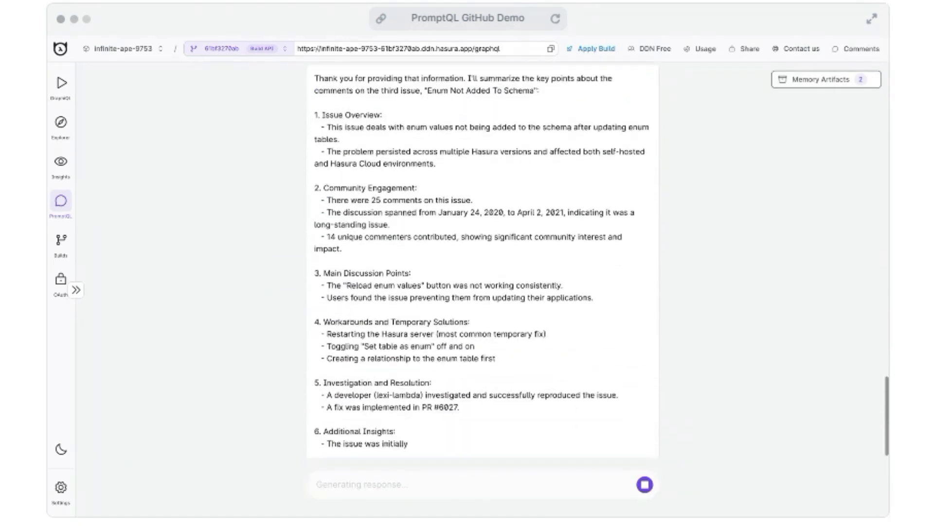
Scroll down the PromptQL page to the Build with us and Get started with PromptQL sections.
scroll("down", 3)
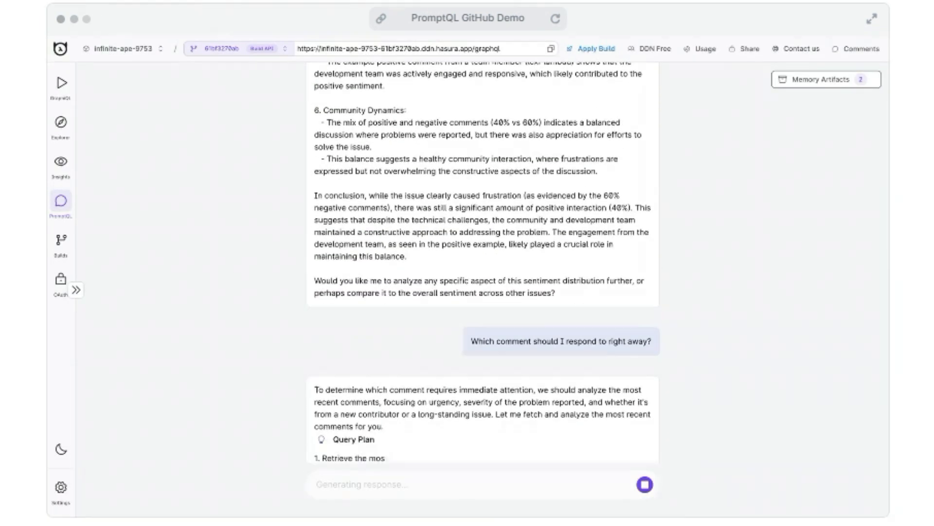
scroll("down", 3)
type("Can you classify them")
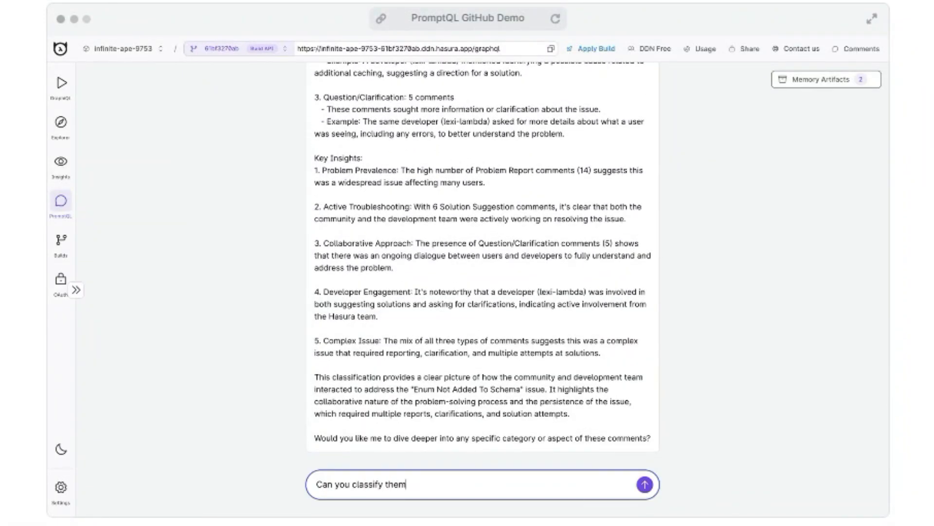
left_click(643, 484)
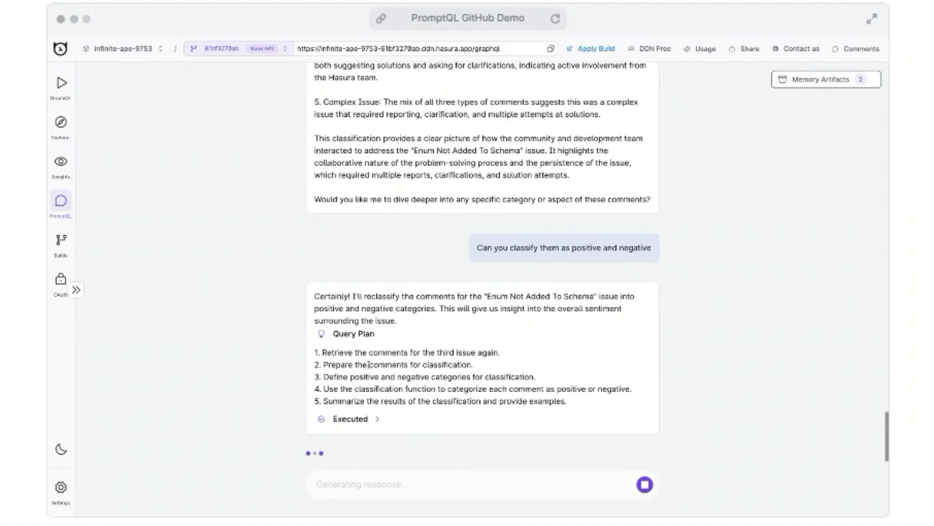
scroll("down", 3)
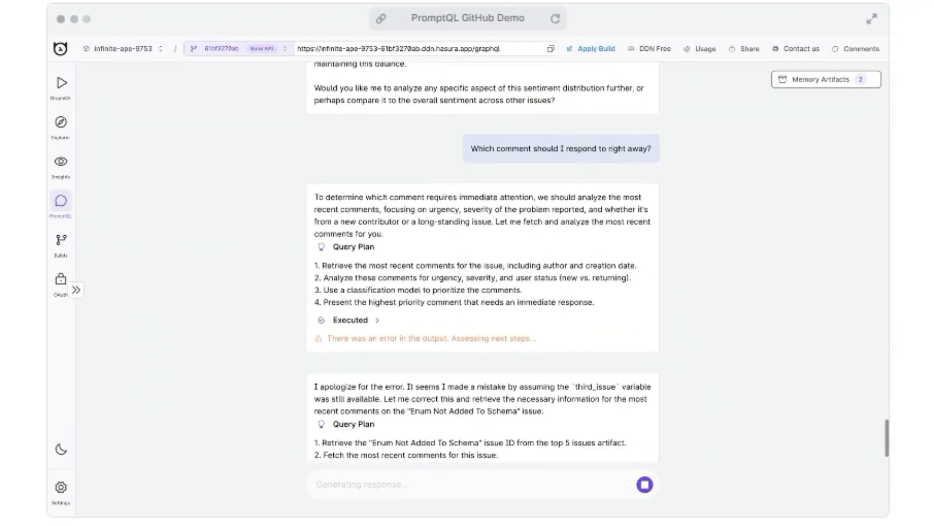
scroll("down", 3)
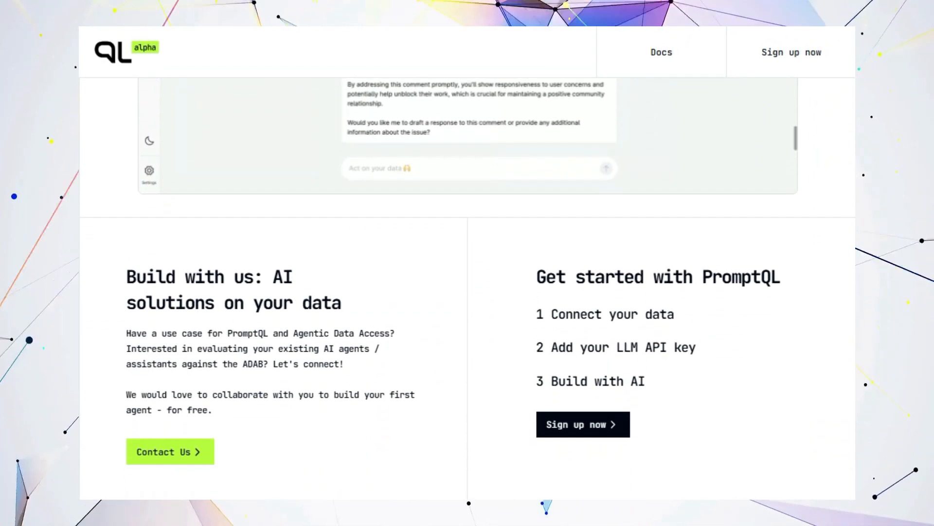
Leave PromptQL's get-started section and bring up Daytona's Run OpenHands Instantly page.
scroll("down", 3)
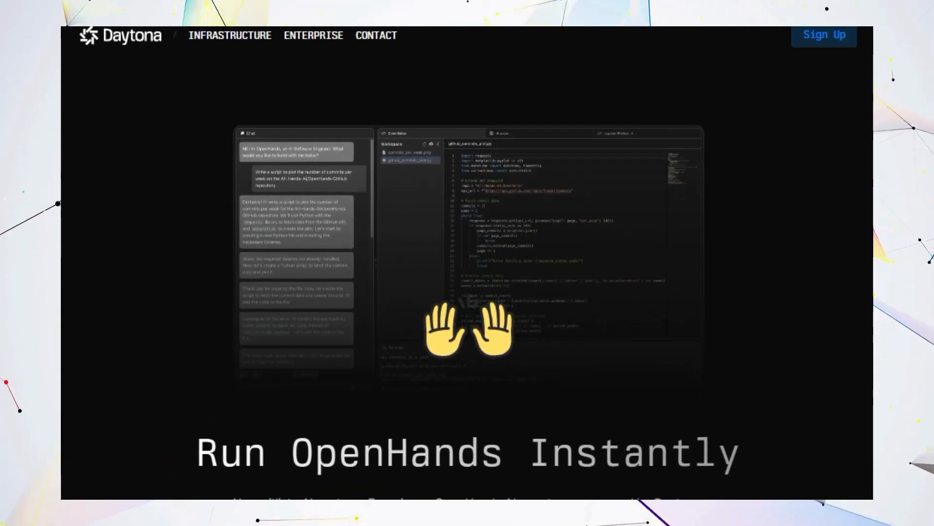
Scroll through Daytona's Why OpenHands, collaboration and code exploration sections.
scroll("down", 3)
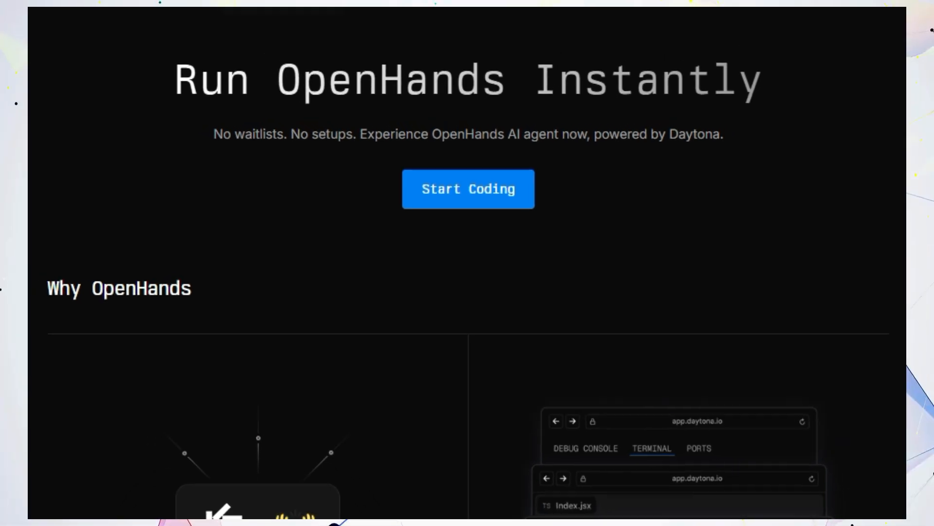
scroll("down", 3)
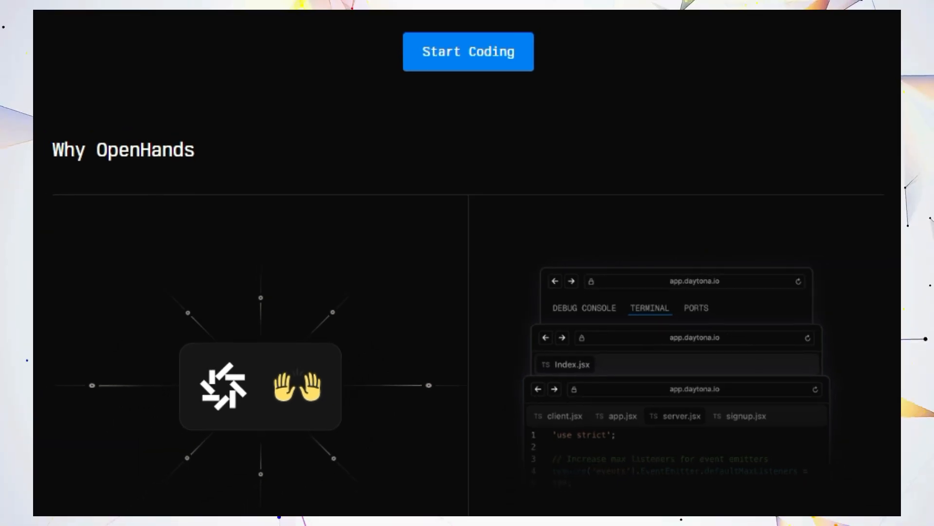
scroll("down", 3)
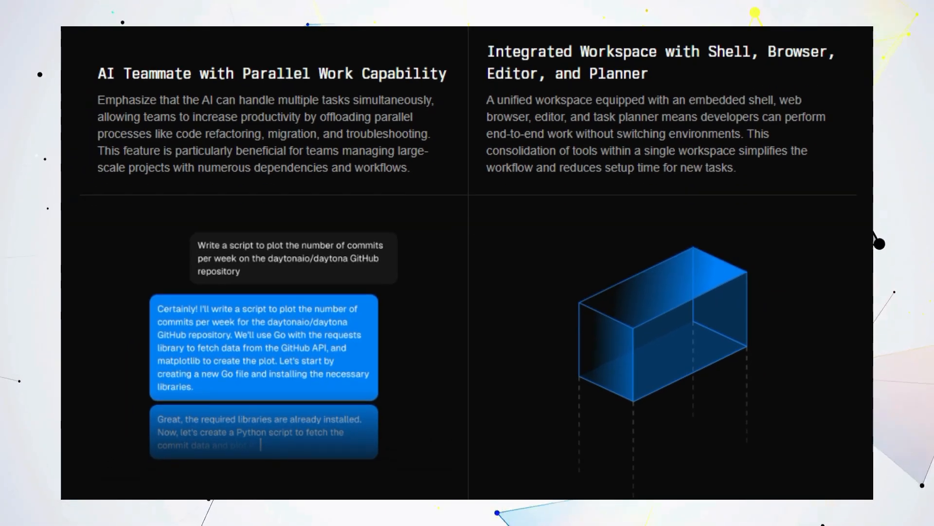
scroll("down", 3)
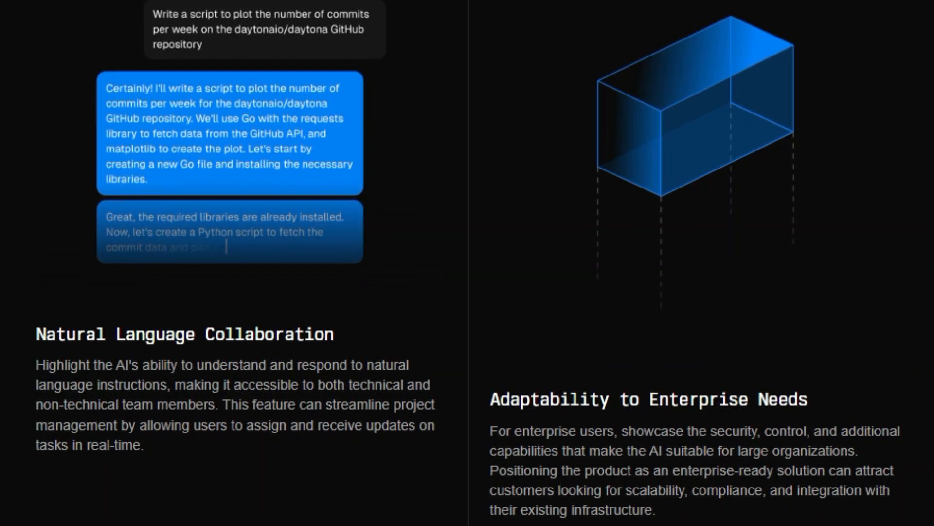
scroll("up", 3)
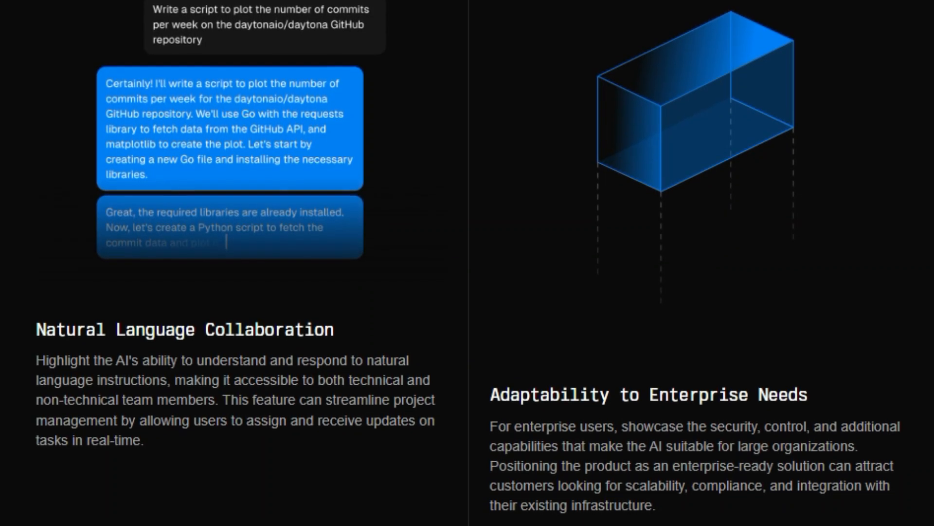
scroll("down", 3)
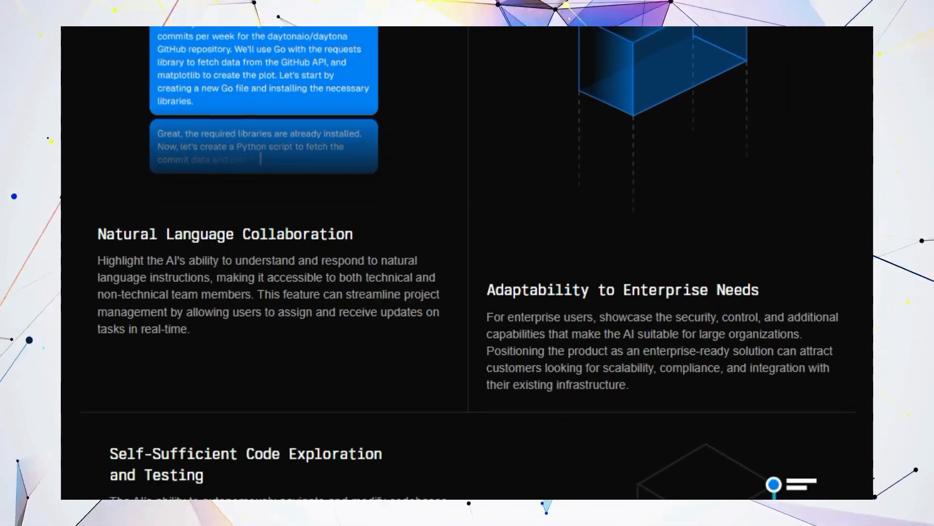
Continue past On-Demand Workspaces and Key Benefits to the AI Agent-Agnostic Infrastructure Middleware section.
scroll("down", 3)
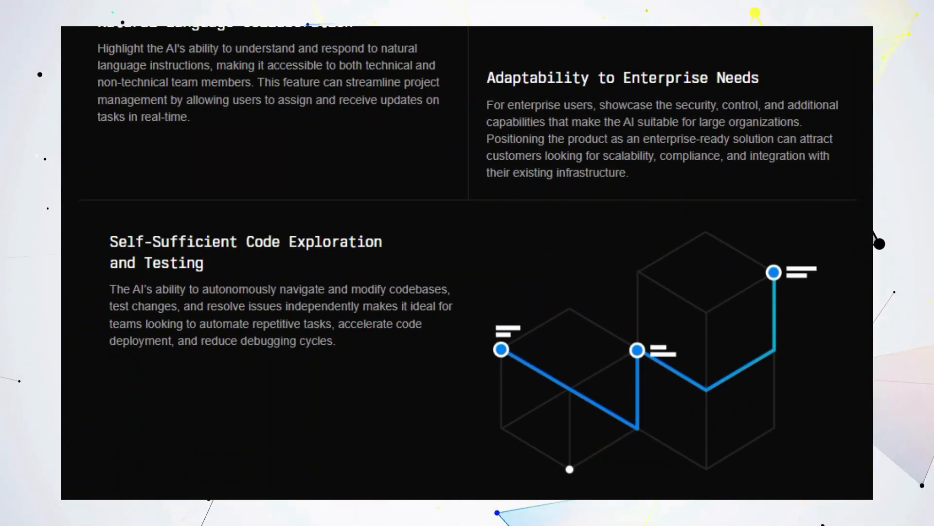
scroll("up", 3)
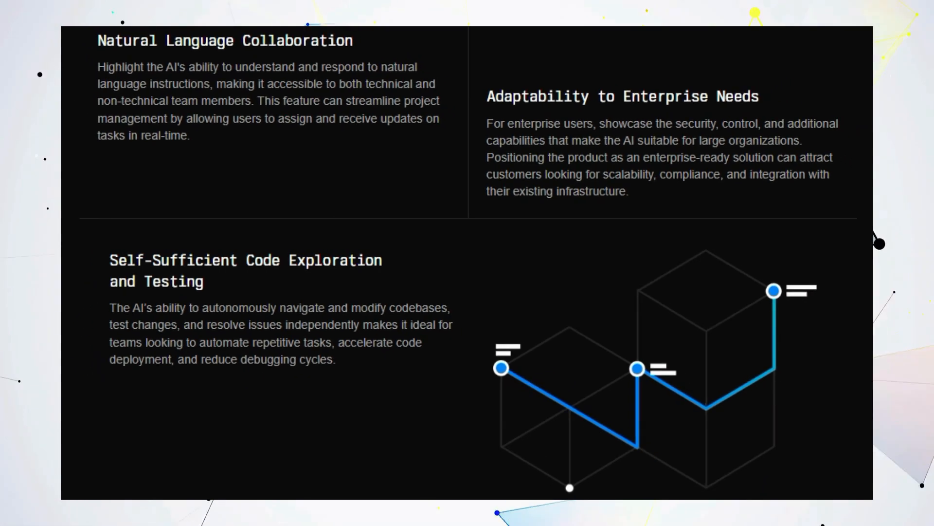
scroll("down", 3)
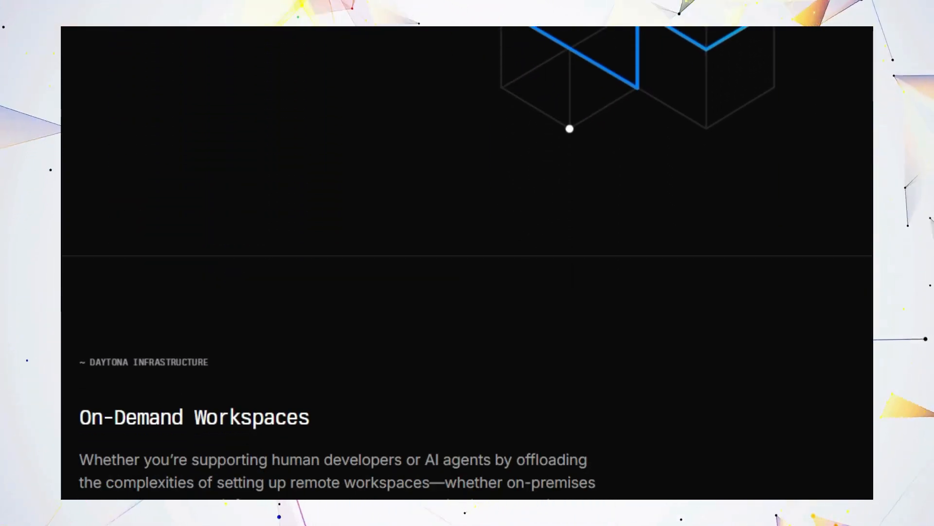
scroll("down", 3)
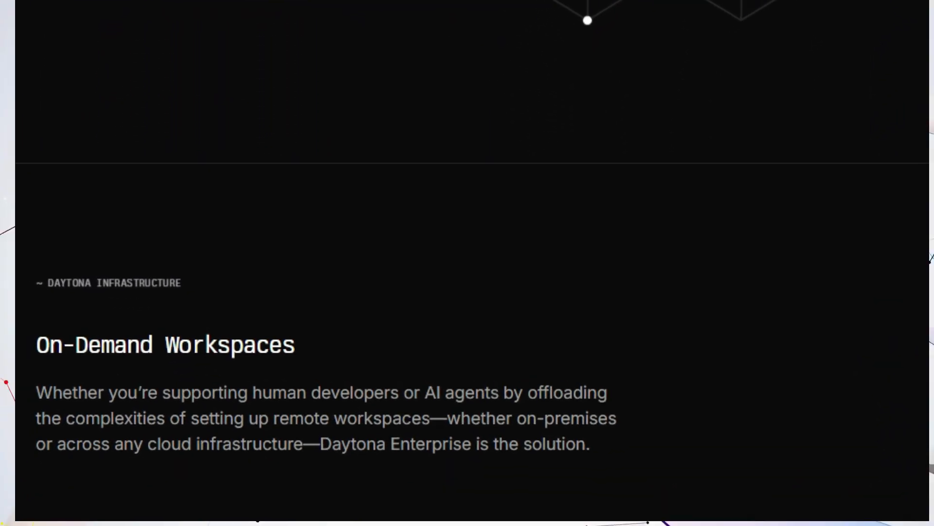
scroll("down", 3)
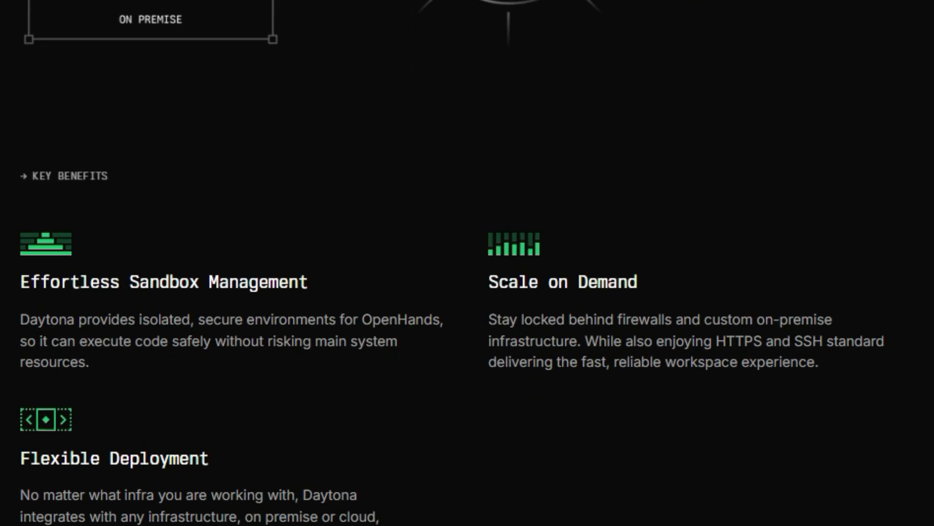
scroll("down", 3)
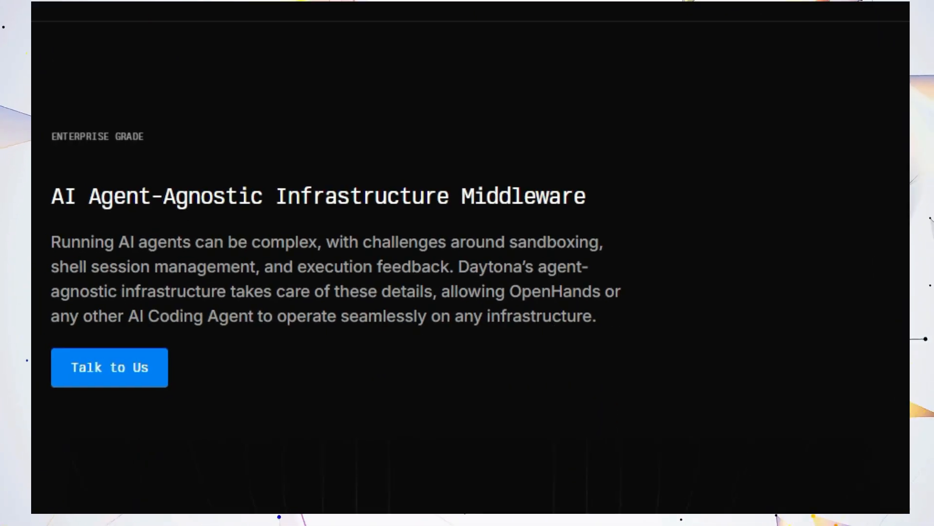
Scroll past the parallel-agents key benefits to the FAQ accordion about OpenHands and Daytona.
scroll("down", 3)
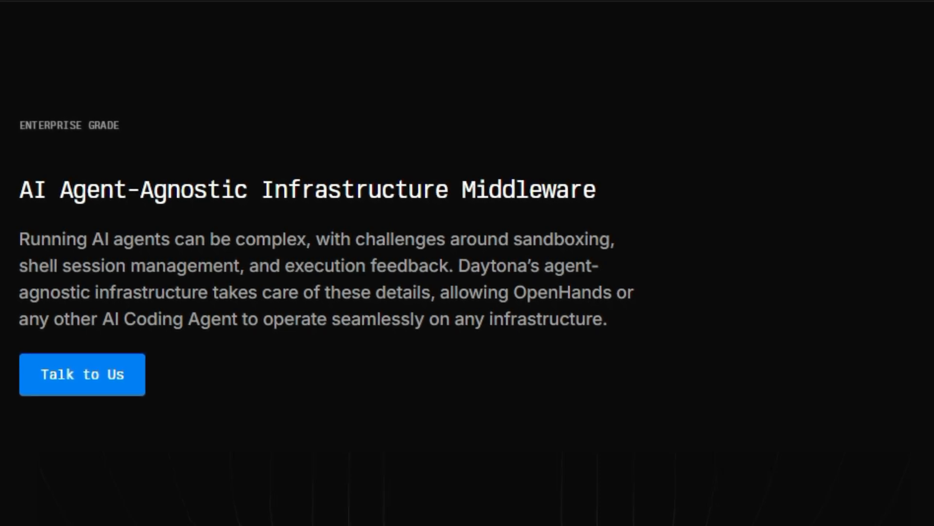
scroll("down", 3)
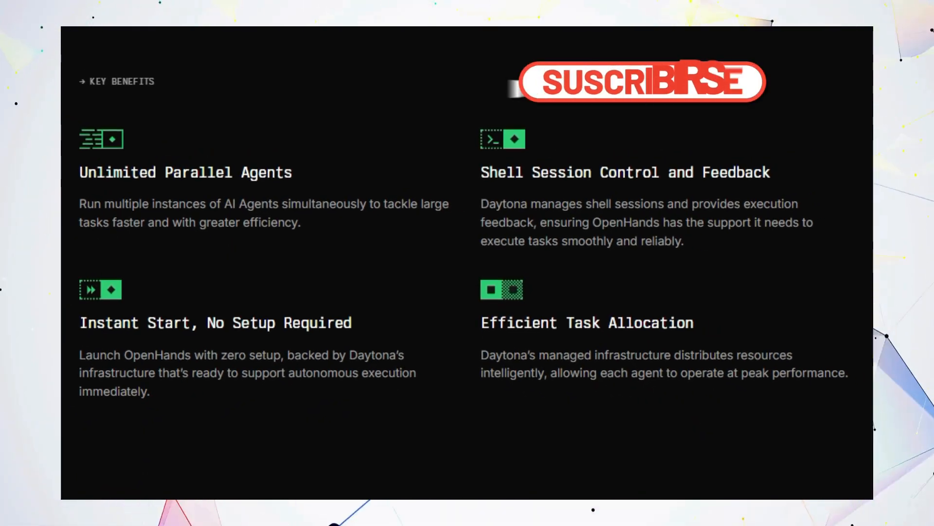
scroll("down", 3)
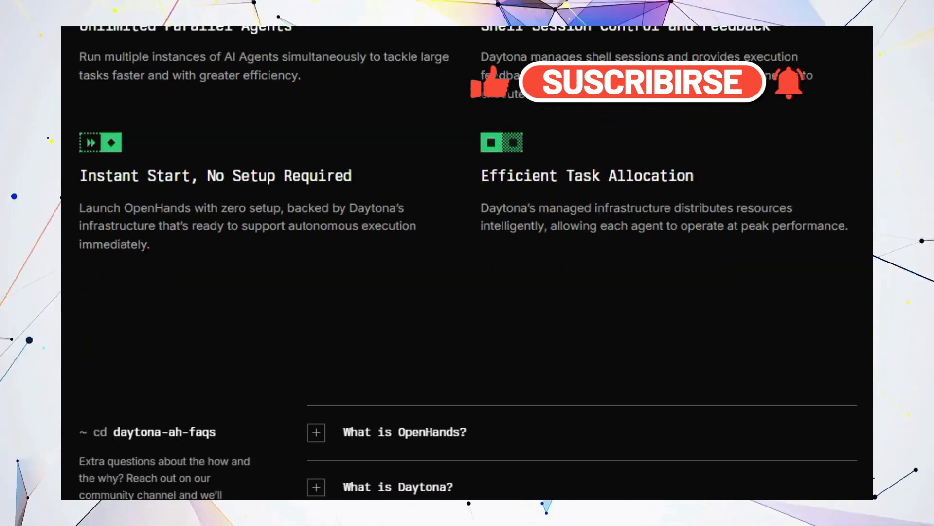
scroll("down", 3)
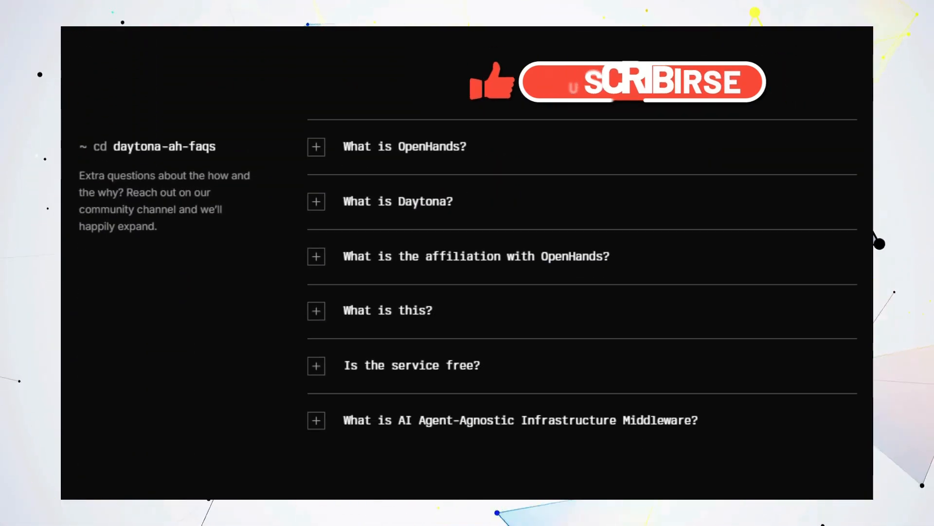